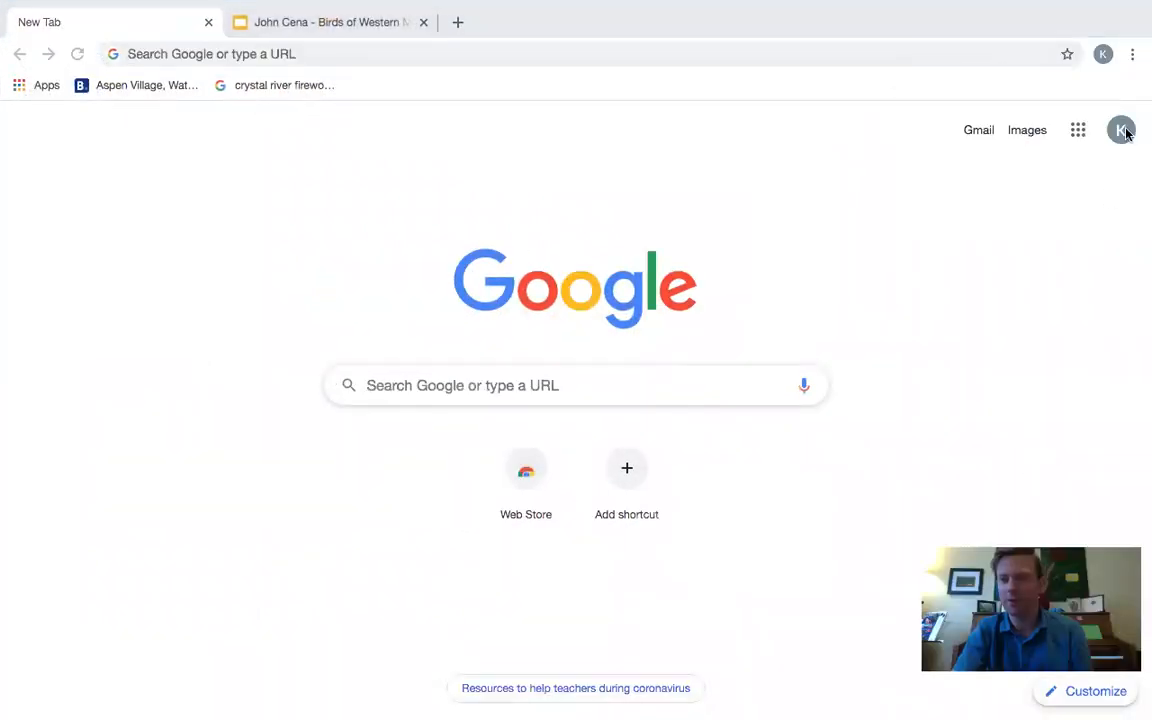
pyautogui.moveTo(1078, 130)
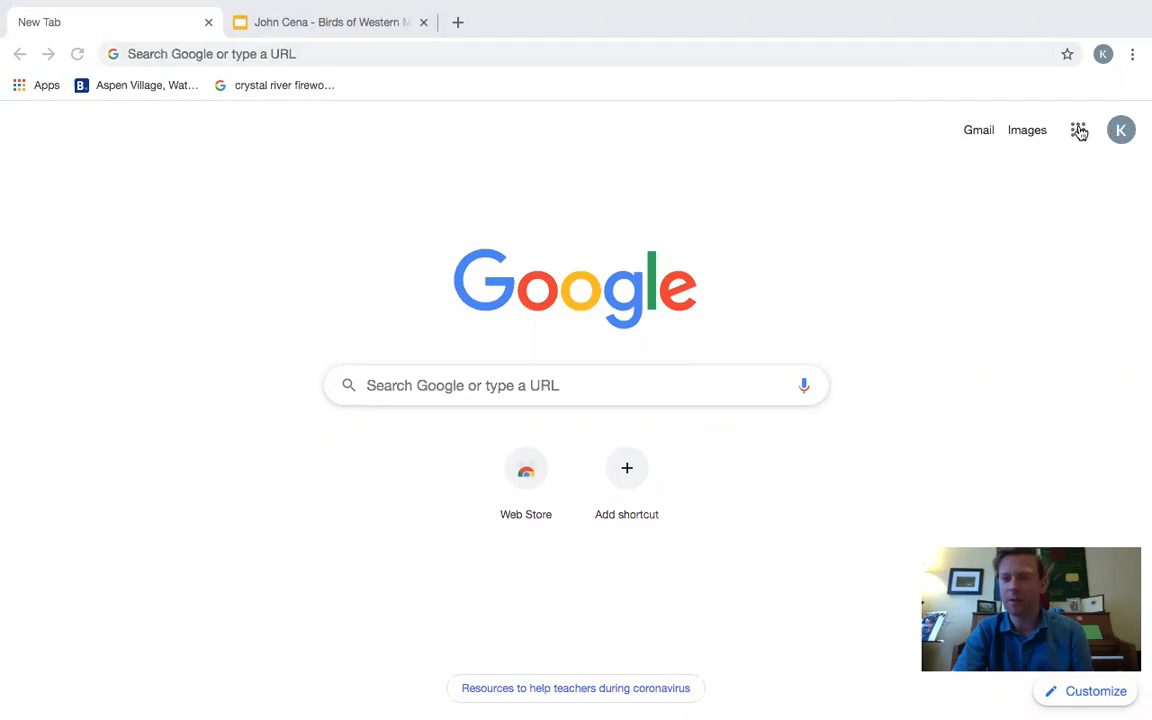
# Step: Go to Google Classroom from the Google apps launcher
pyautogui.click(904, 300)
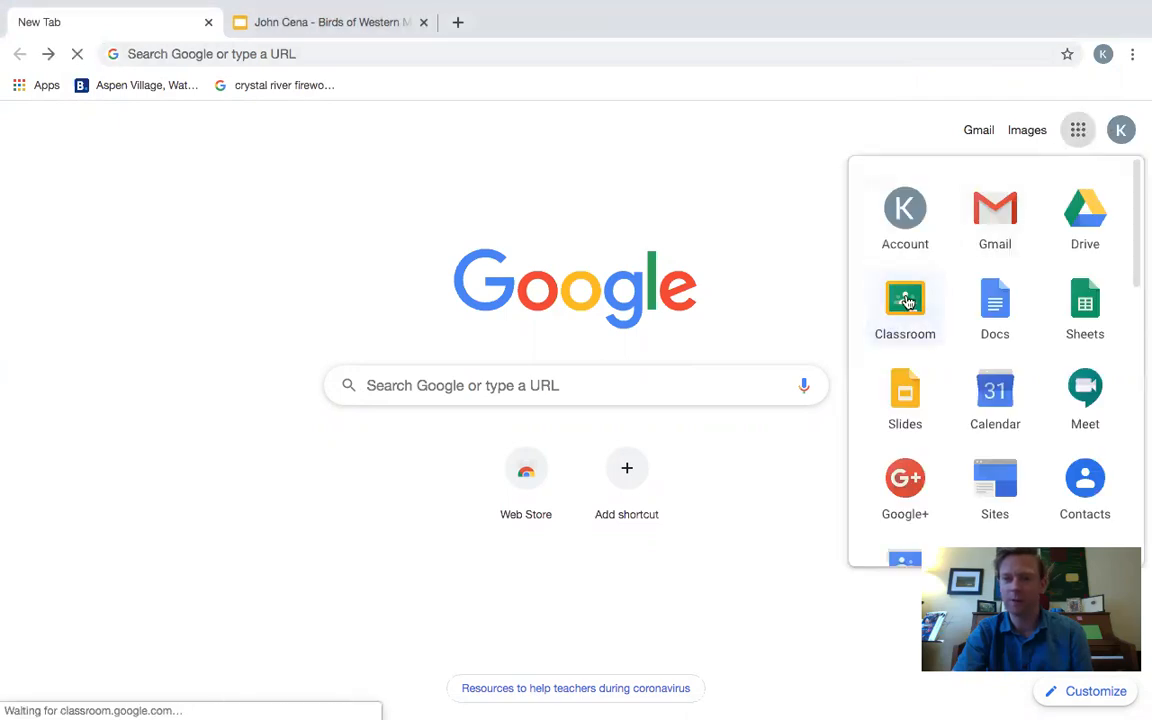
pyautogui.click(904, 300)
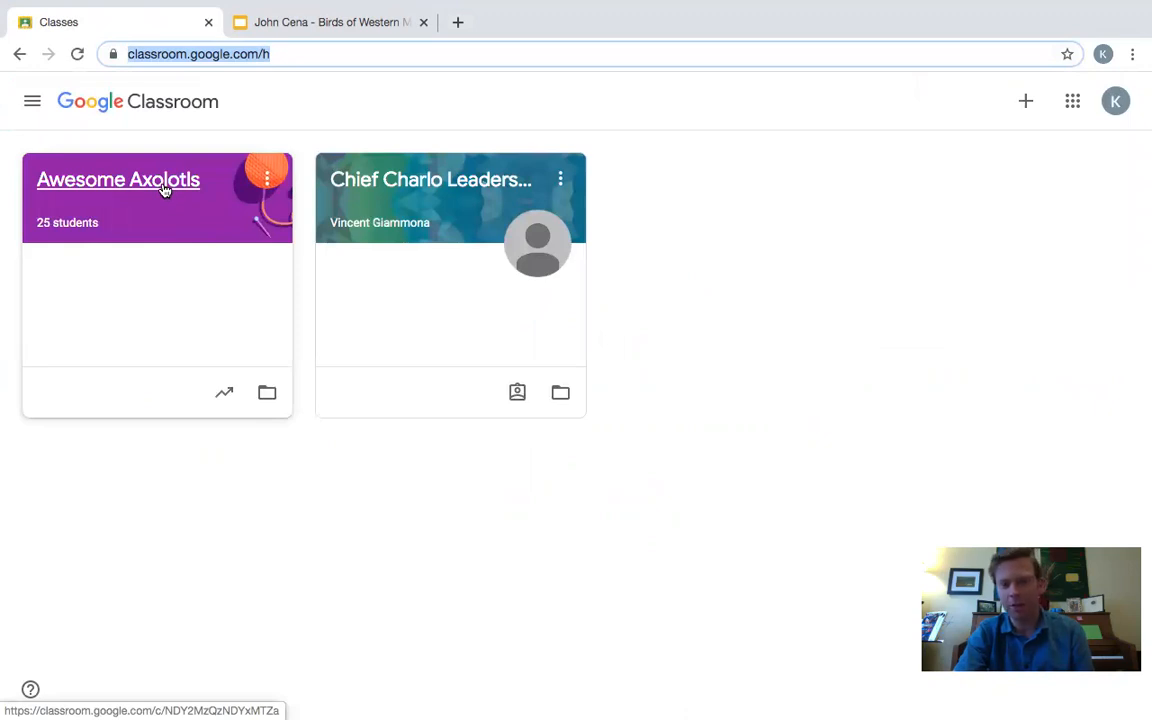
# Step: In Awesome Axolotls' Classwork, expand Montana Bird Research and open the attached Birds Background info research Doc
pyautogui.click(118, 180)
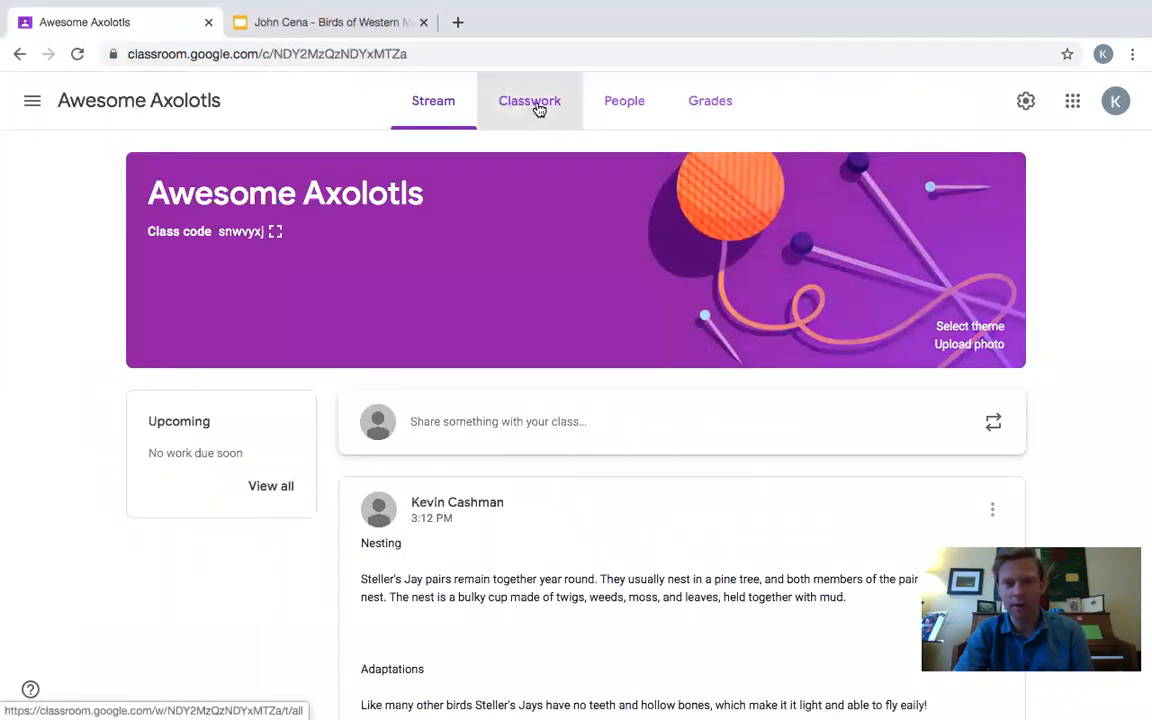
pyautogui.click(528, 100)
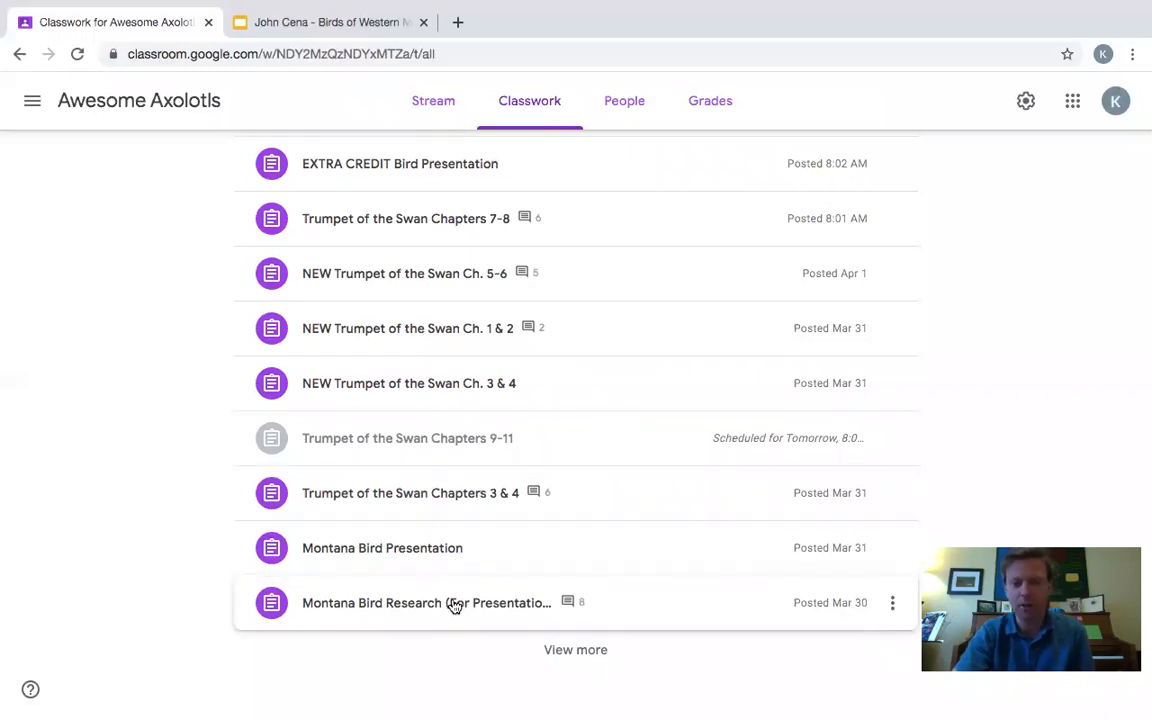
pyautogui.click(426, 602)
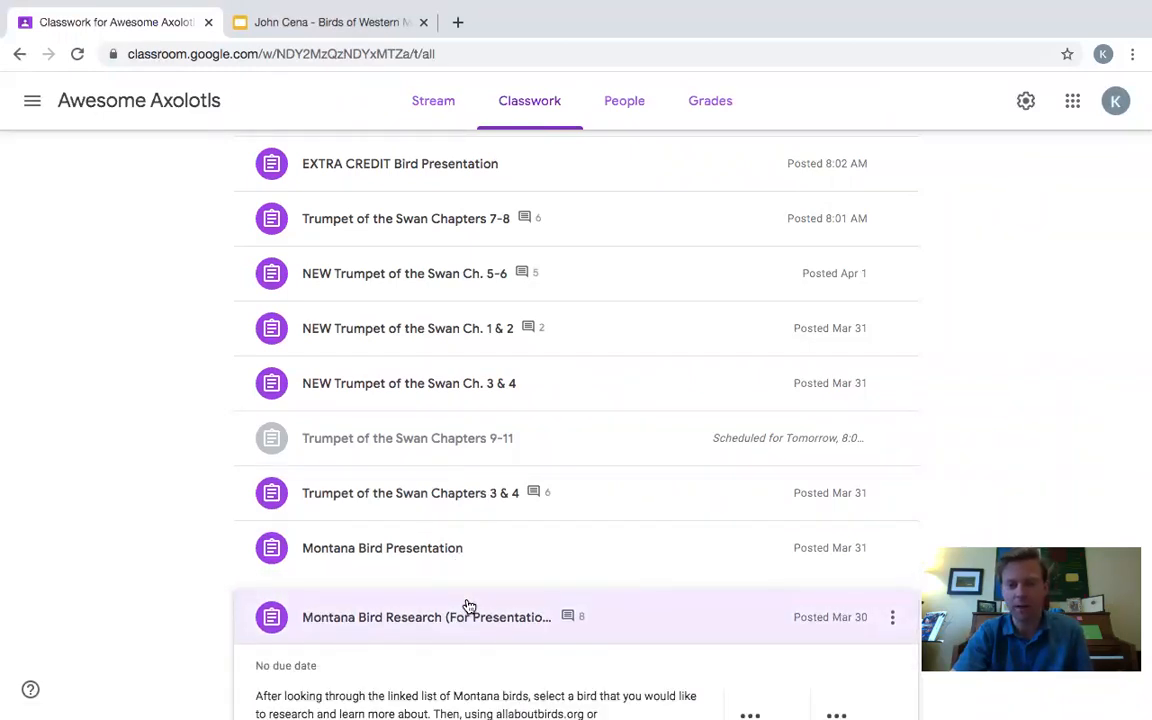
pyautogui.click(424, 616)
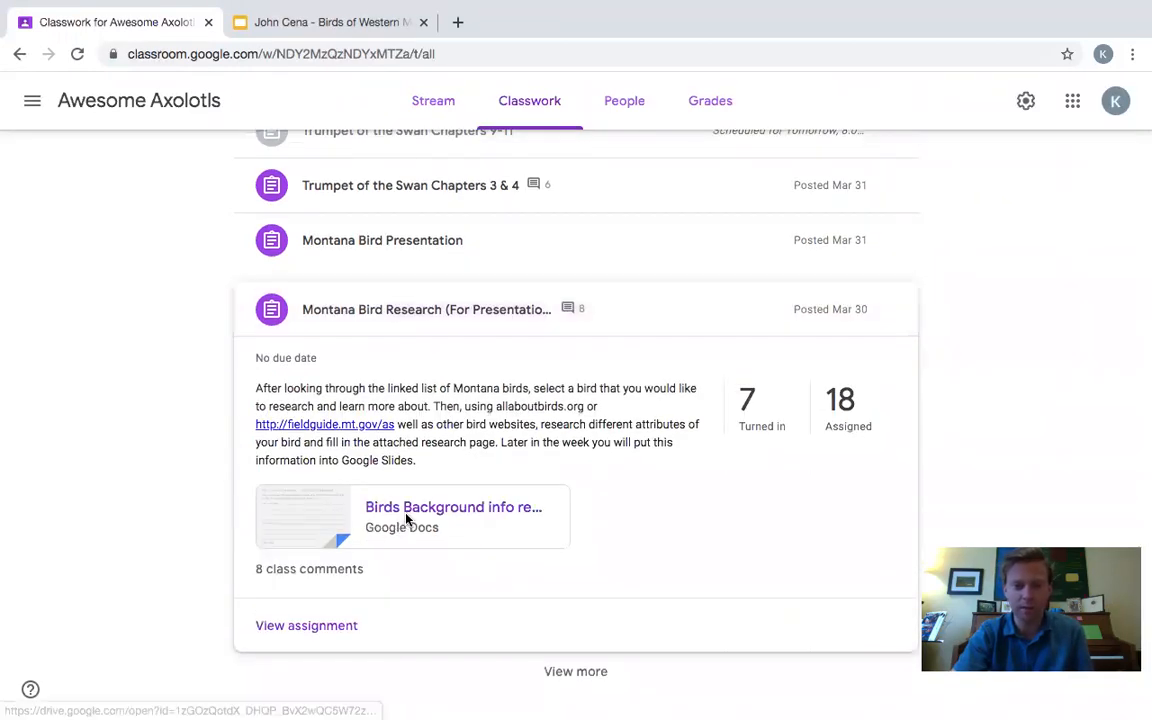
pyautogui.click(452, 516)
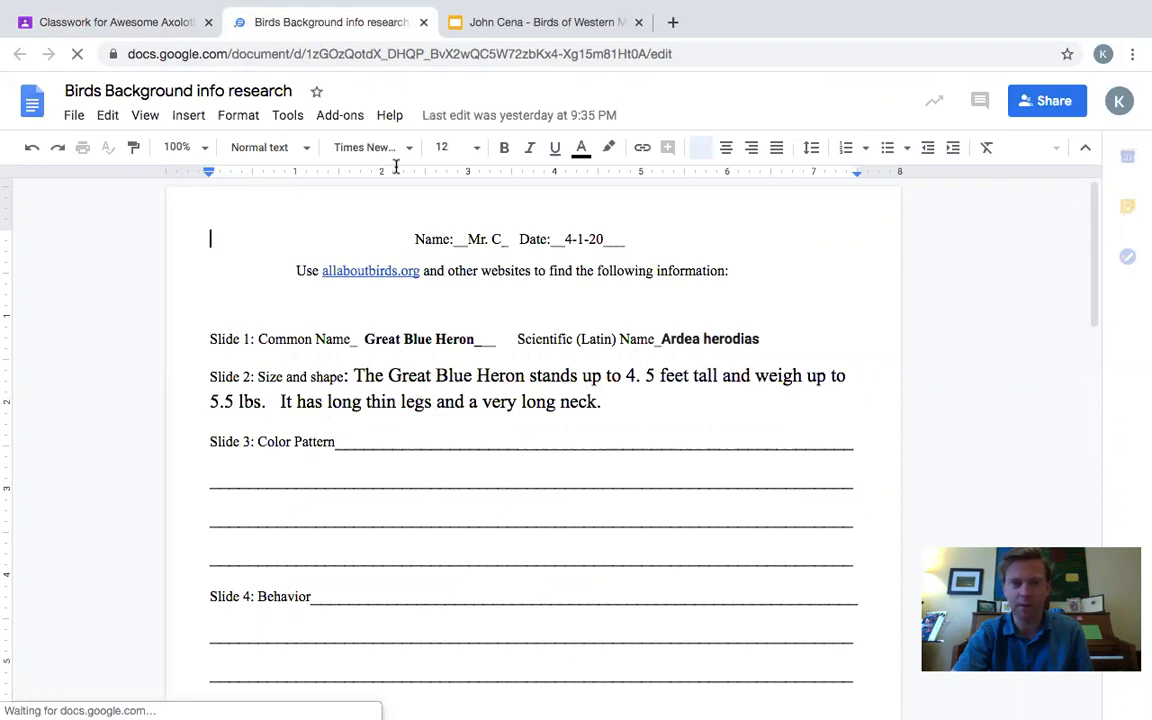
# Step: Return to Classwork and open the Untitled presentation attached to Montana Bird Presentation
pyautogui.click(112, 22)
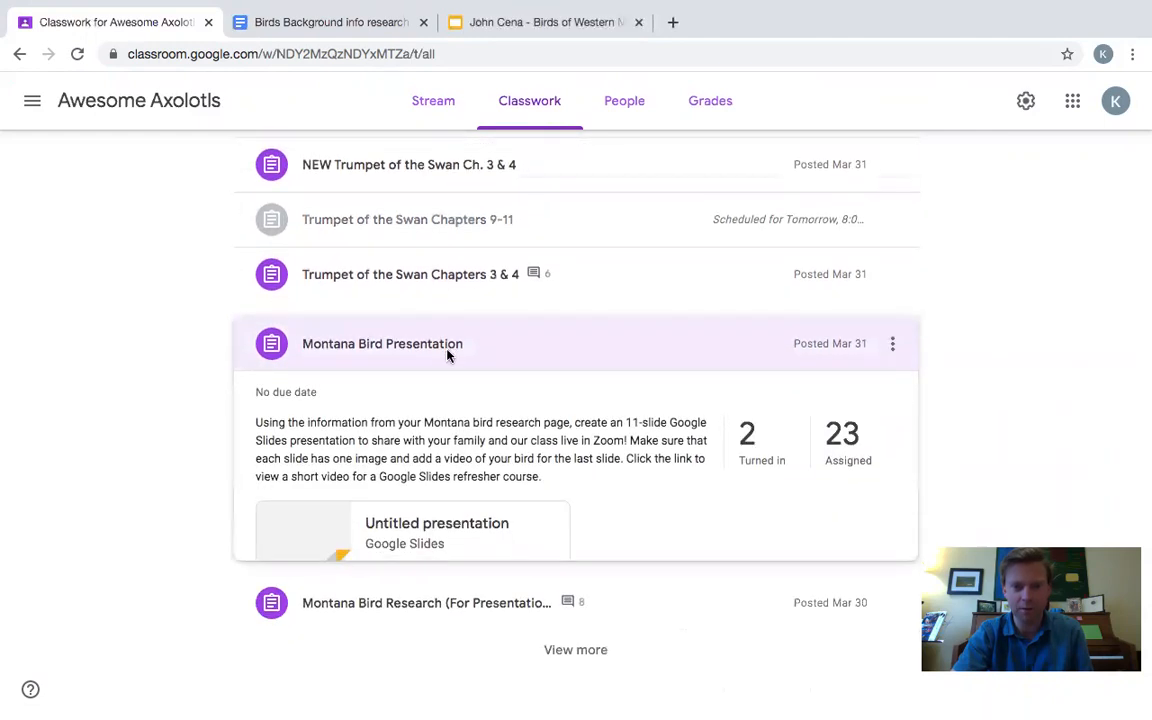
pyautogui.click(412, 532)
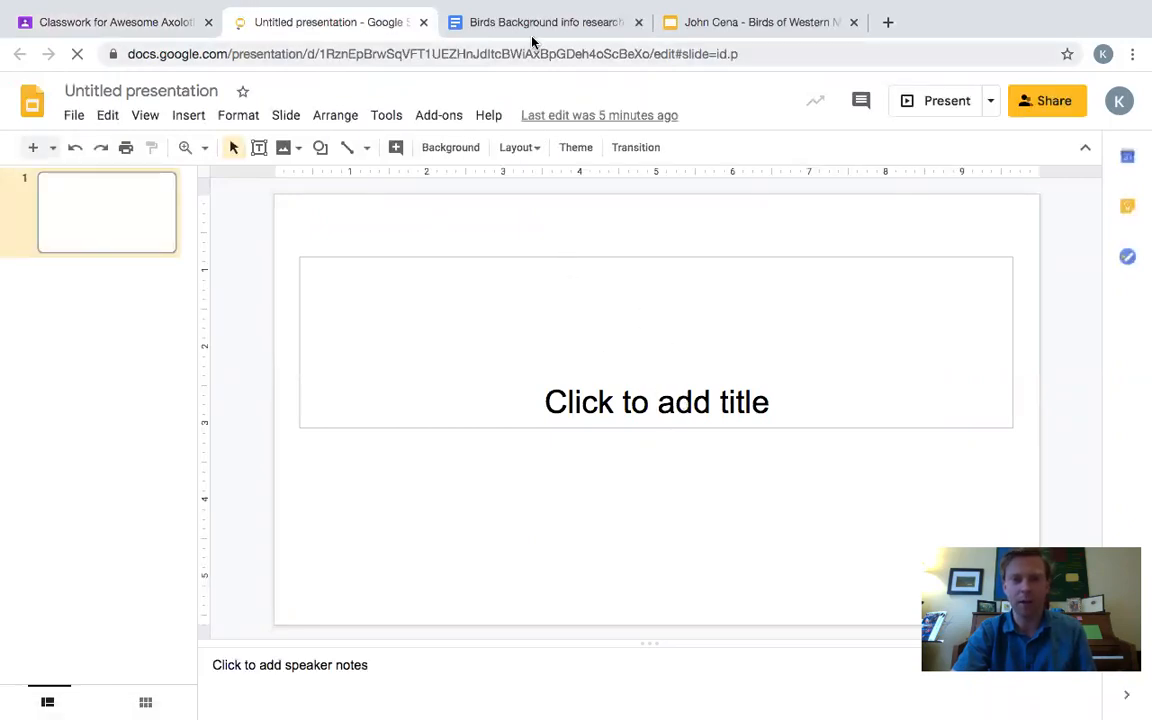
pyautogui.click(544, 22)
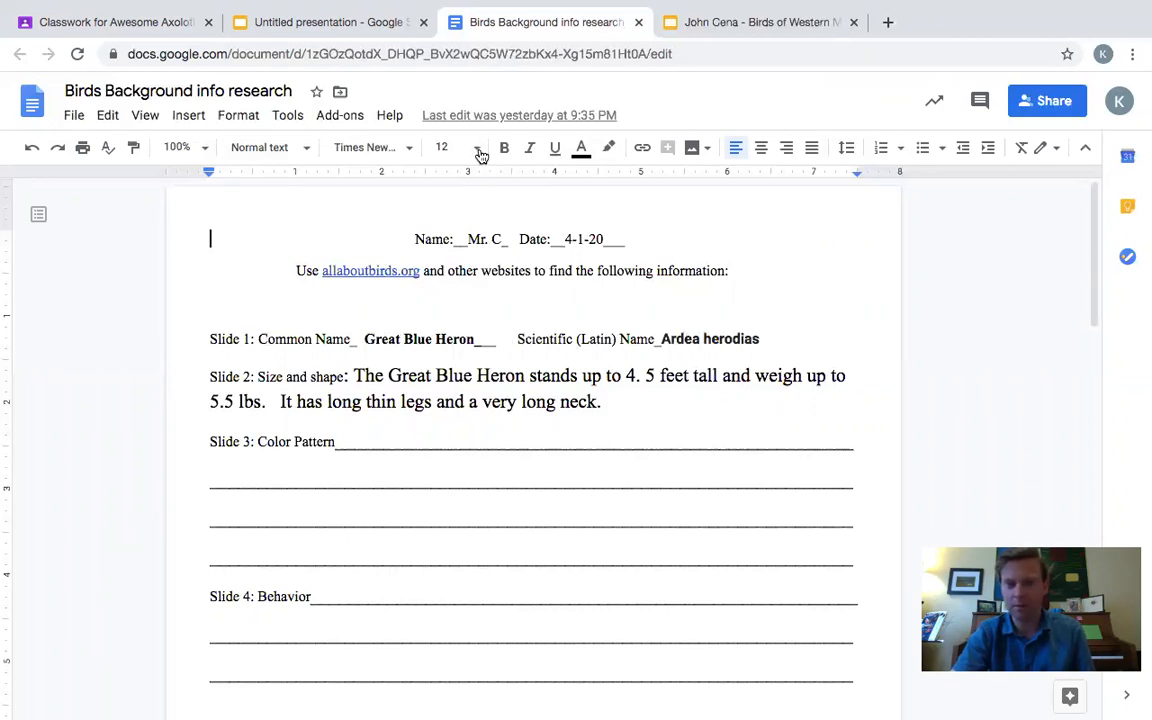
pyautogui.click(326, 22)
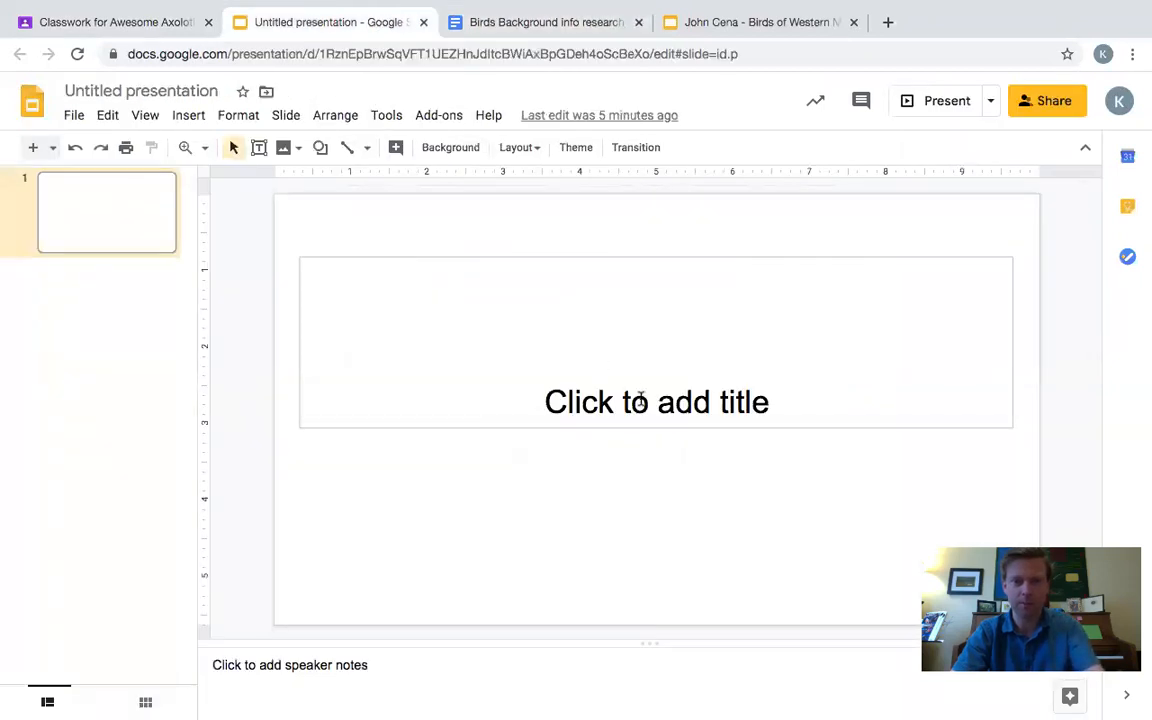
# Step: Fill the title placeholder with 'Great Blue Heron' and 'Ardeas Herodia'
pyautogui.write('Great Blue')
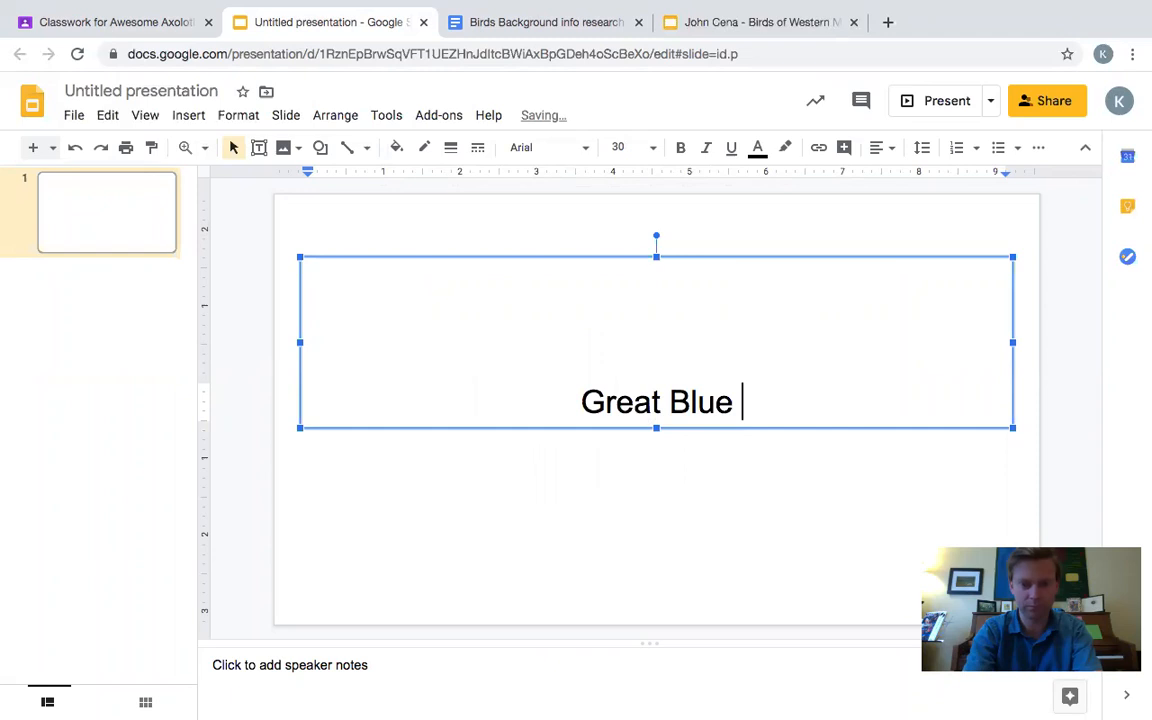
pyautogui.write('Heron')
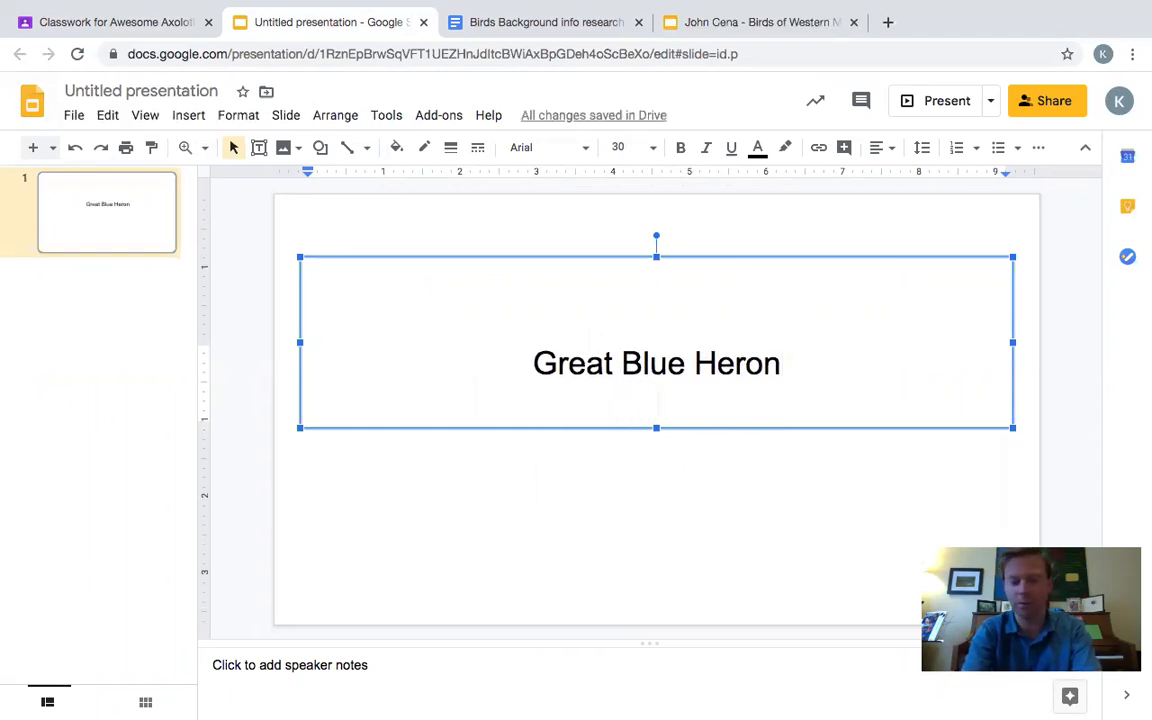
pyautogui.write('A')
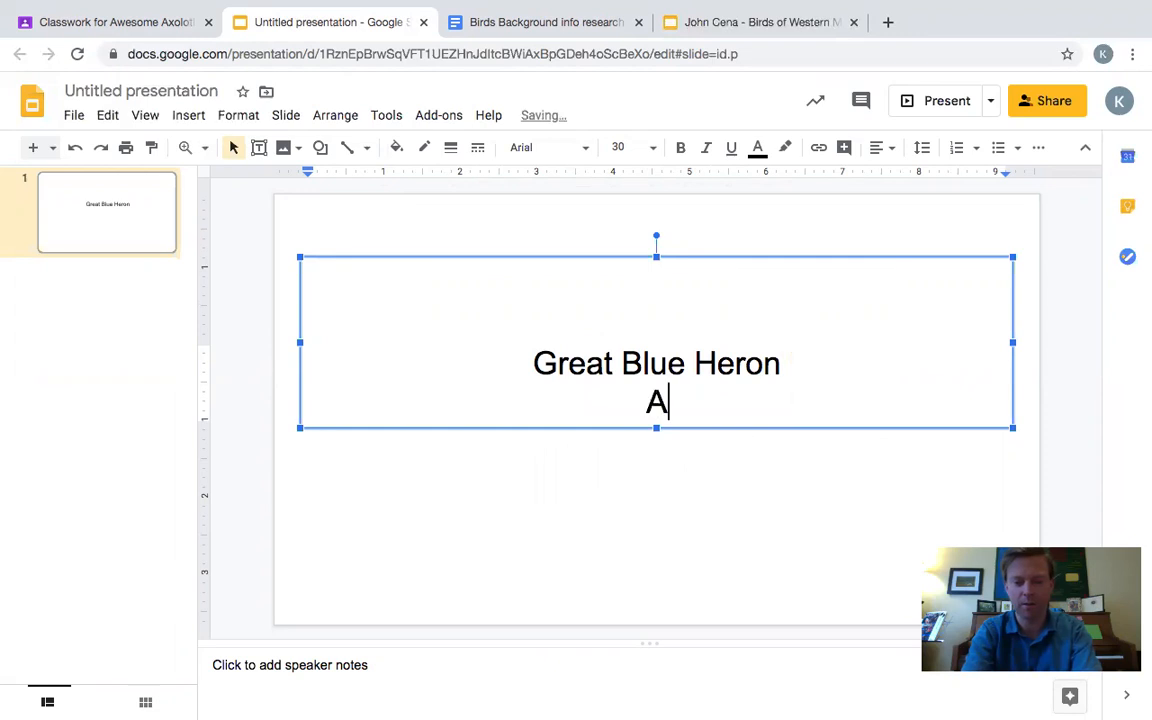
pyautogui.write('rdeas Hero')
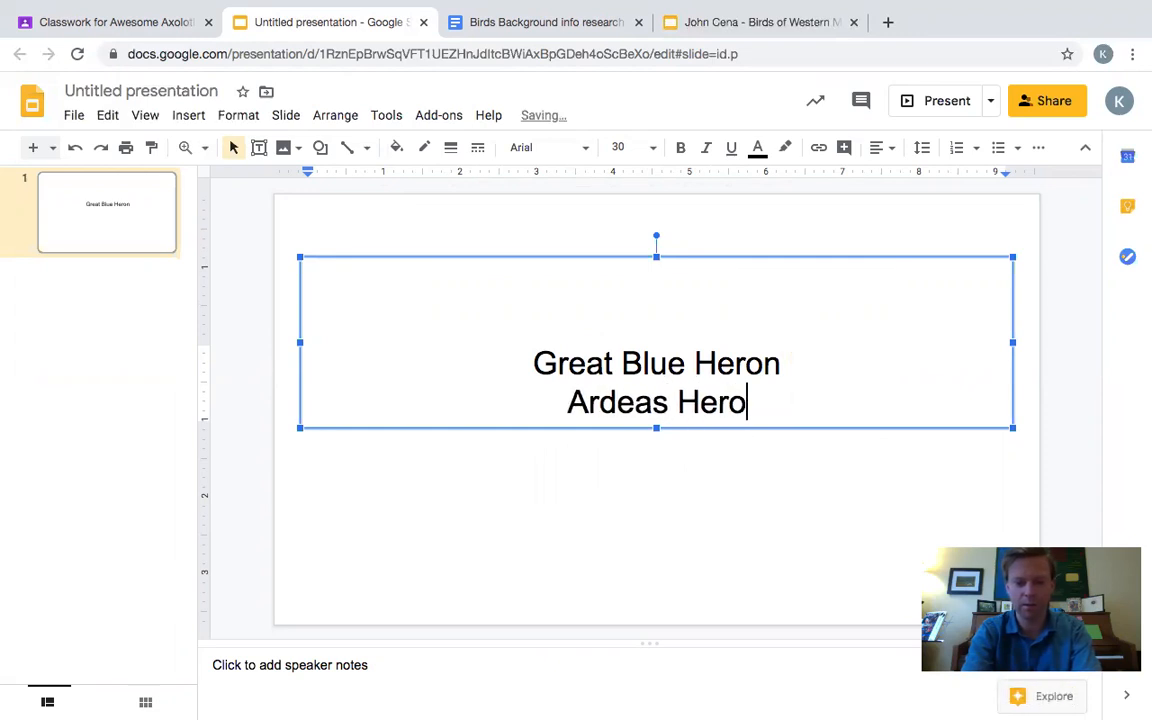
pyautogui.write('ia')
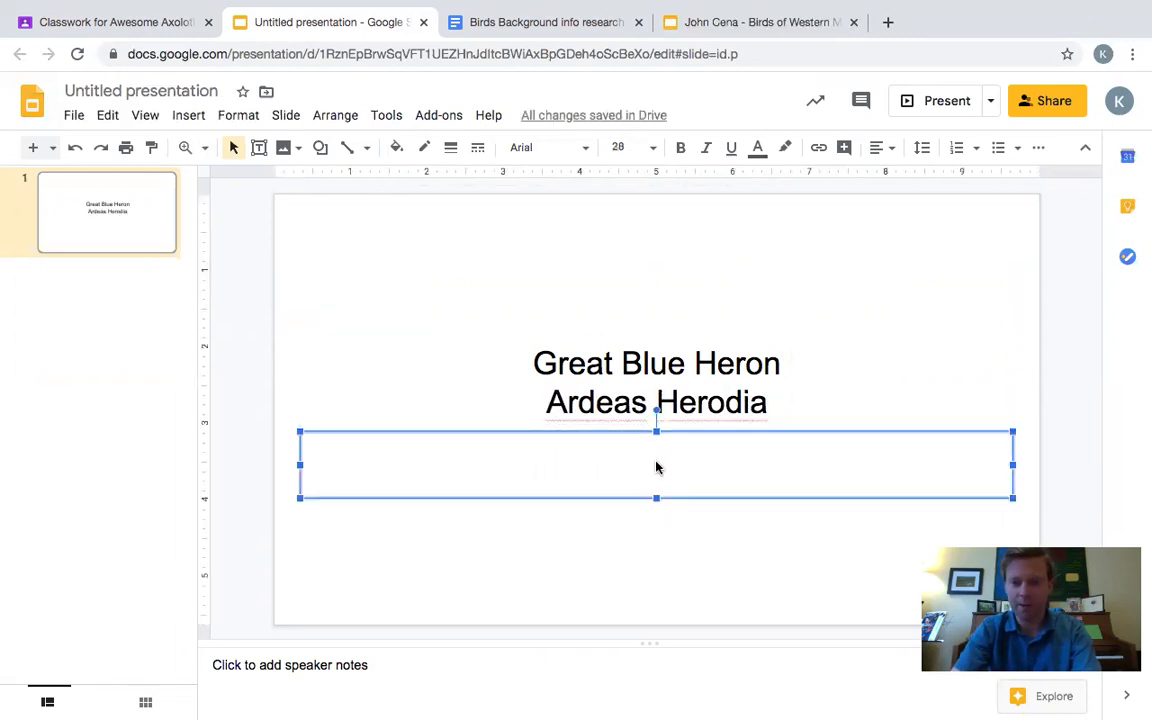
# Step: Add the centered subtitle 'By: Mr. Cashman' and finish editing
pyautogui.write('By')
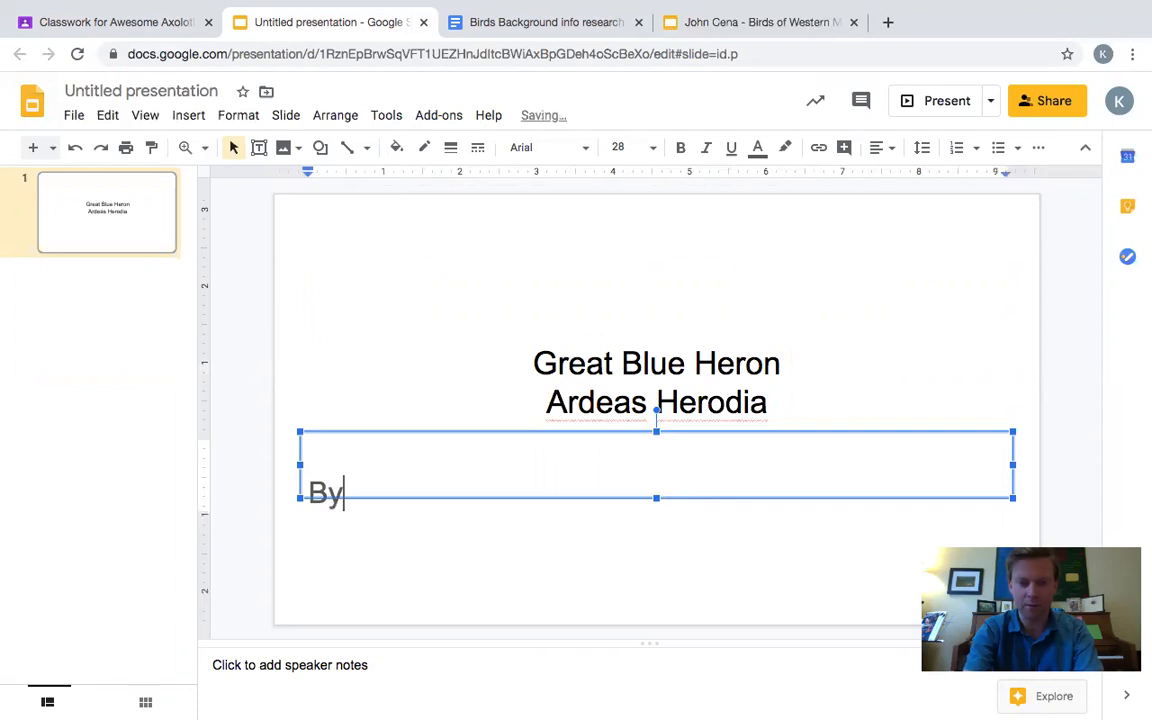
pyautogui.write(':')
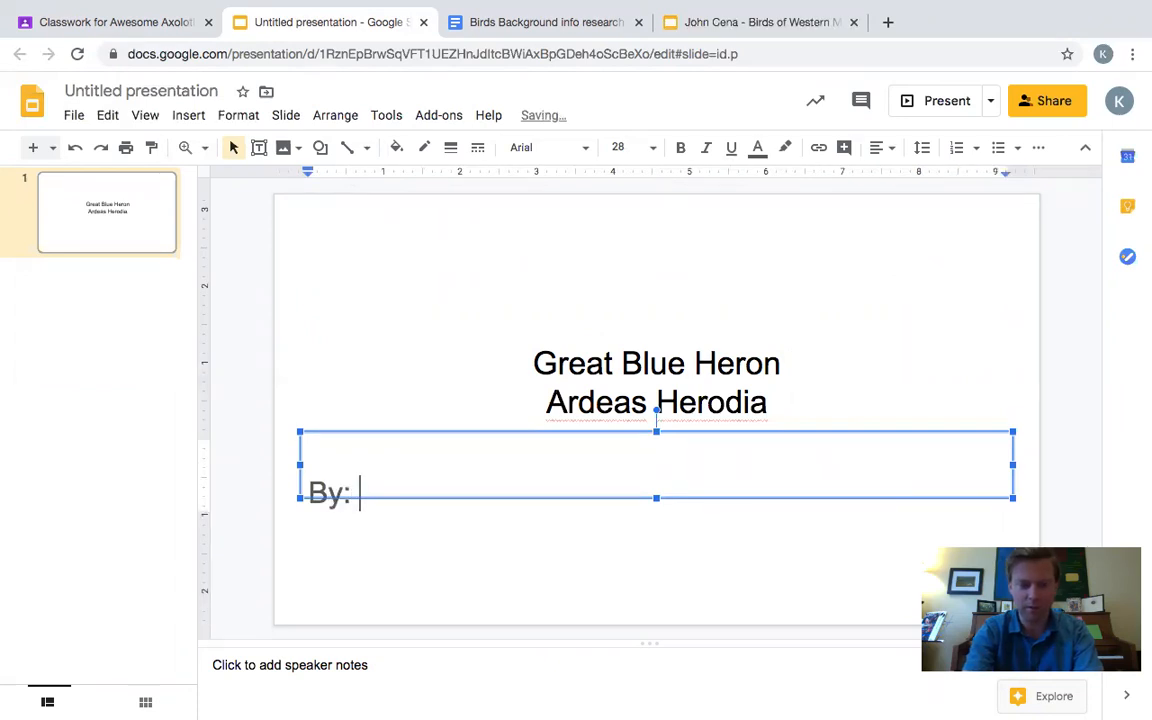
pyautogui.write('Mr. Cashma')
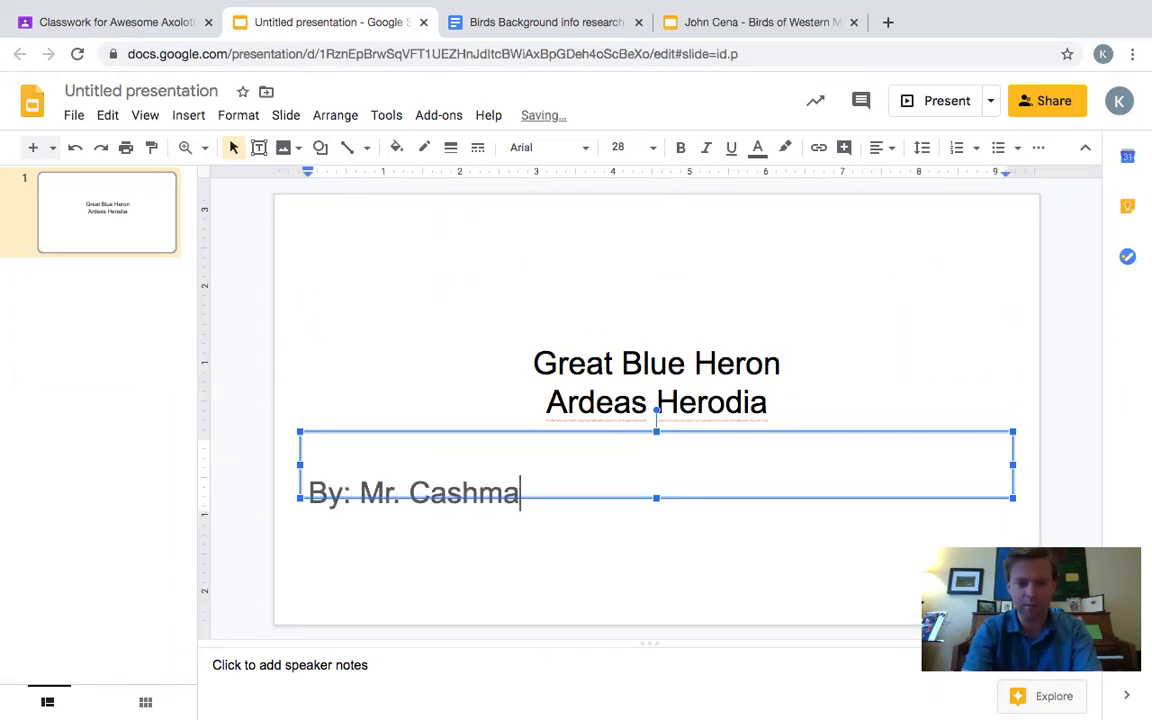
pyautogui.write('n')
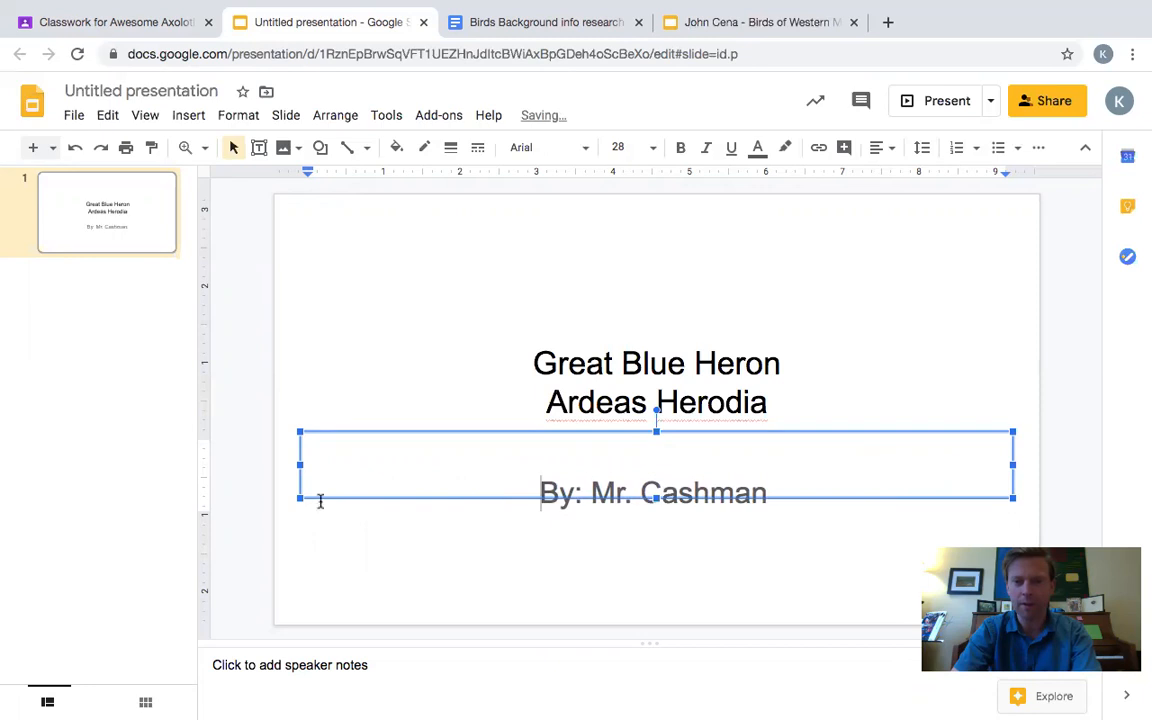
pyautogui.click(420, 544)
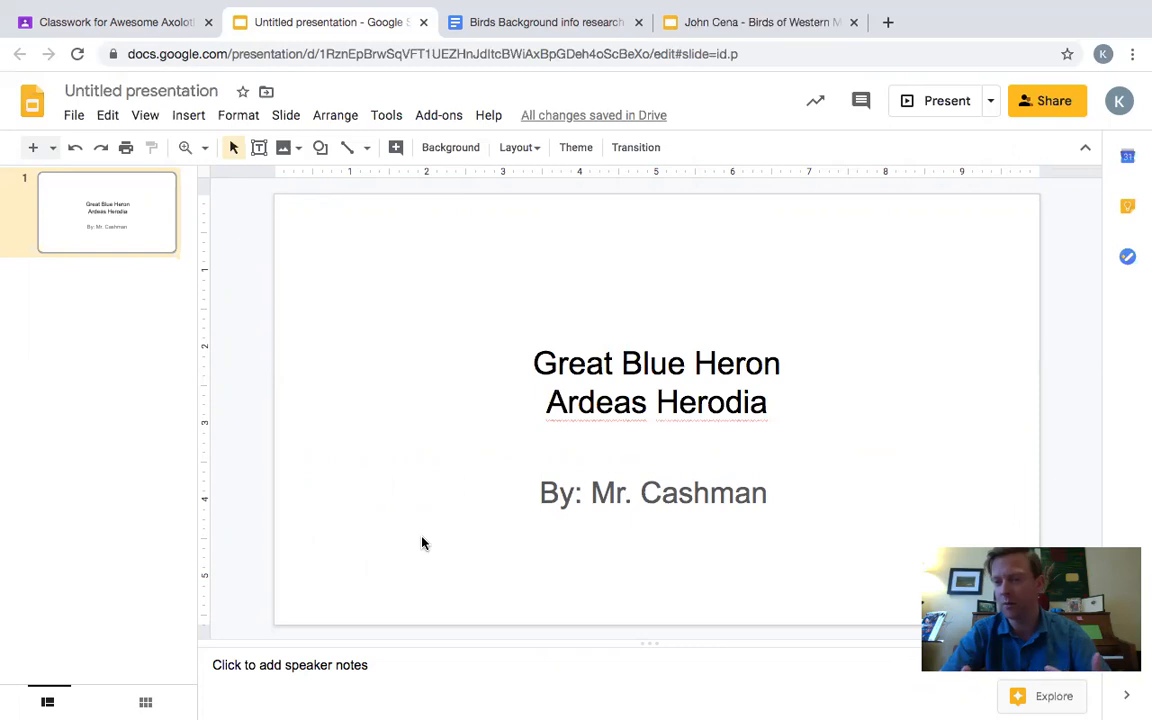
pyautogui.moveTo(330, 250)
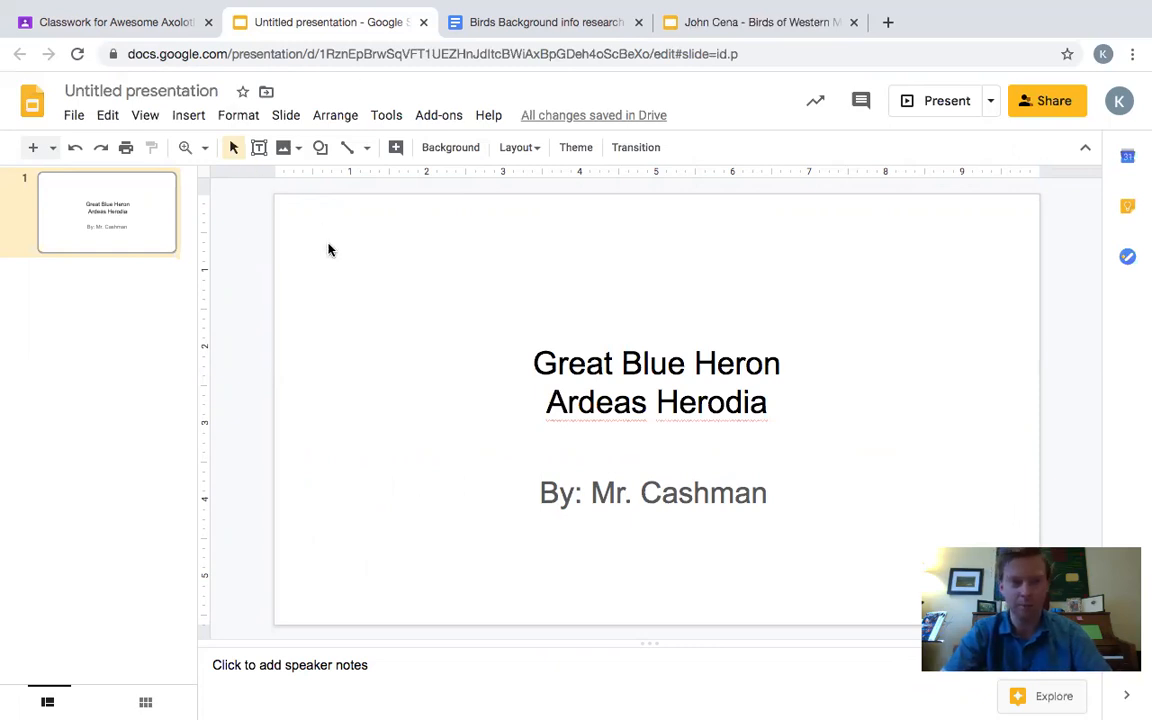
pyautogui.moveTo(412, 264)
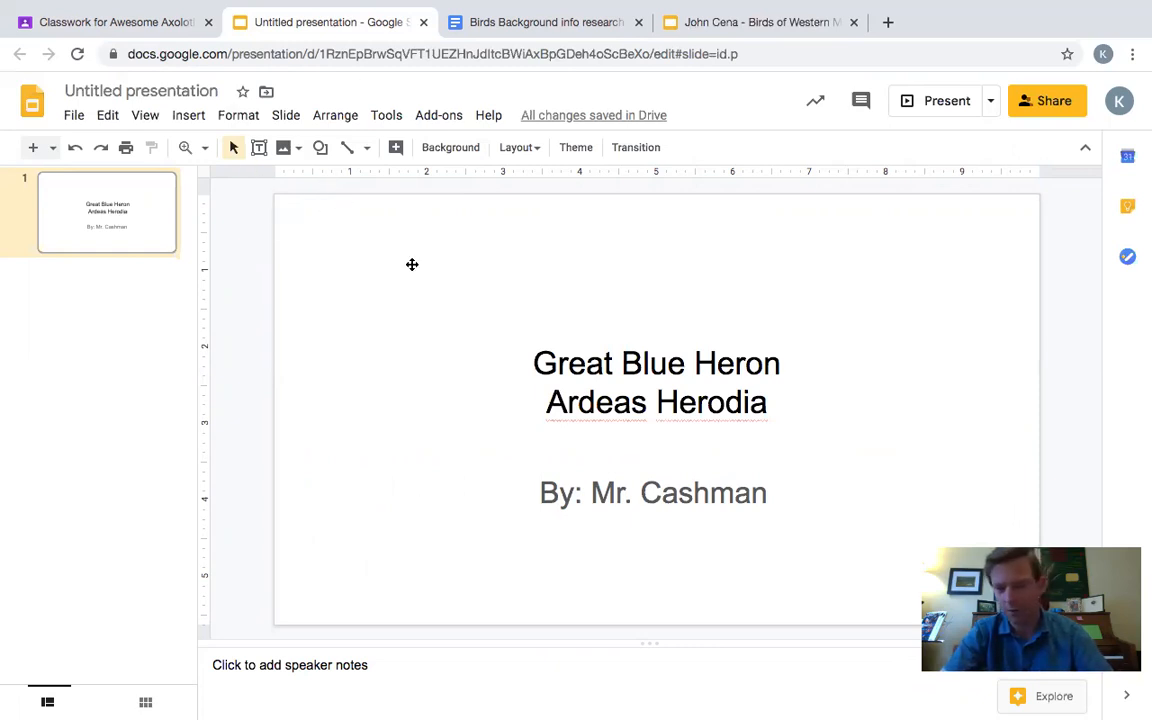
pyautogui.moveTo(340, 198)
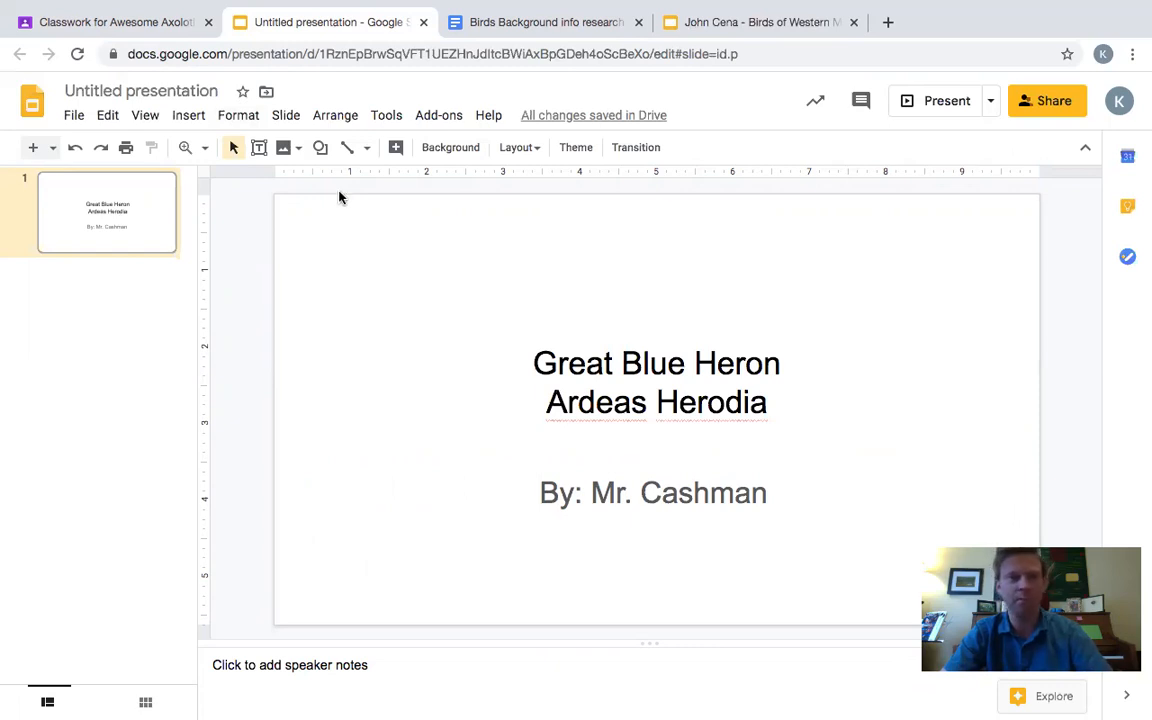
pyautogui.moveTo(284, 148)
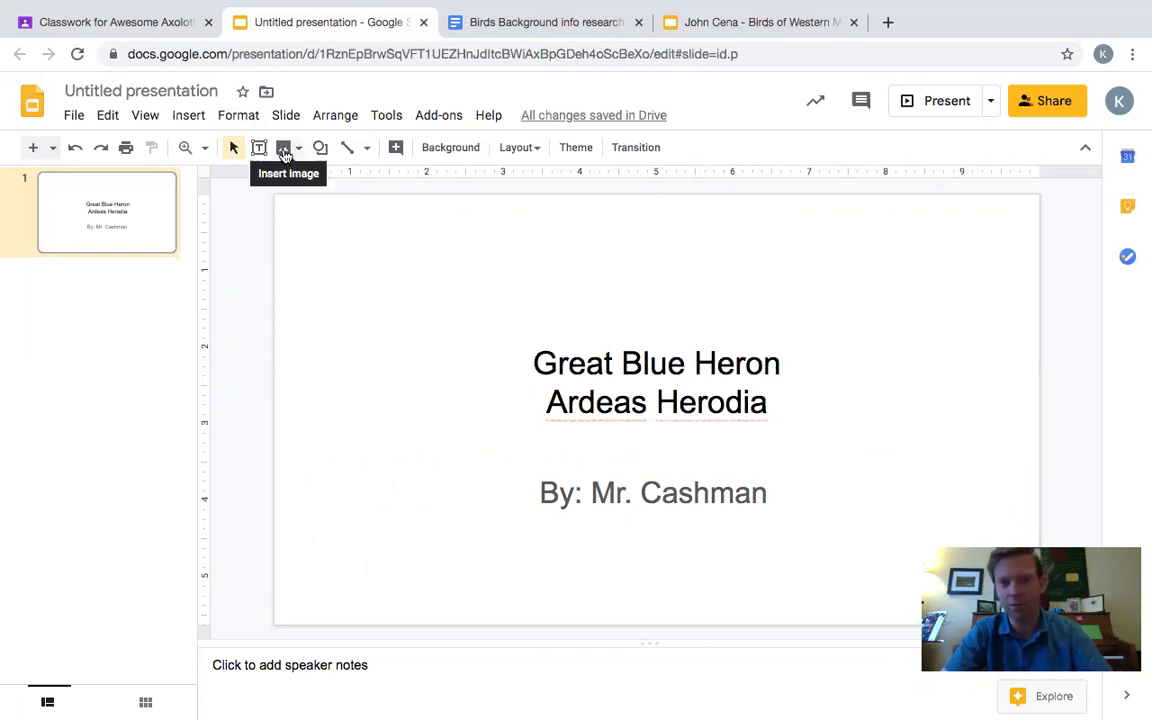
# Step: Bring up the Insert image source choices from the toolbar
pyautogui.click(284, 148)
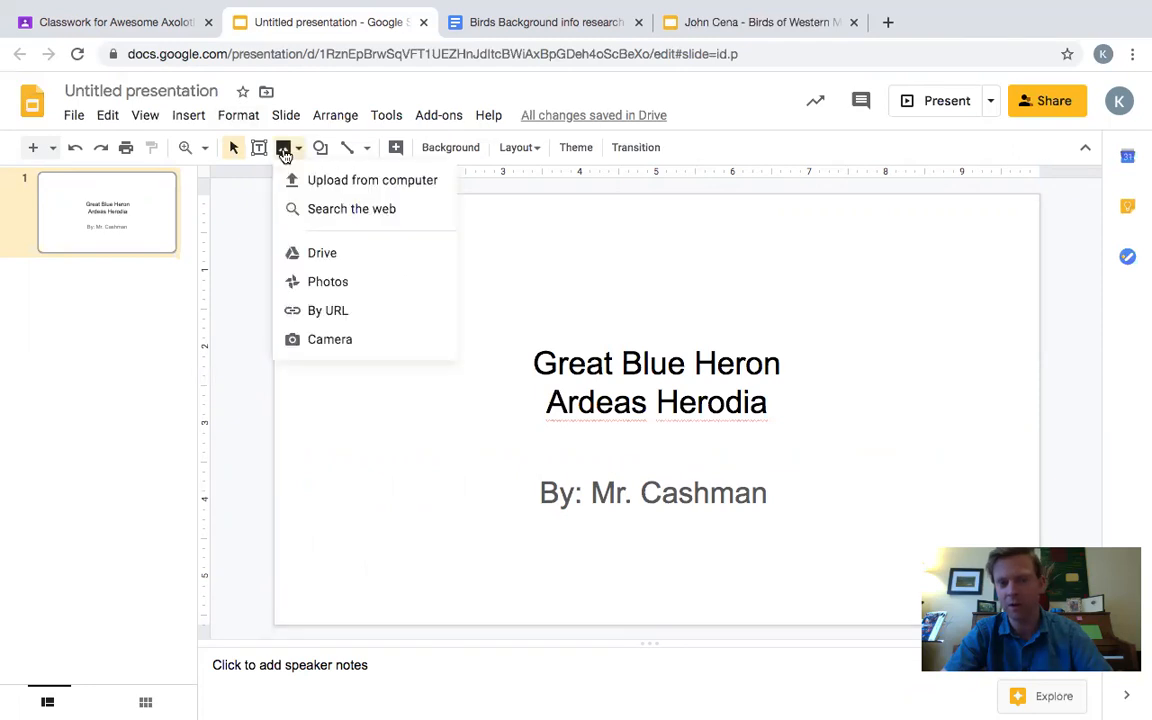
pyautogui.moveTo(328, 216)
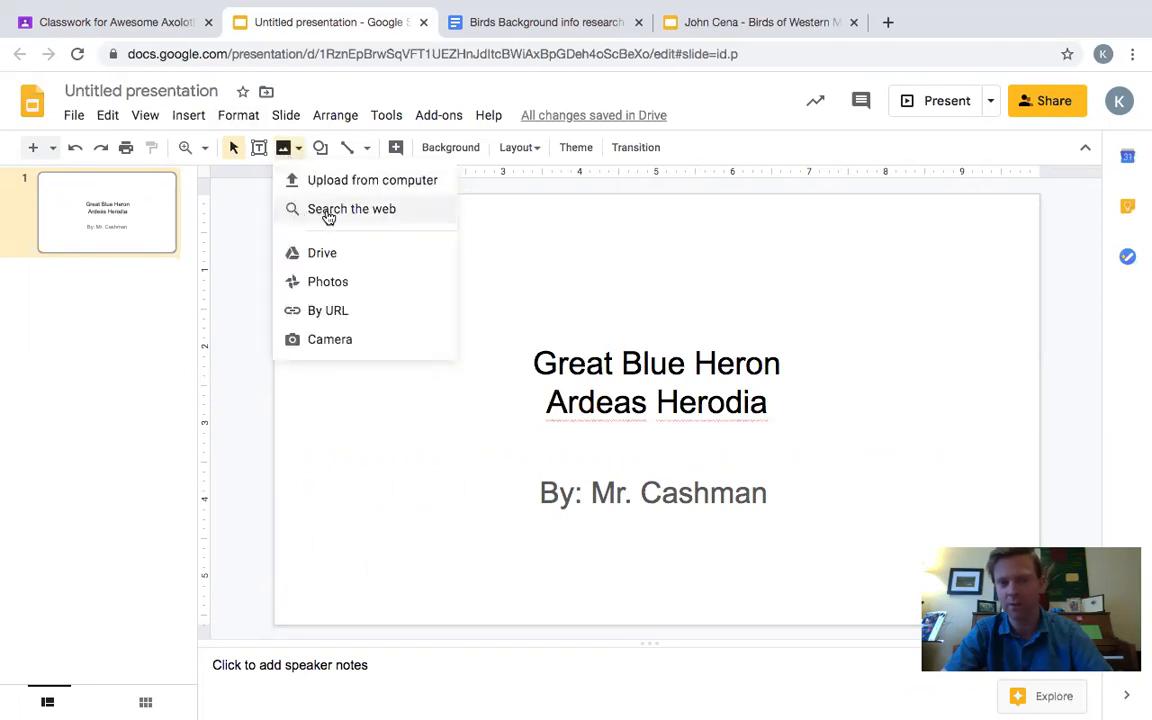
# Step: Search the web for 'great blue heron' images
pyautogui.click(352, 208)
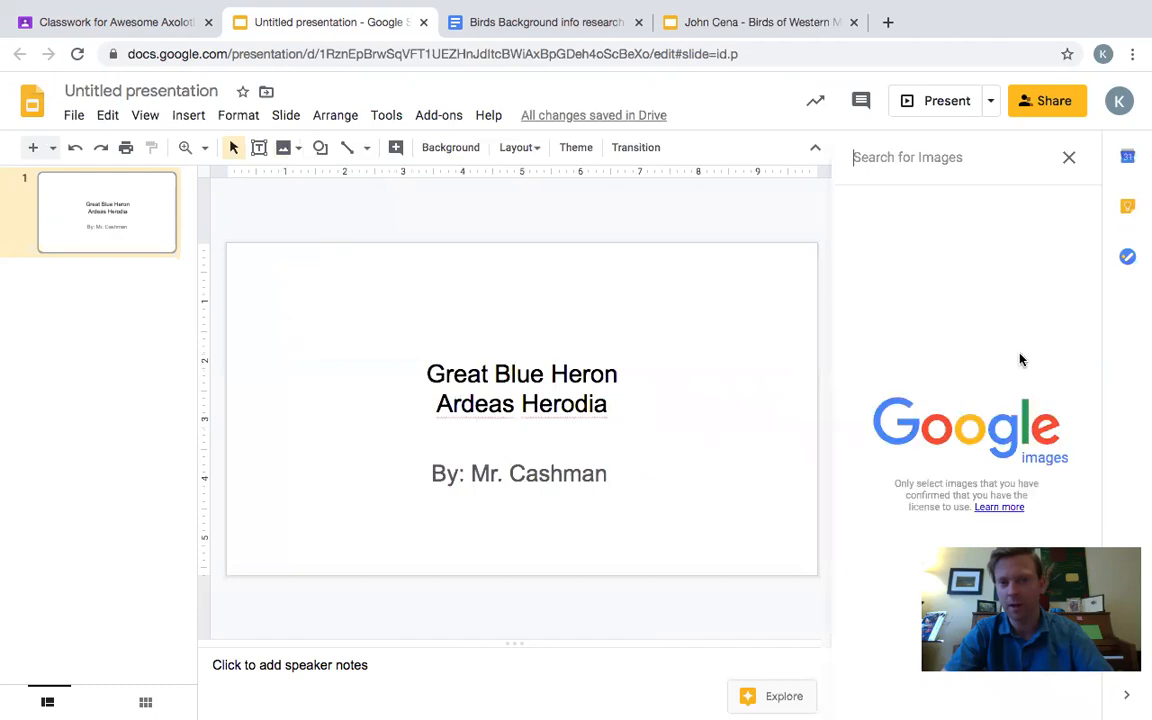
pyautogui.moveTo(964, 200)
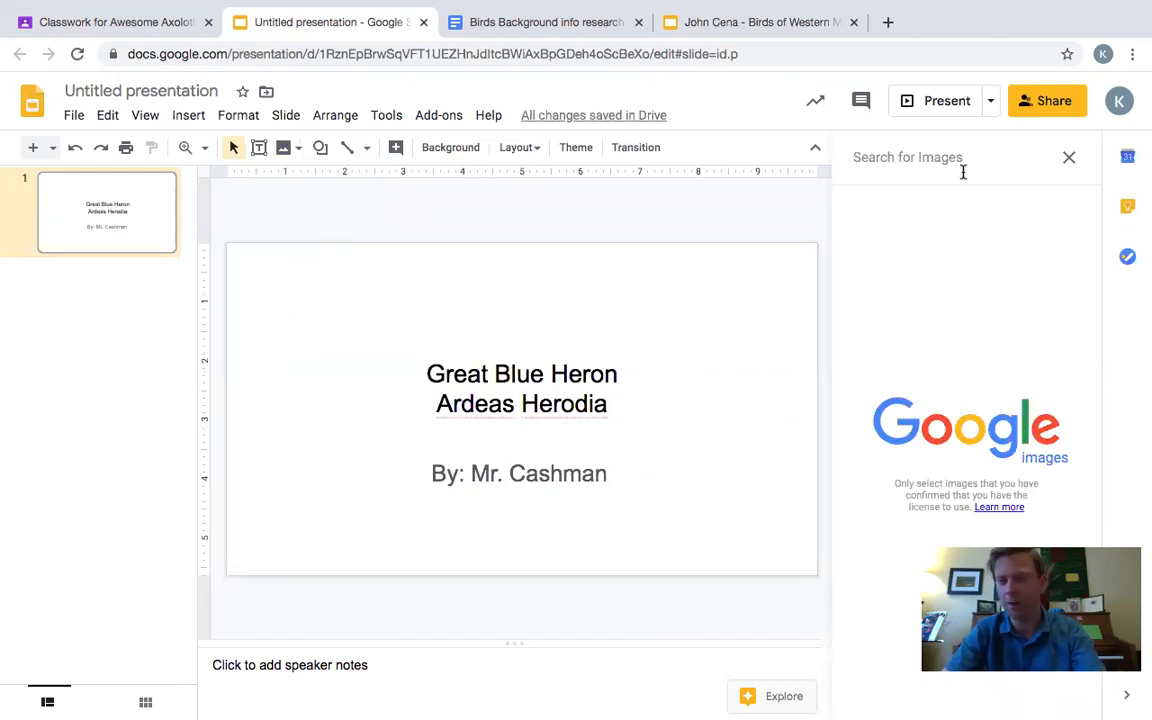
pyautogui.write('Great Blue')
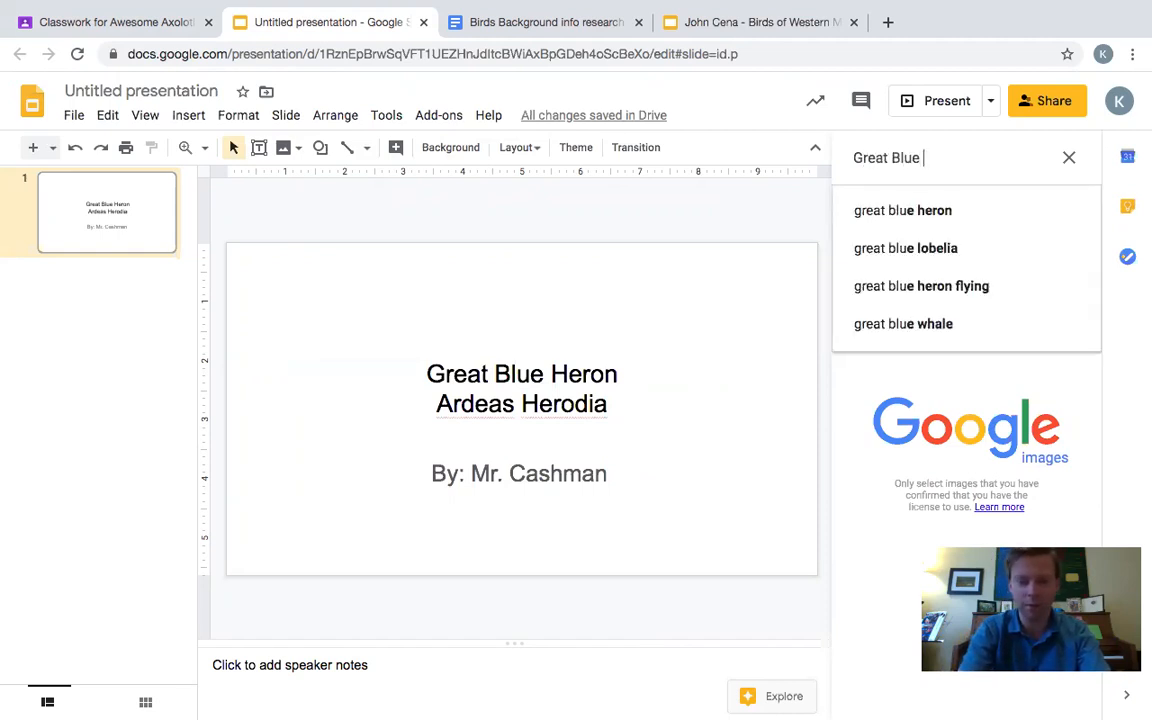
pyautogui.click(902, 210)
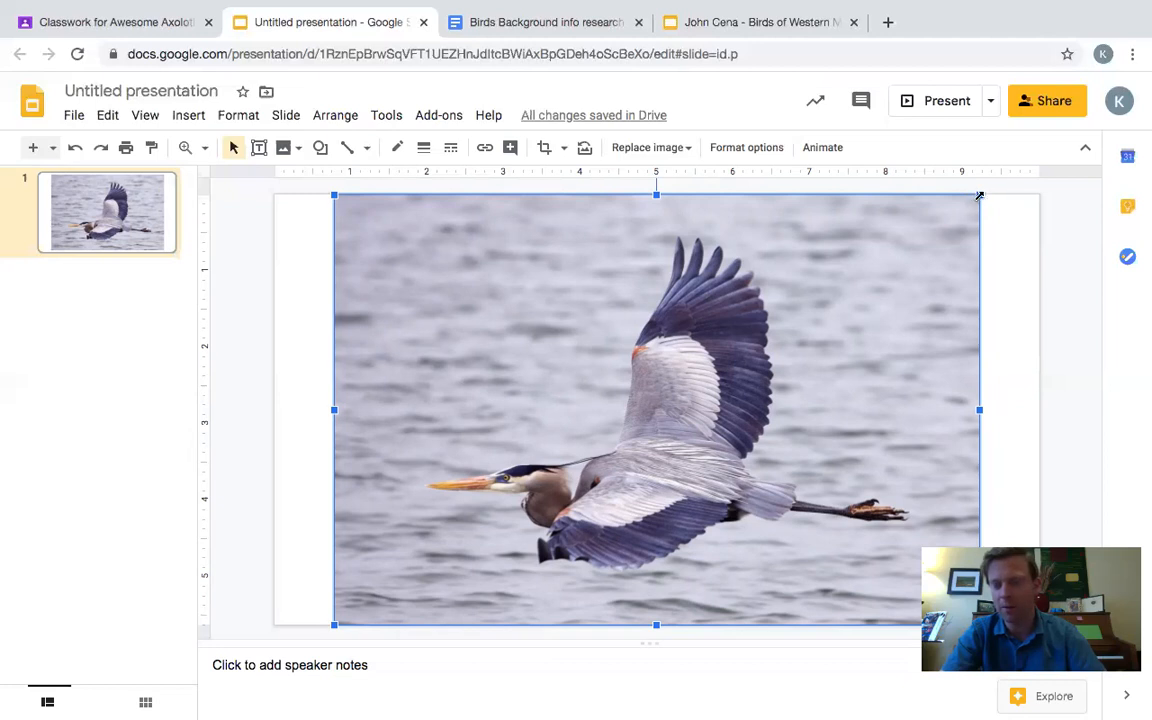
pyautogui.moveTo(948, 336)
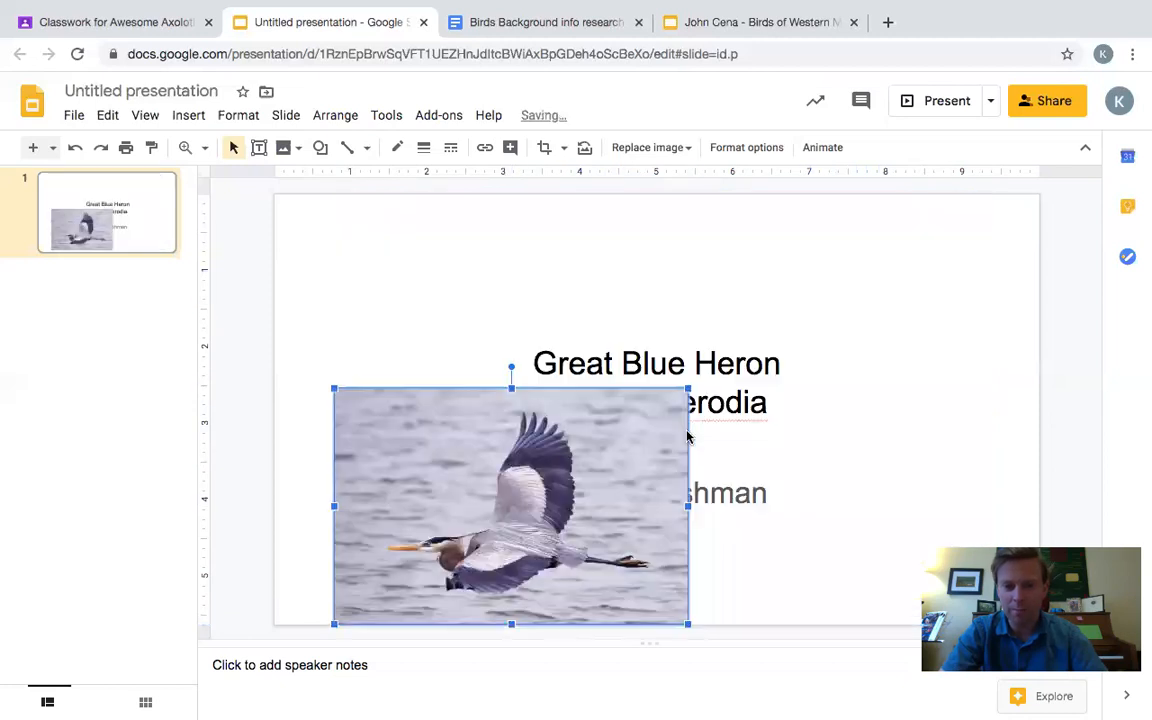
# Step: Shrink the inserted flying heron photo and place it in the slide's bottom right corner
pyautogui.moveTo(510, 504); pyautogui.dragTo(696, 392)
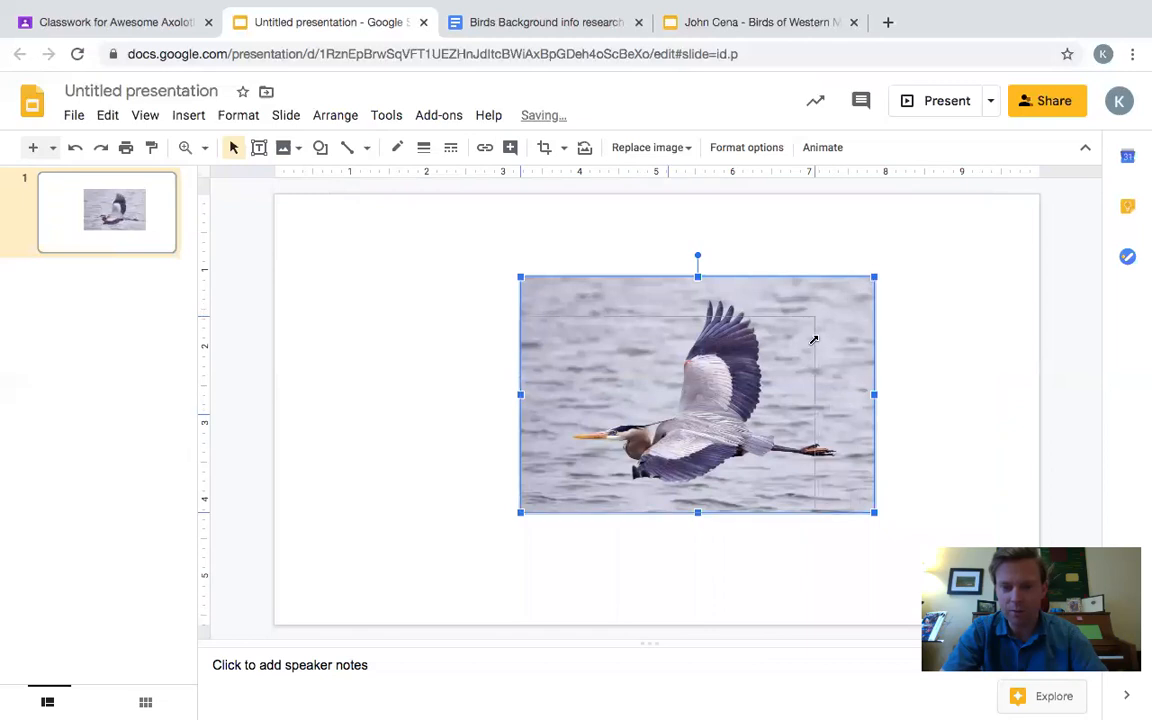
pyautogui.moveTo(696, 396); pyautogui.dragTo(664, 418)
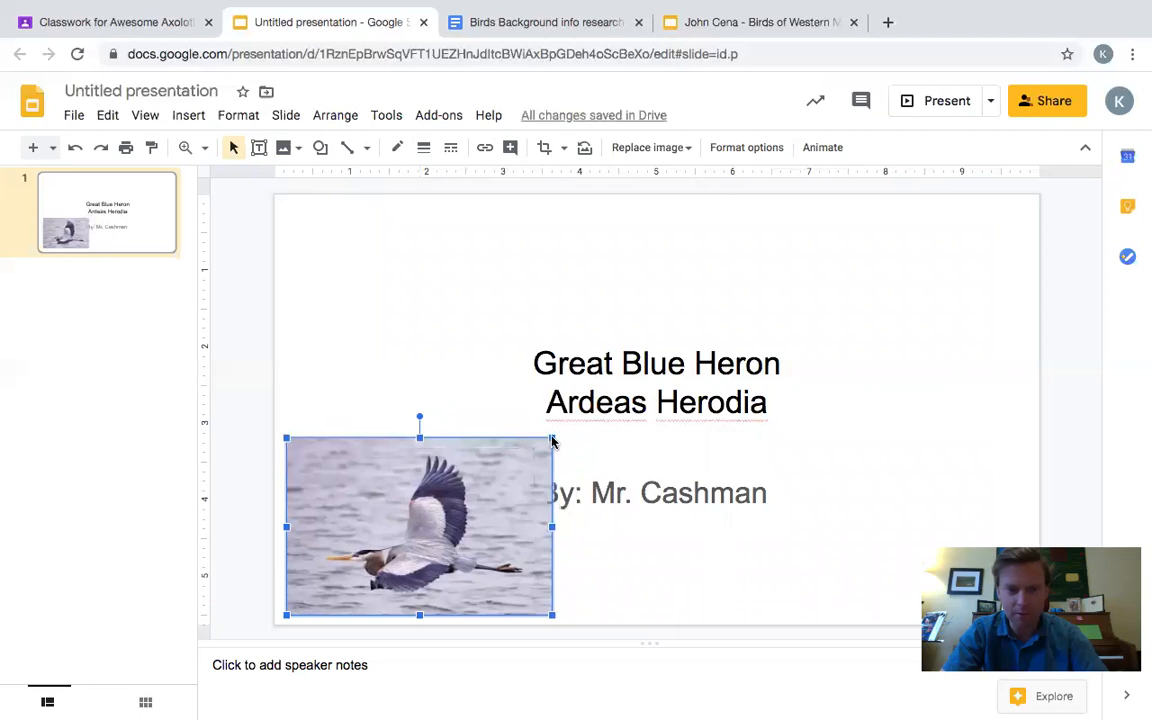
pyautogui.moveTo(420, 528); pyautogui.dragTo(410, 532)
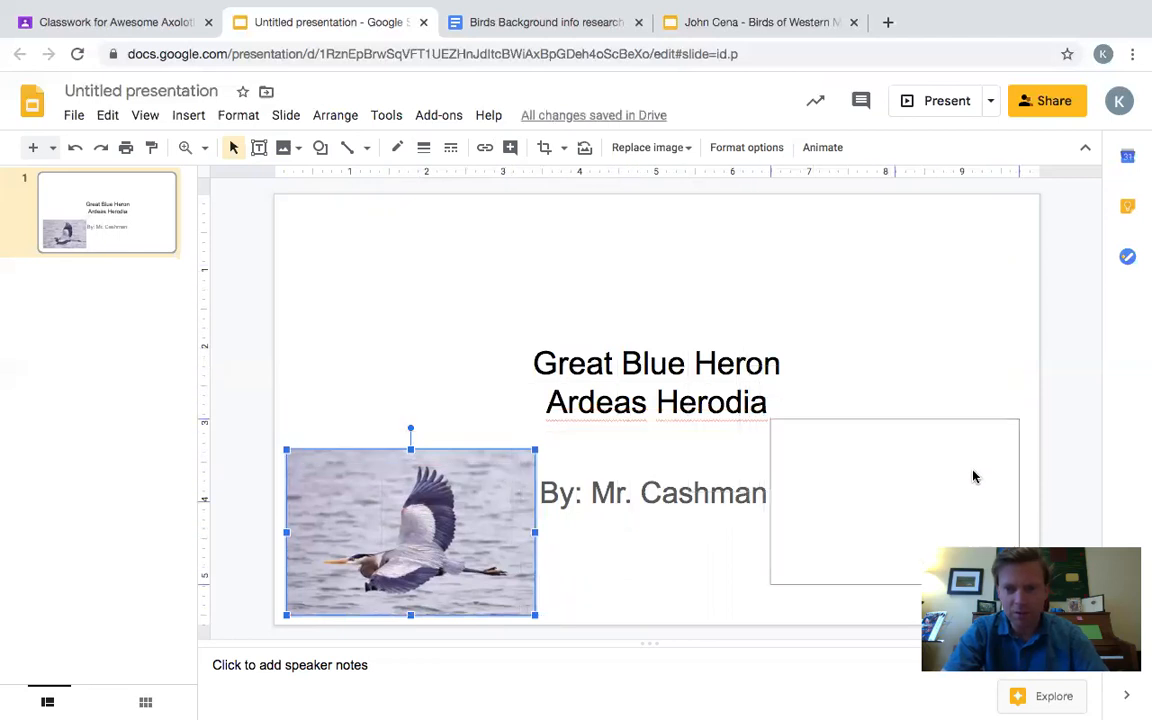
pyautogui.moveTo(410, 530); pyautogui.dragTo(896, 520)
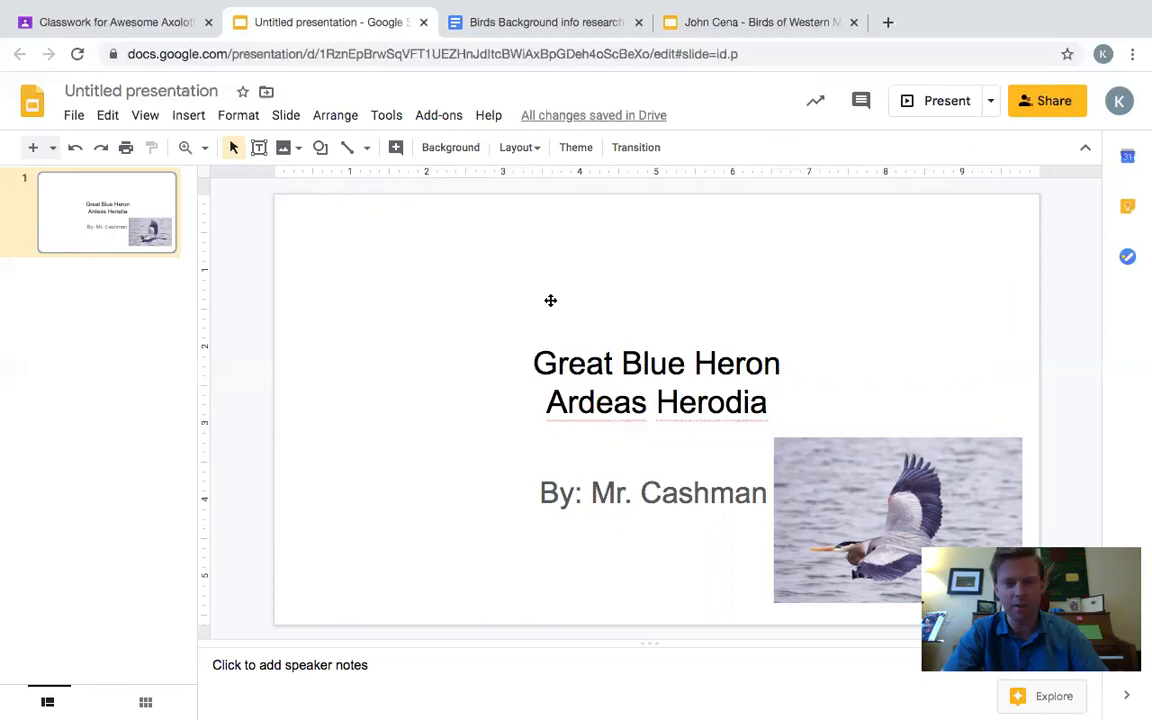
pyautogui.moveTo(364, 304)
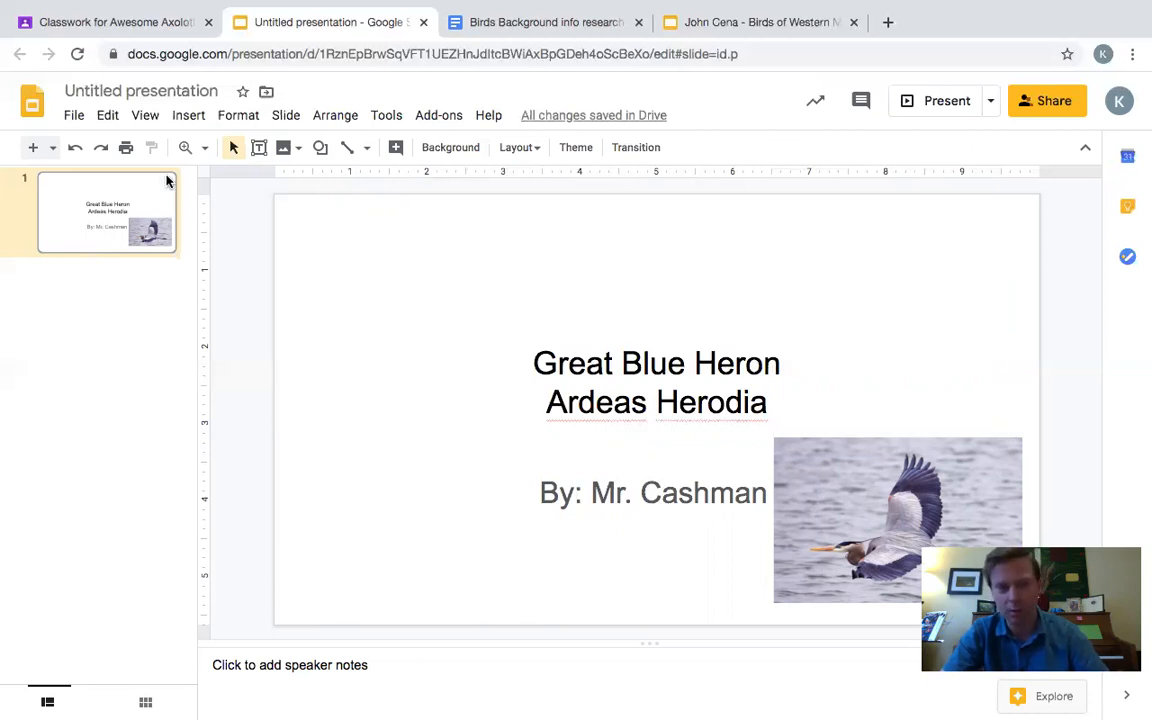
pyautogui.moveTo(32, 148)
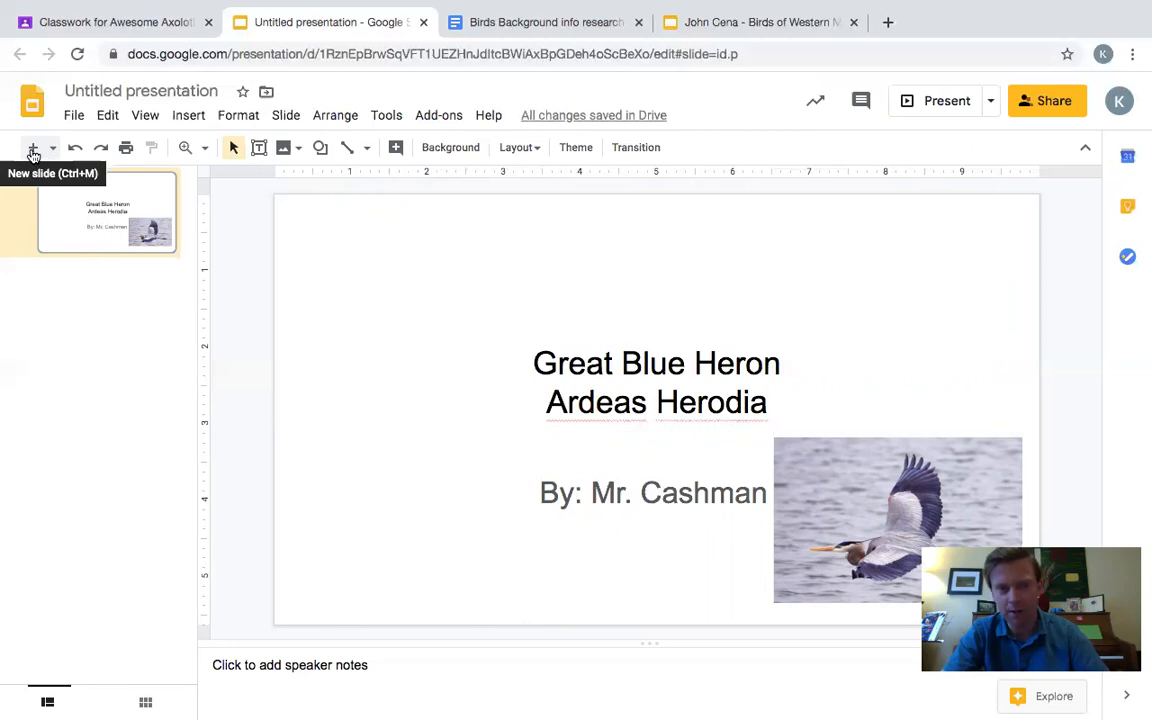
# Step: Add a second slide and activate its title placeholder
pyautogui.click(32, 148)
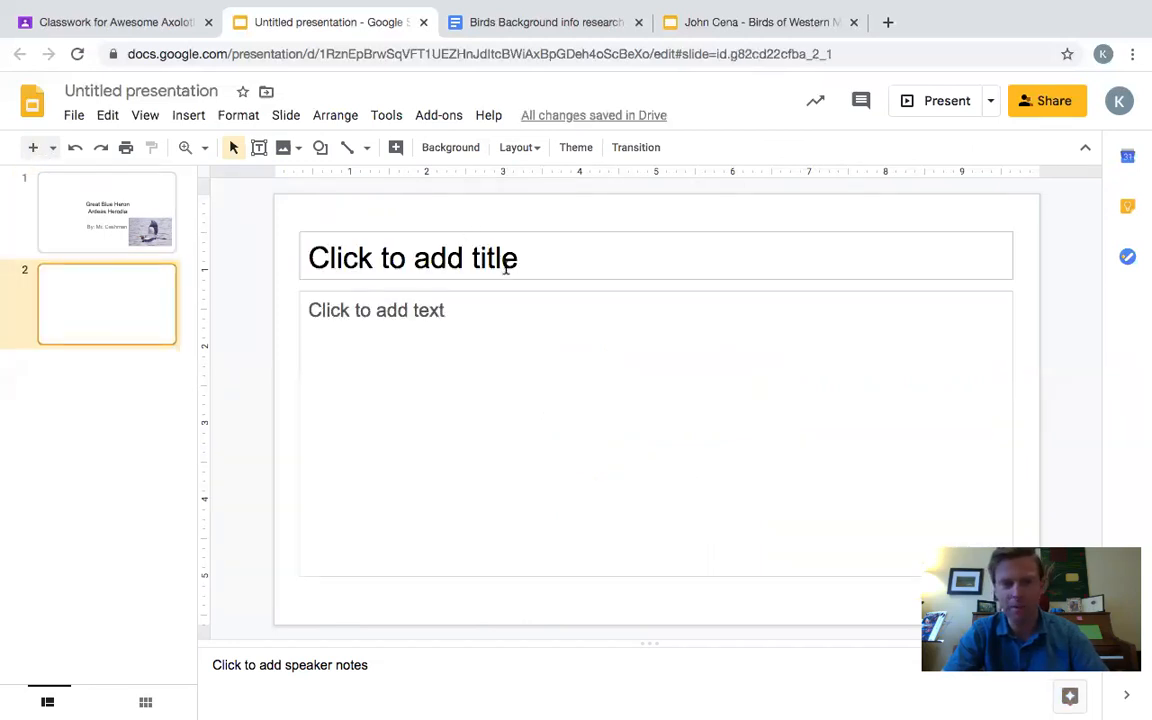
pyautogui.click(508, 258)
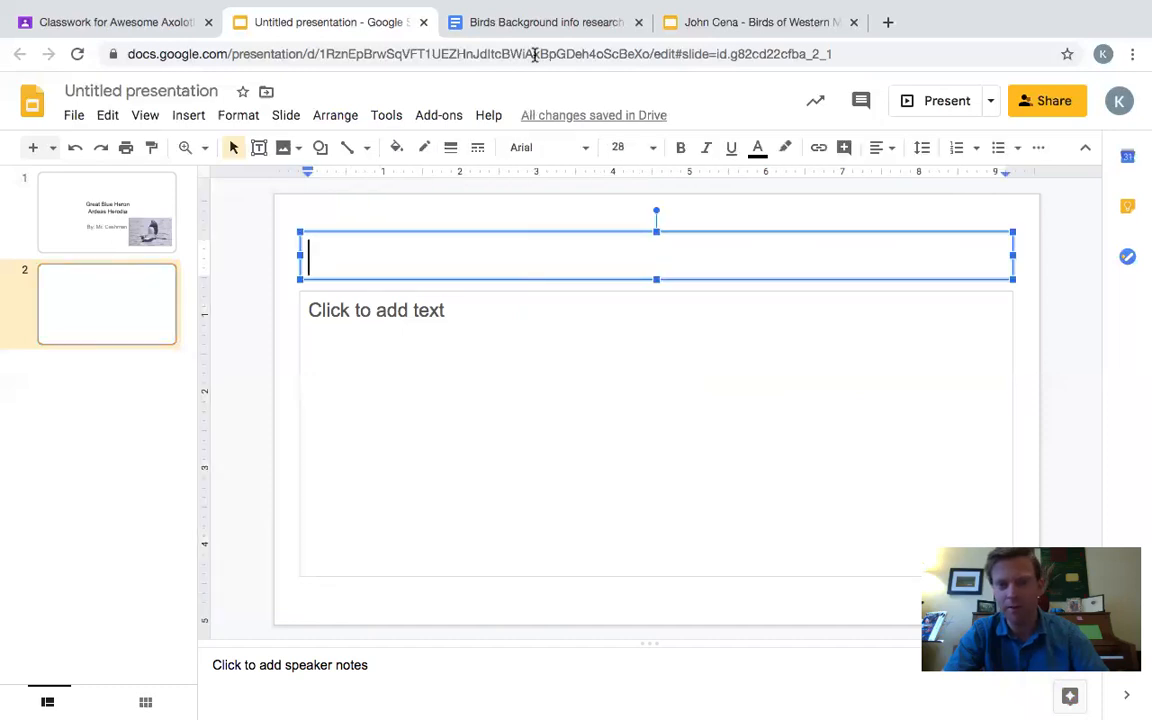
pyautogui.moveTo(546, 22)
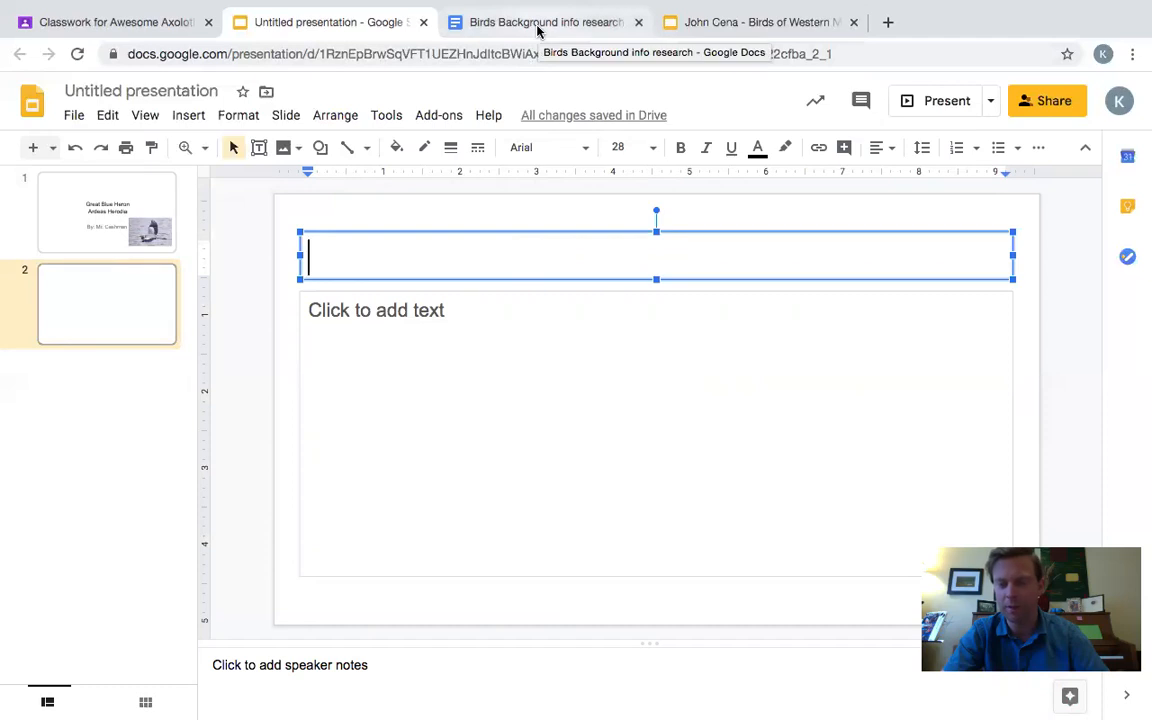
# Step: Switch to the Birds Background info research Doc to check the heron notes
pyautogui.click(544, 22)
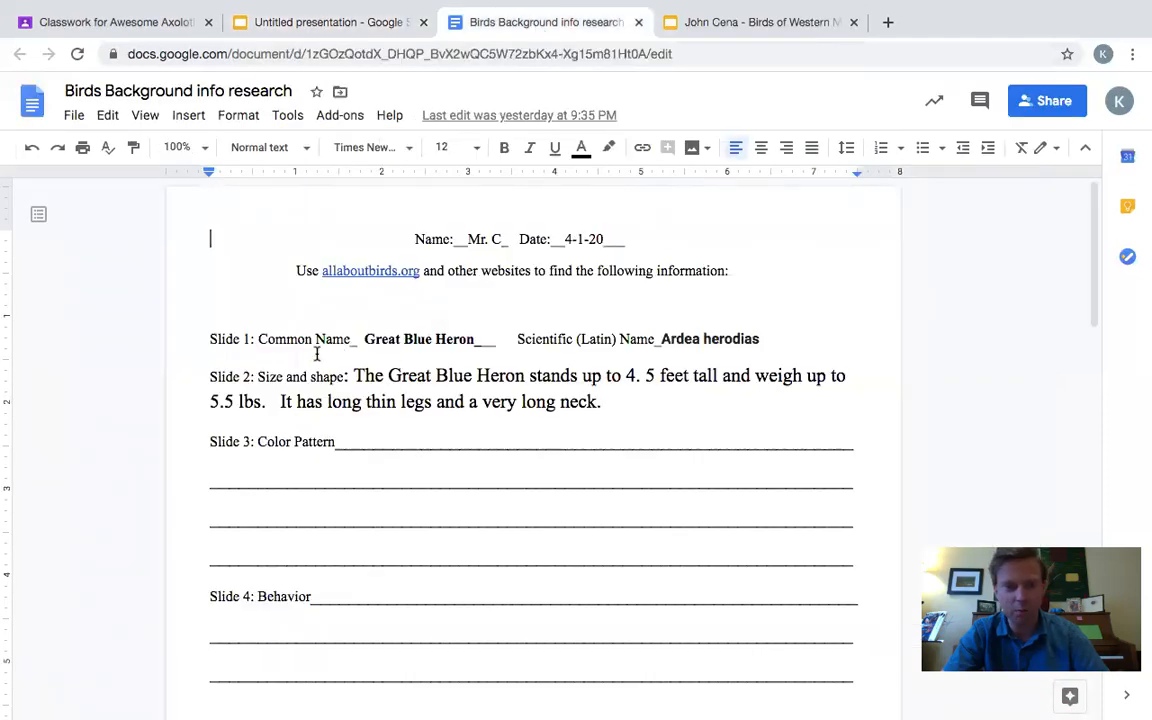
pyautogui.moveTo(258, 374)
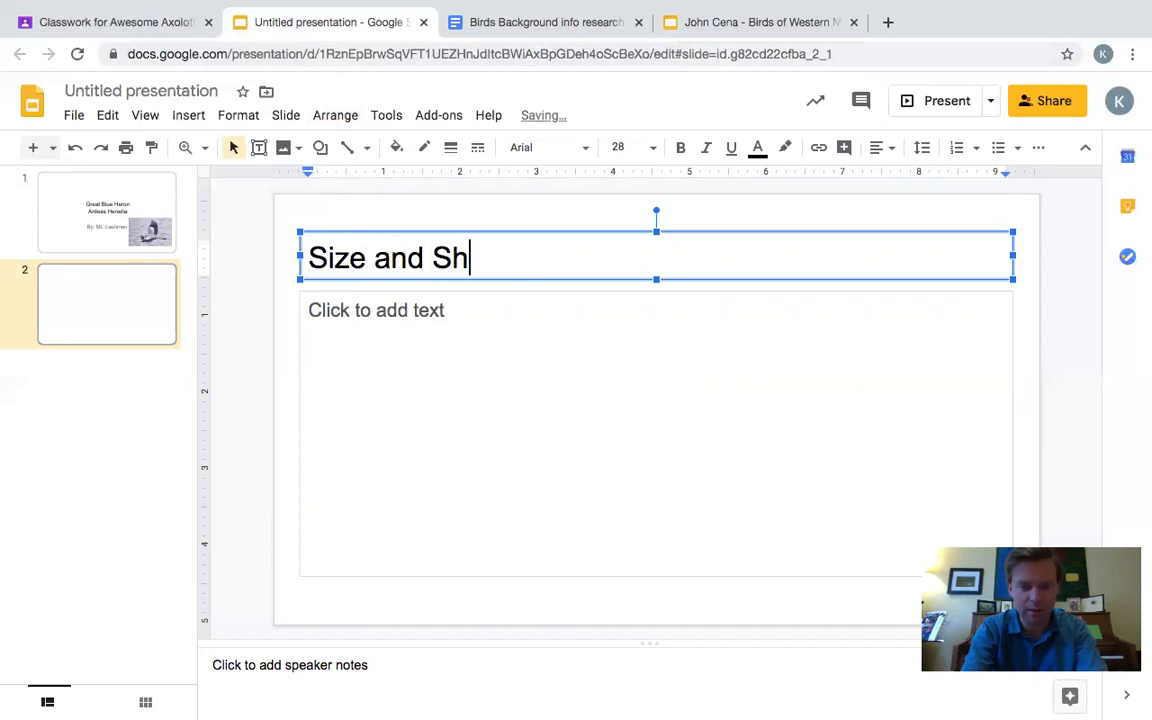
# Step: Title slide two 'Size and Shape' and start a bulleted list in its body
pyautogui.write('ape')
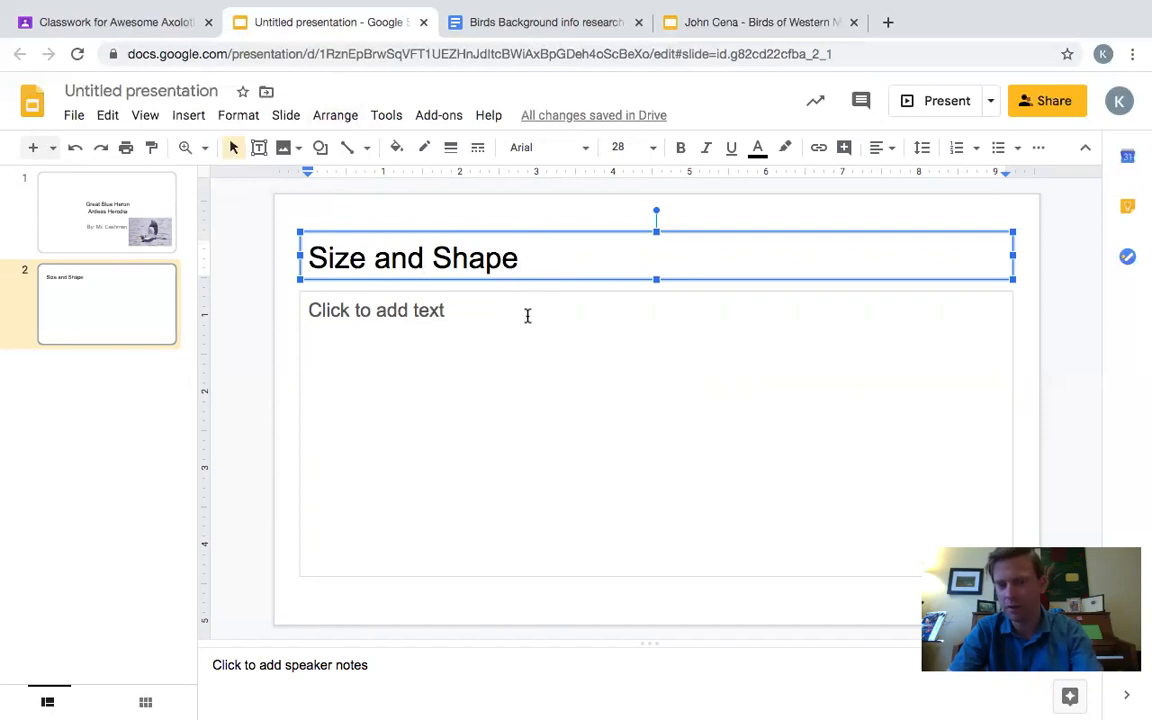
pyautogui.click(500, 400)
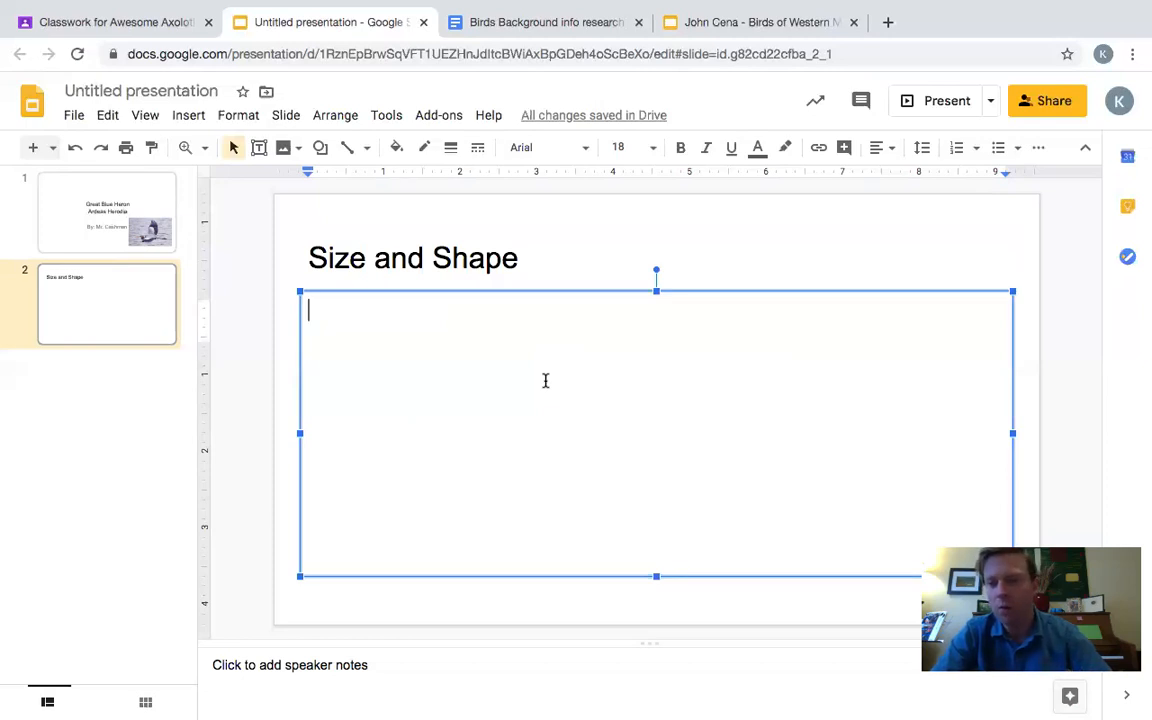
pyautogui.moveTo(944, 224)
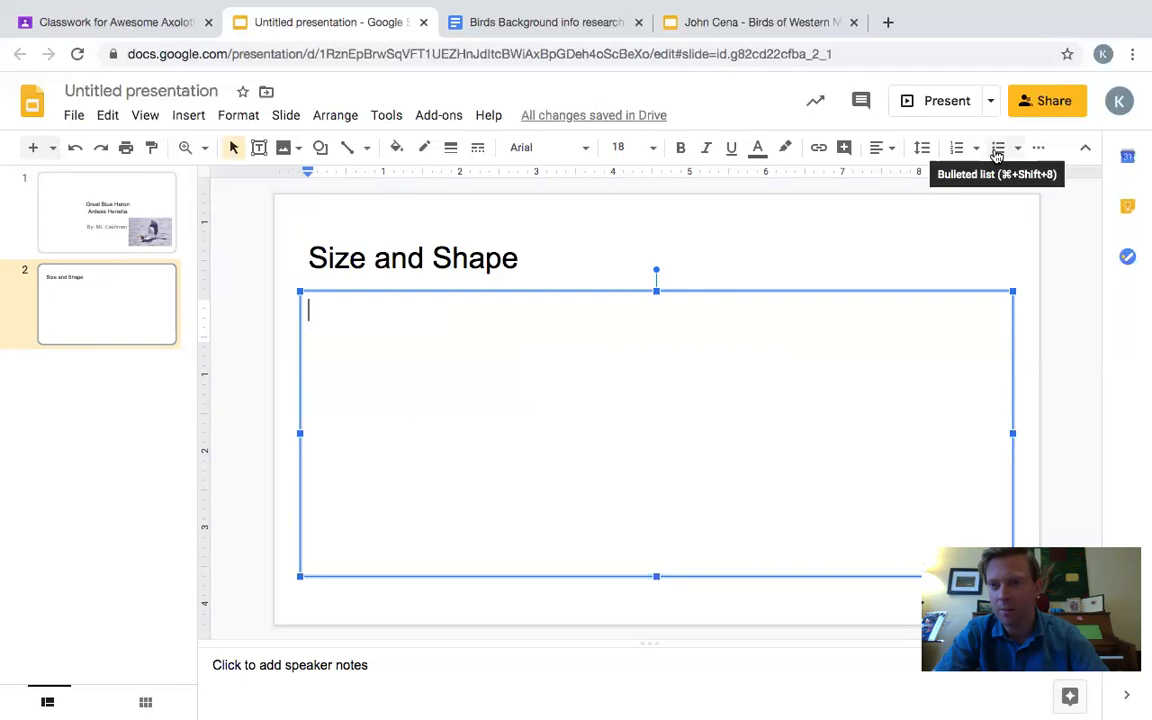
pyautogui.click(996, 148)
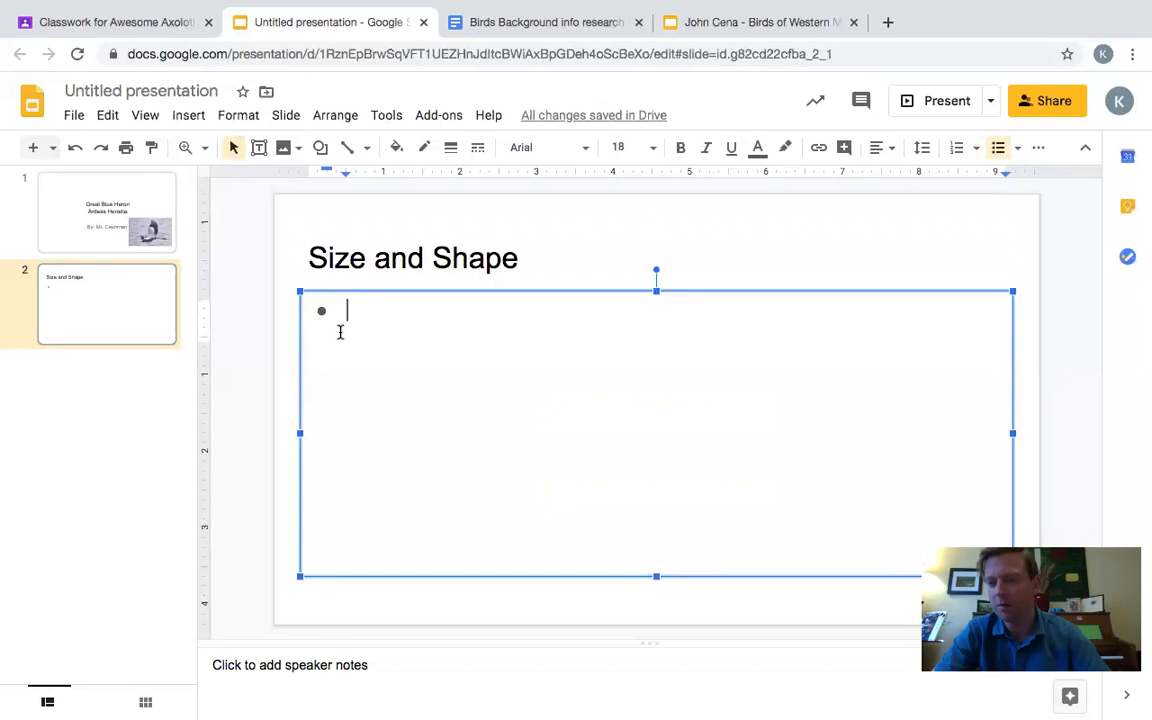
pyautogui.moveTo(384, 312)
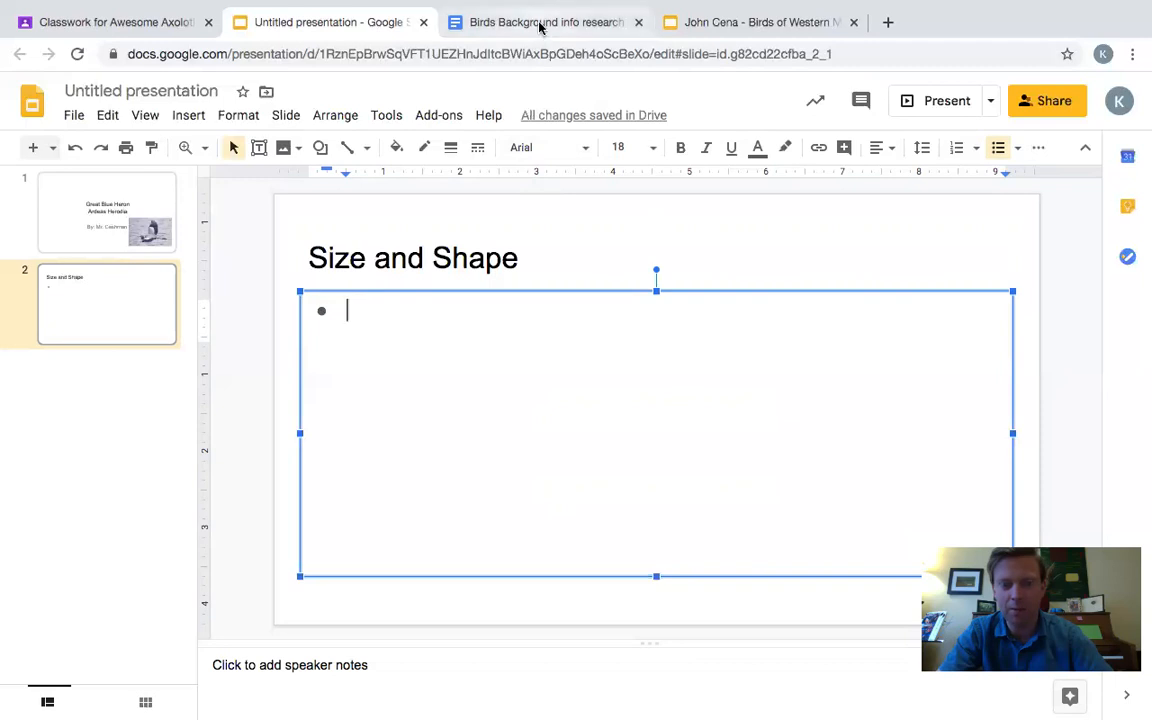
pyautogui.click(548, 22)
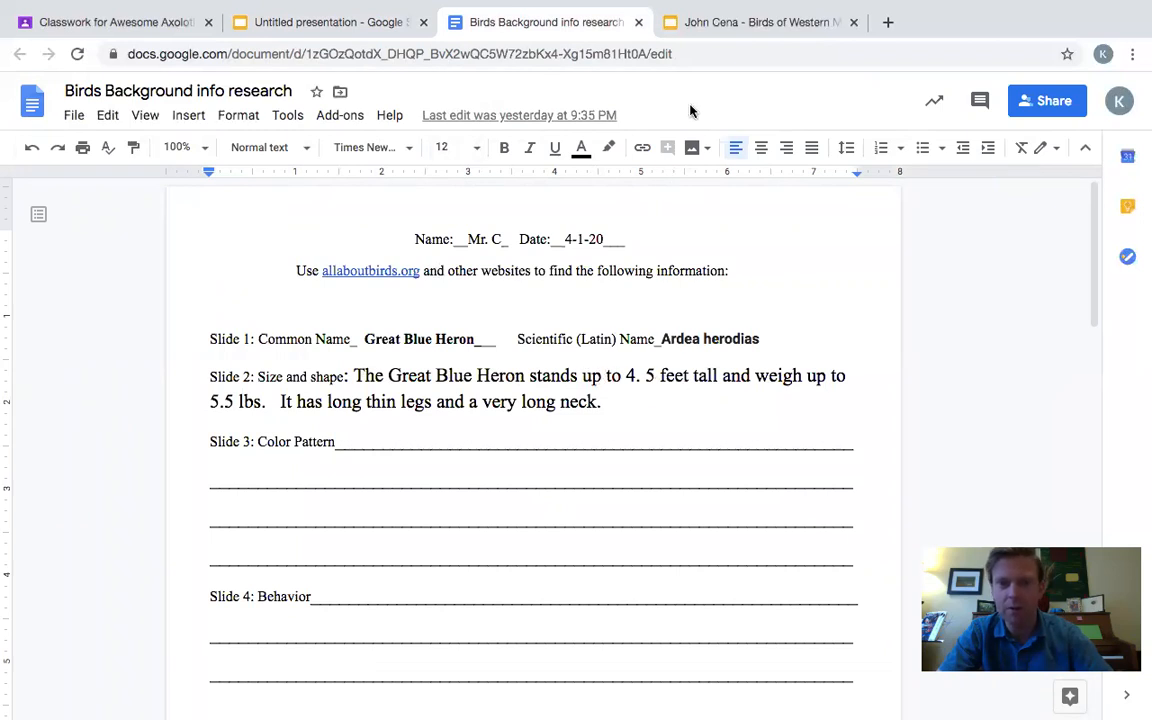
pyautogui.click(328, 22)
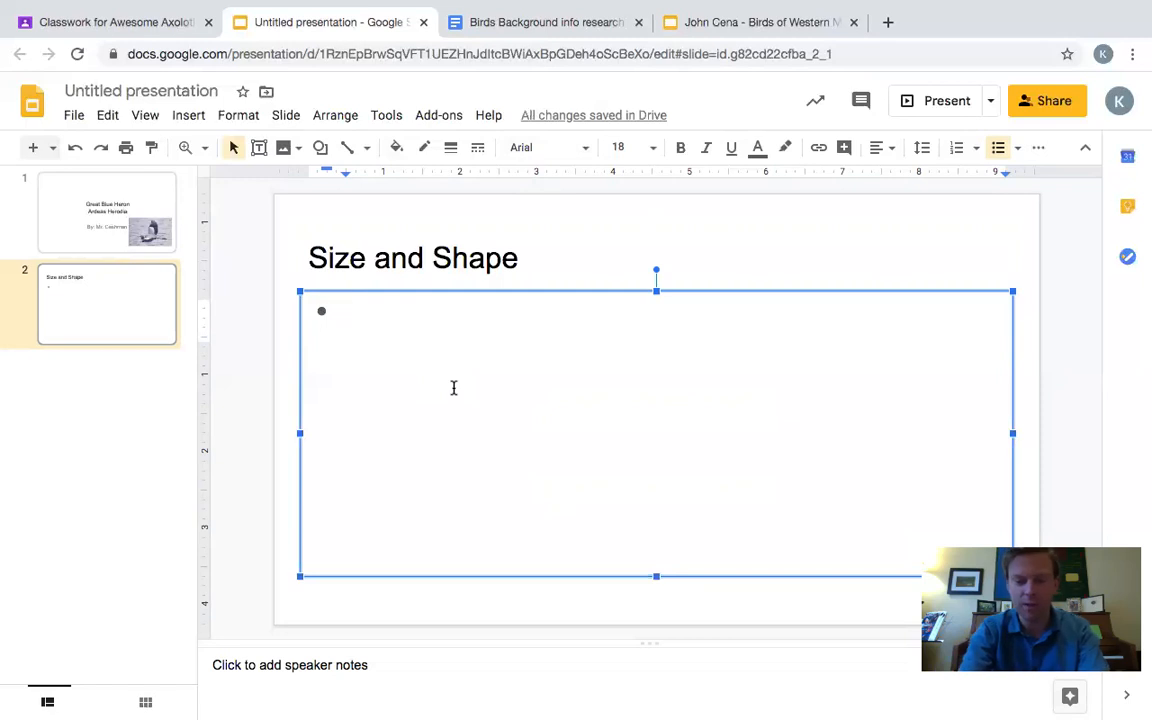
# Step: Enter the first bullet 'Stands up to 4.5 feet tall', start a new bullet, and check the research notes
pyautogui.write('Stands up to')
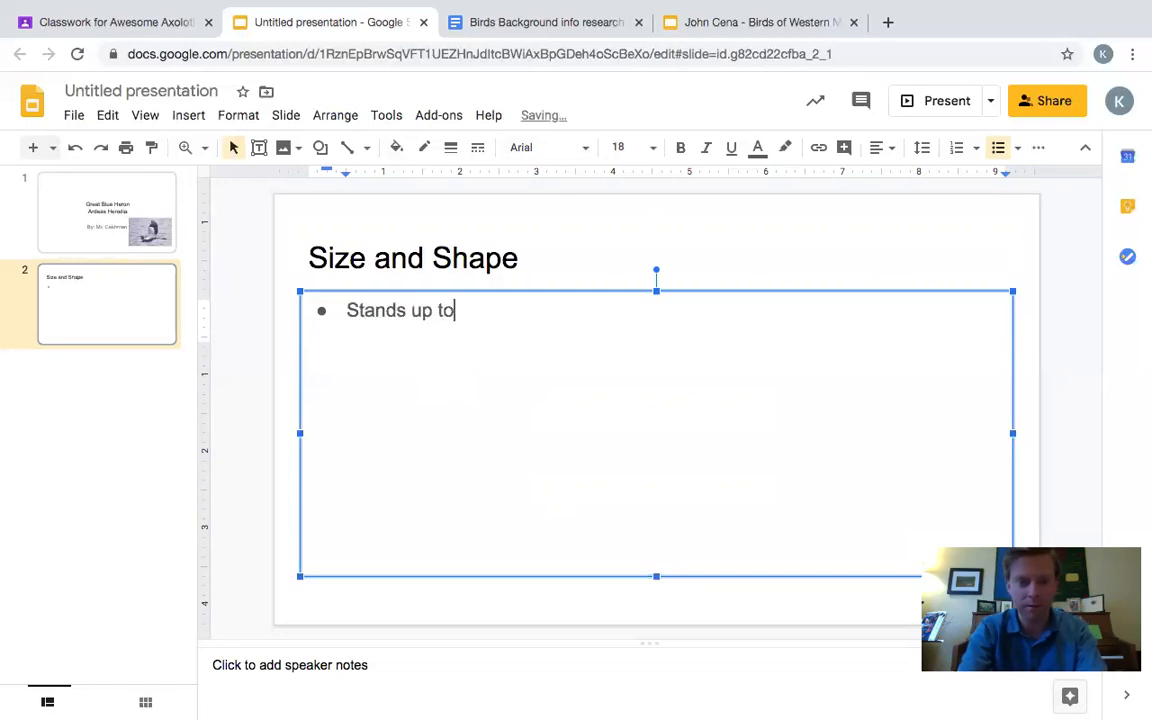
pyautogui.write('4.')
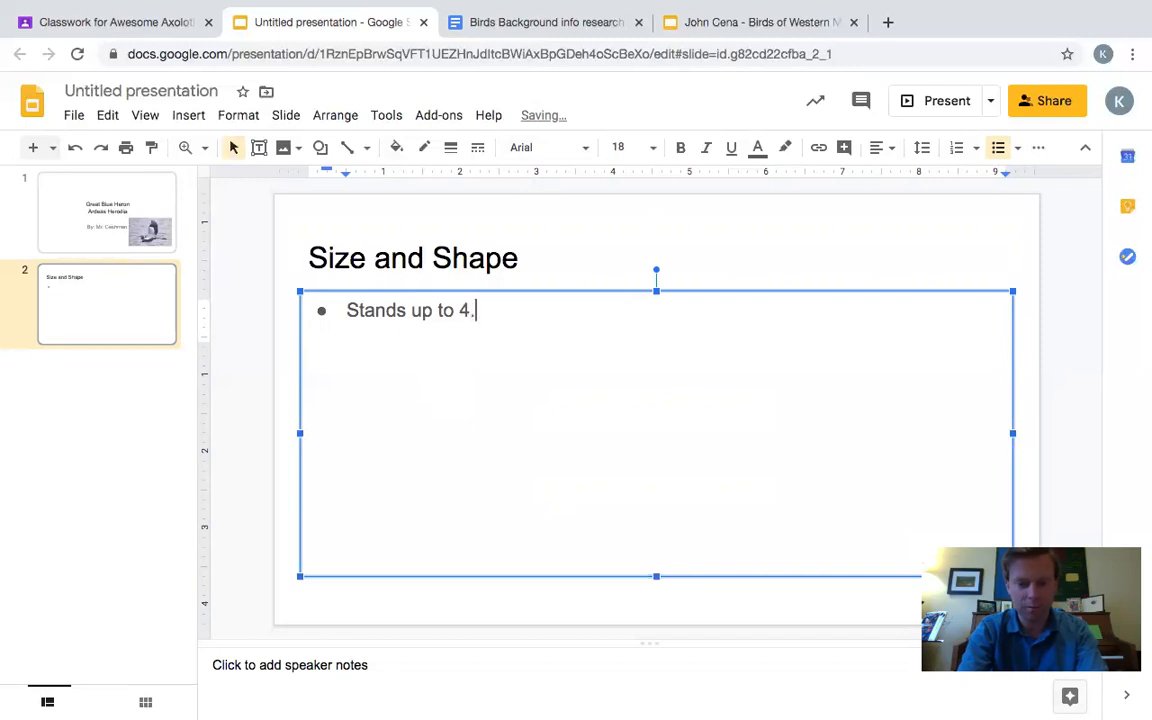
pyautogui.write('5 feet f')
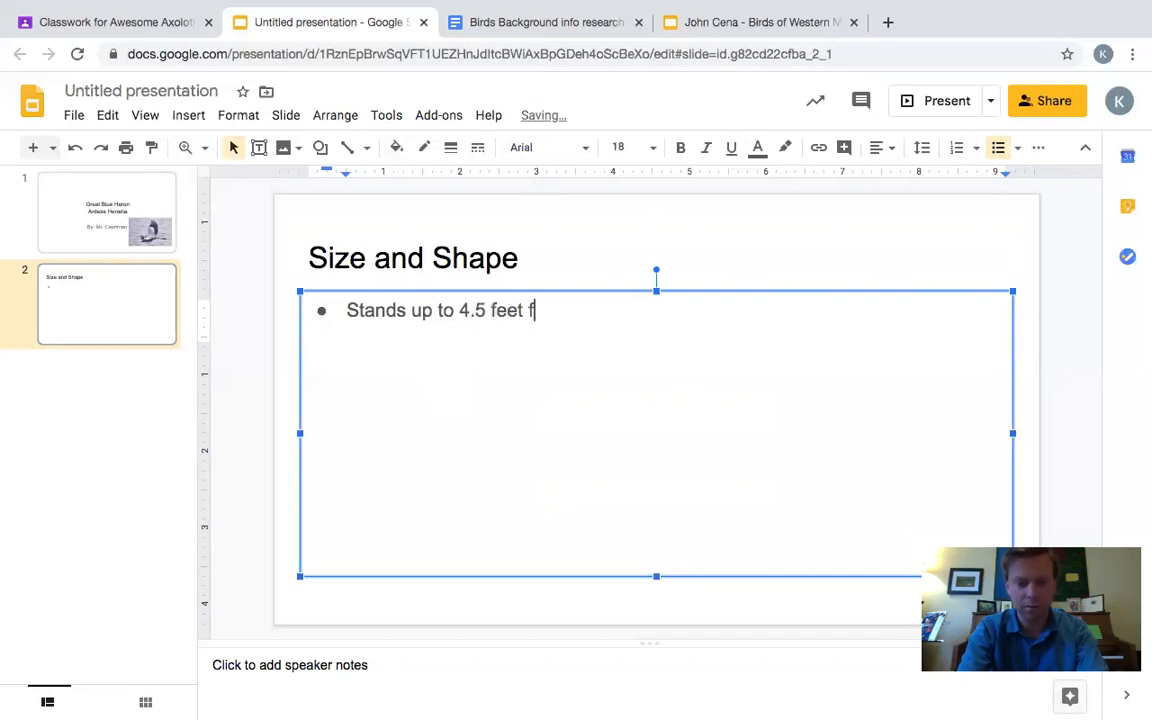
pyautogui.write('all')
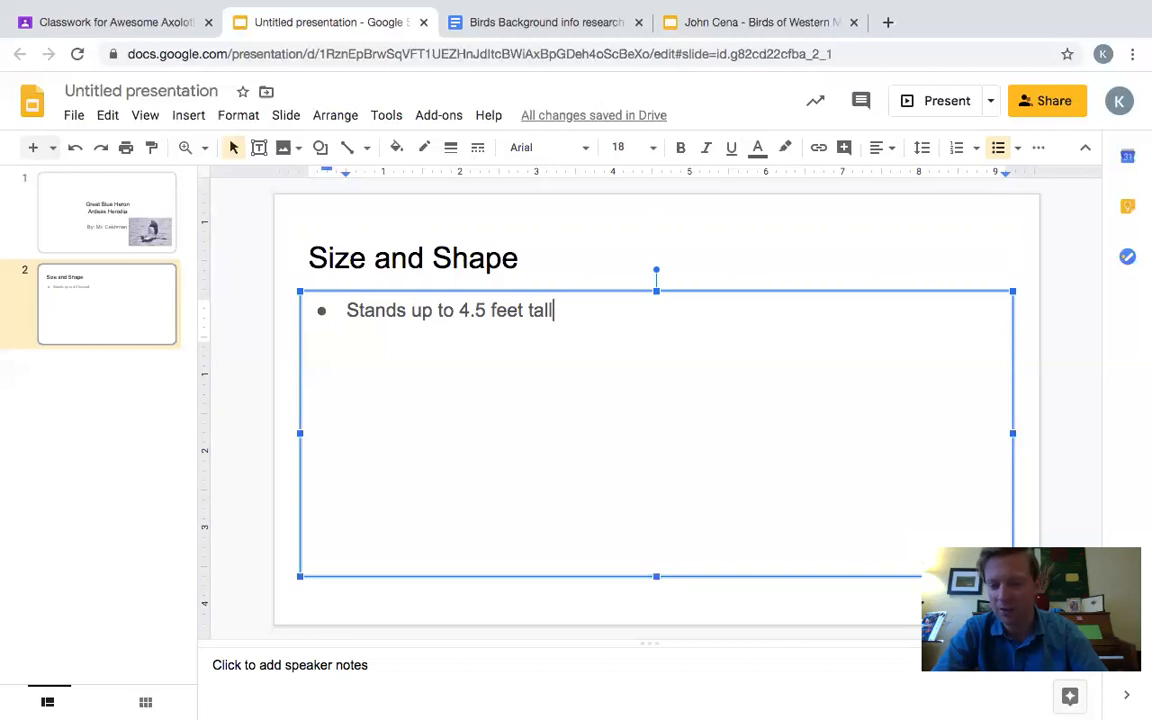
pyautogui.press('enter')
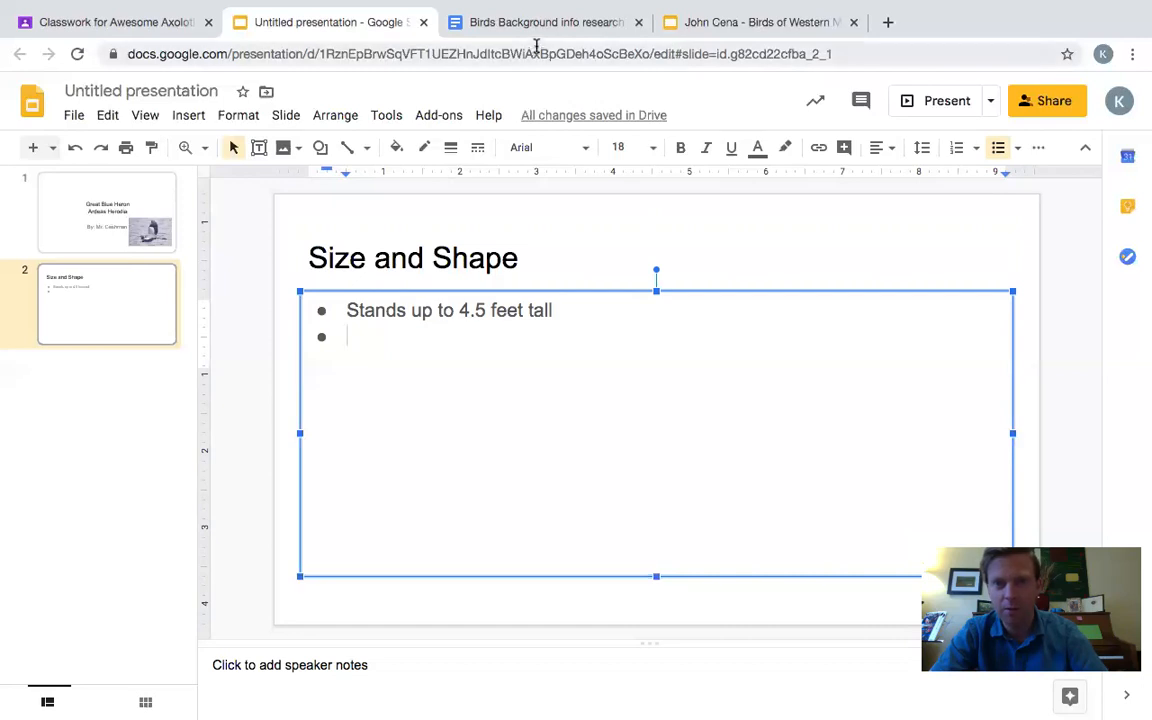
pyautogui.click(544, 22)
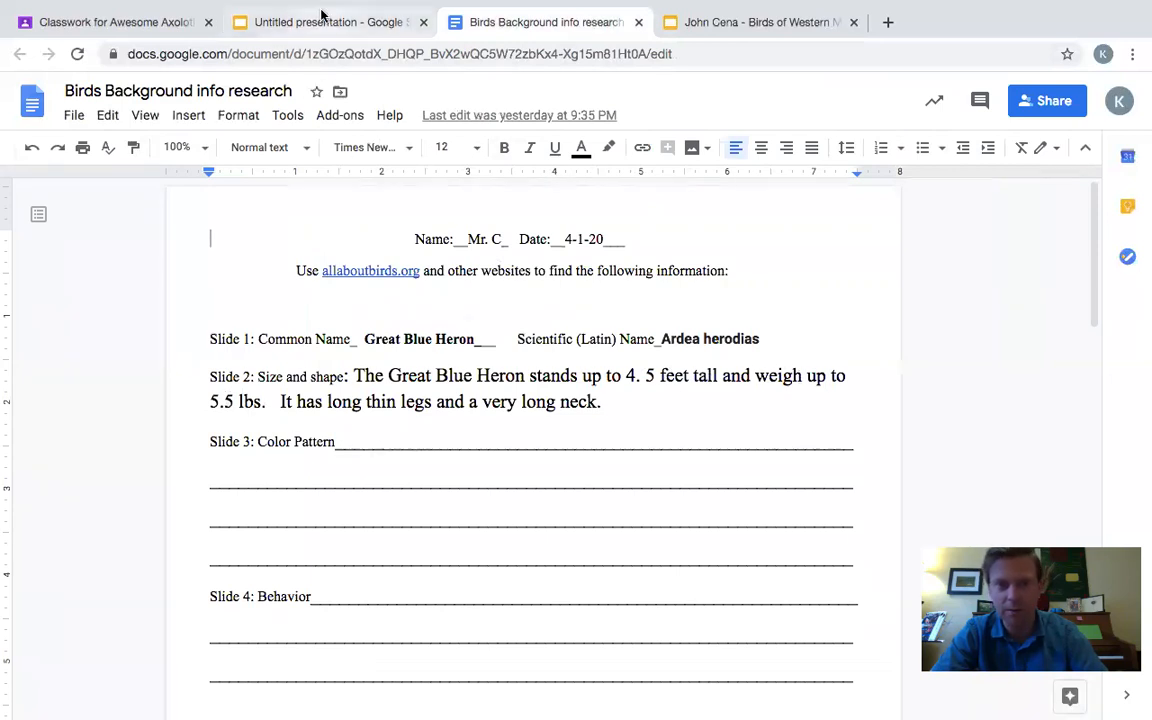
# Step: Enter the second bullet 'Weighs up to 5.5 lbs.', start a third bullet, and glance at the research notes
pyautogui.click(330, 22)
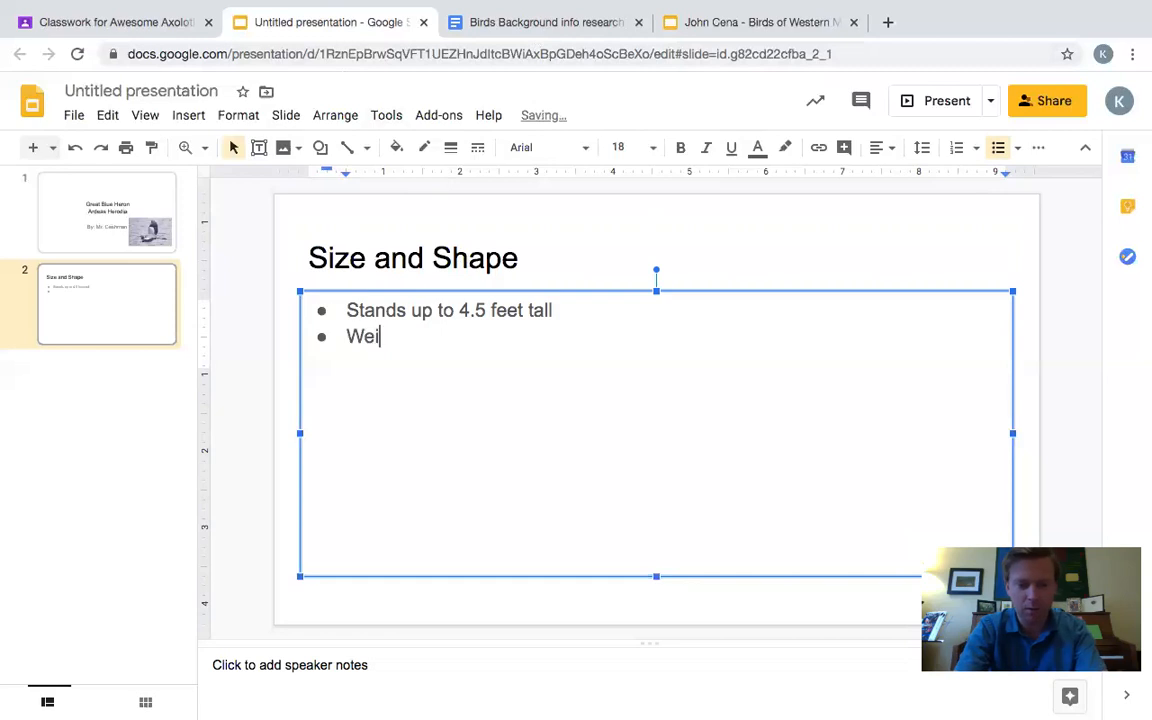
pyautogui.write('ghs up to')
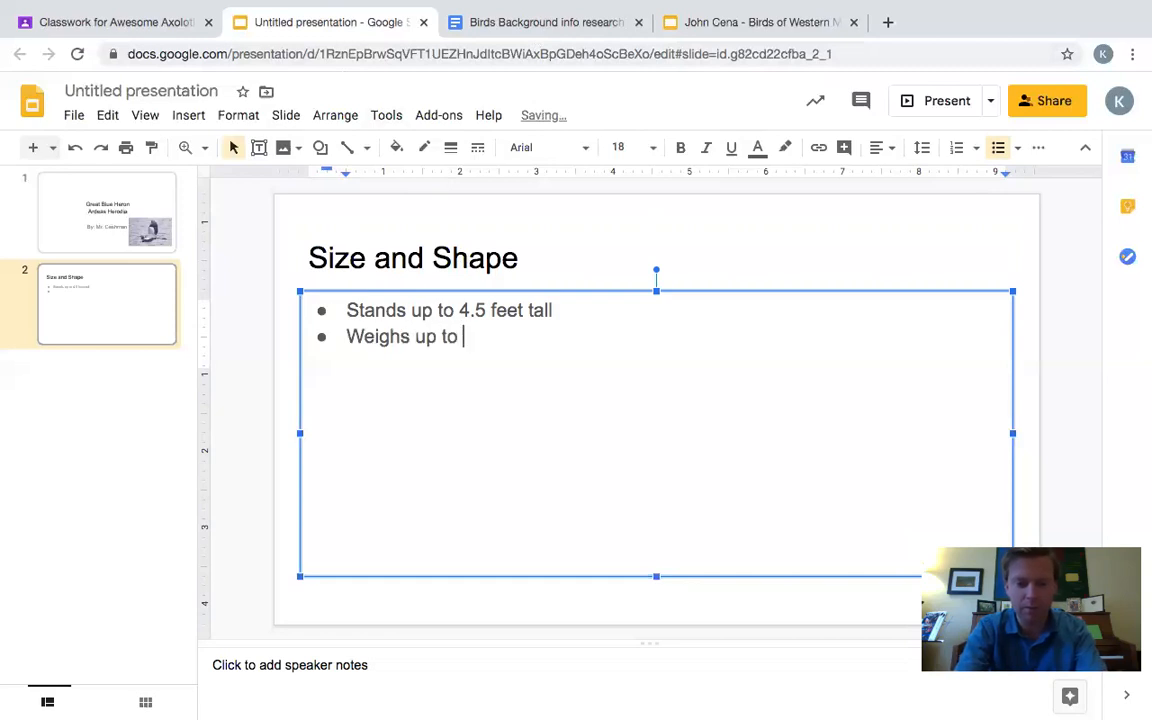
pyautogui.write('5.5')
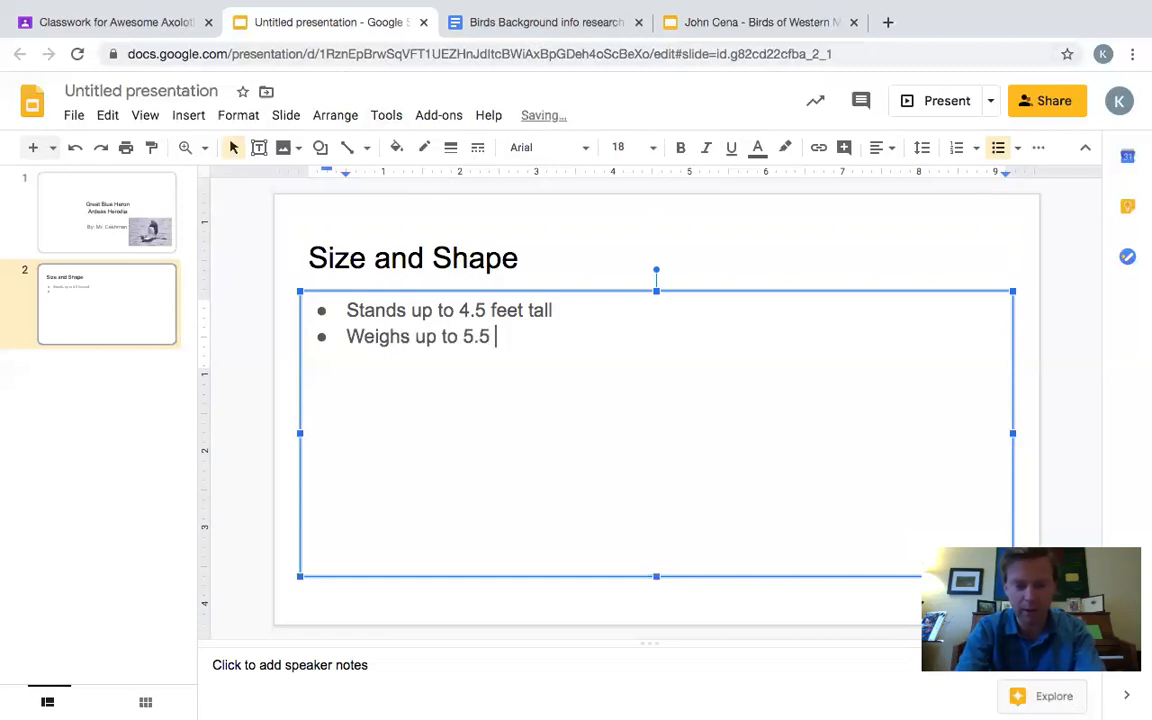
pyautogui.write('lbs.')
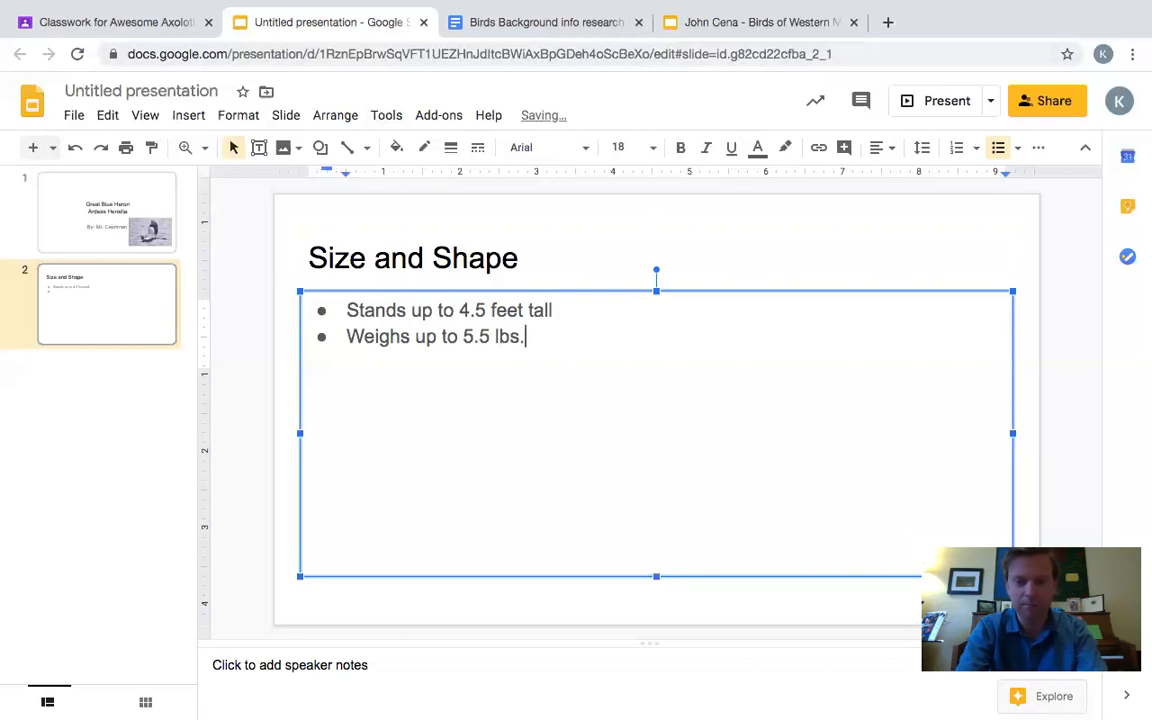
pyautogui.press('enter')
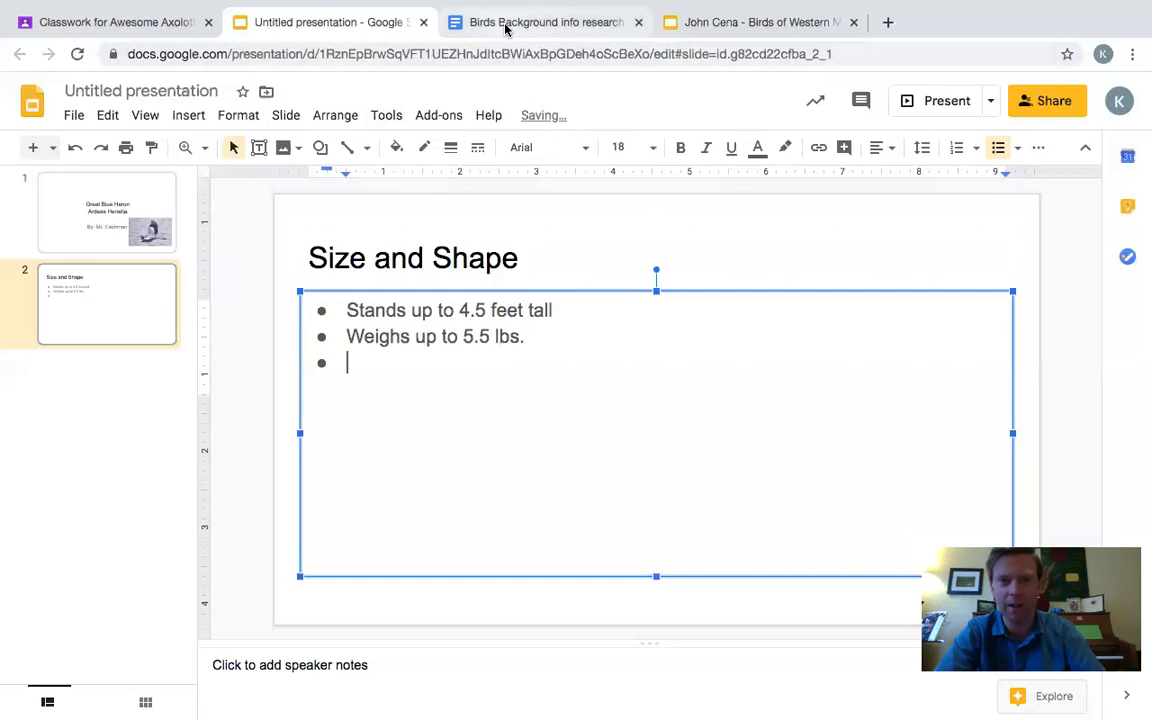
pyautogui.click(546, 22)
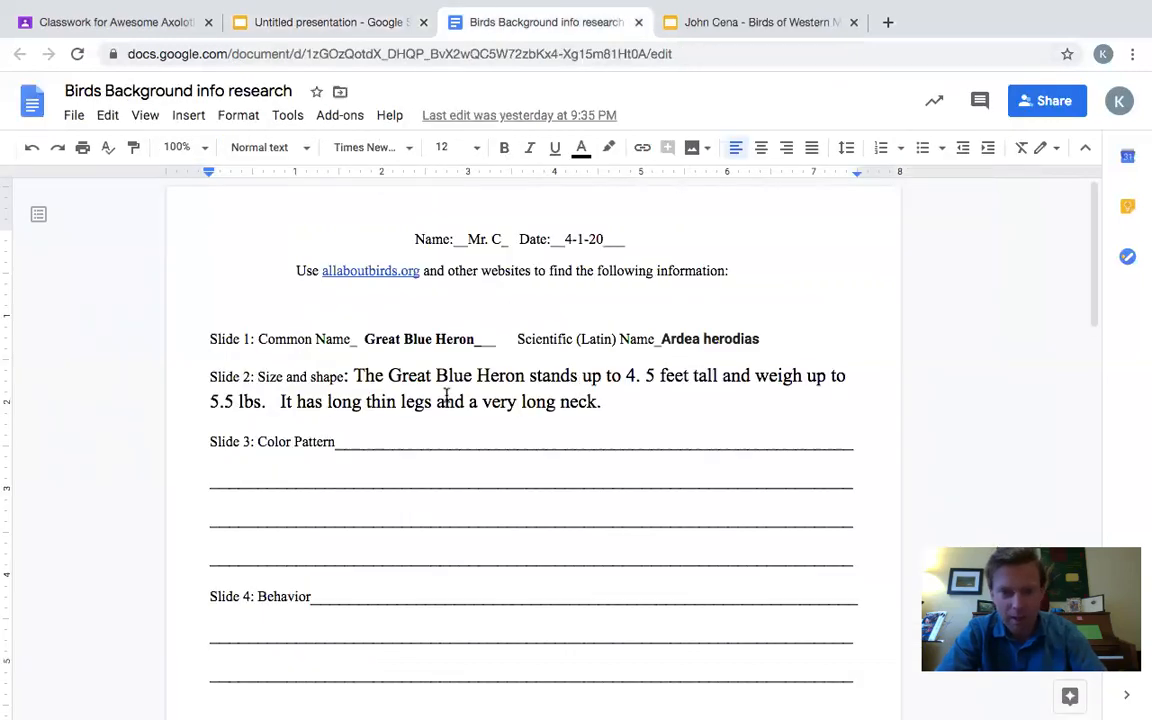
pyautogui.moveTo(568, 276)
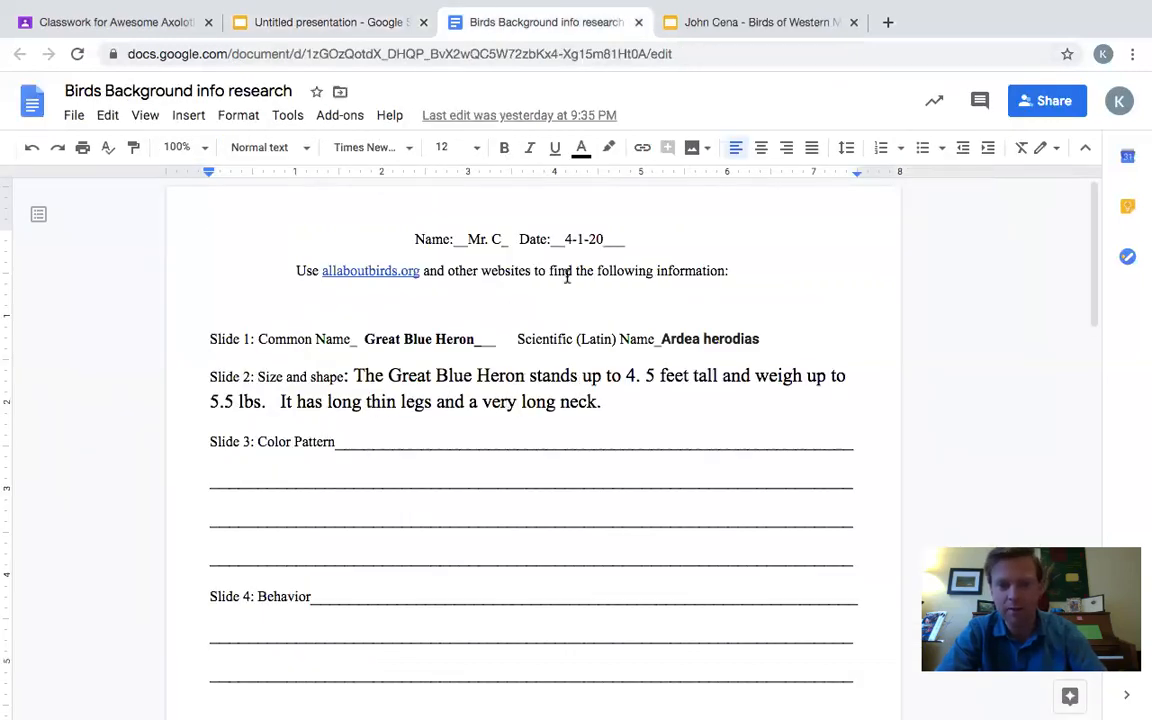
pyautogui.click(328, 22)
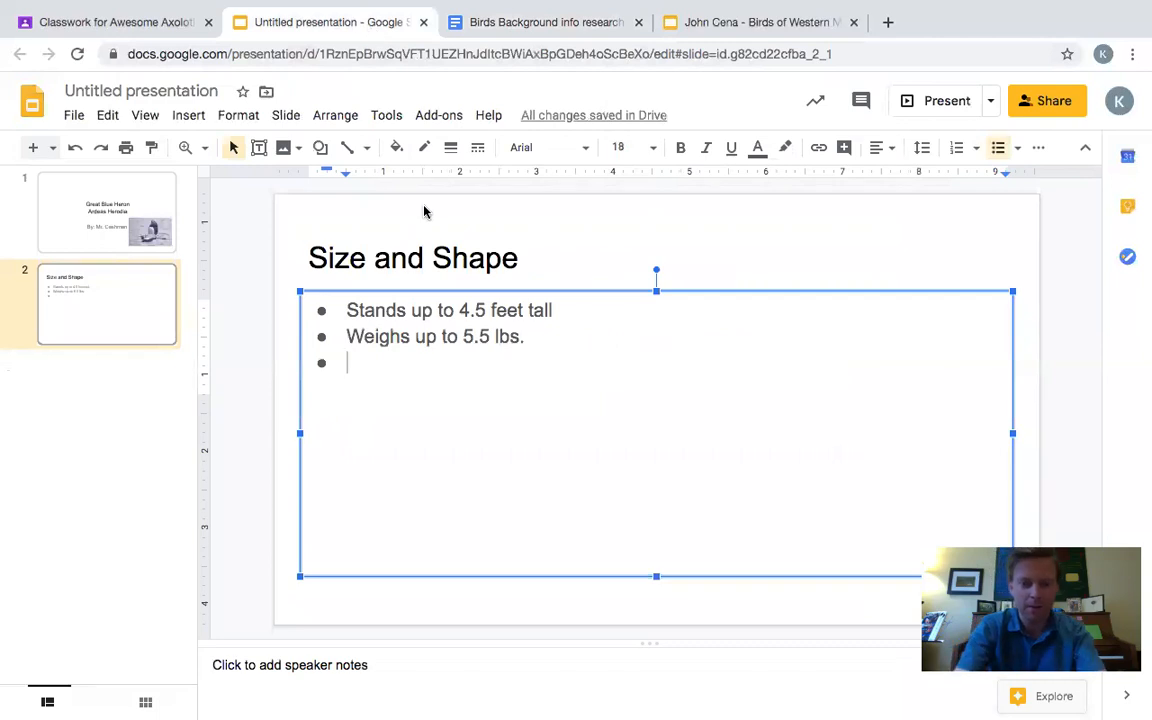
# Step: Enter the third bullet 'Long, thin legs and neck' and begin adding a heron picture to the slide
pyautogui.write('Long, thin')
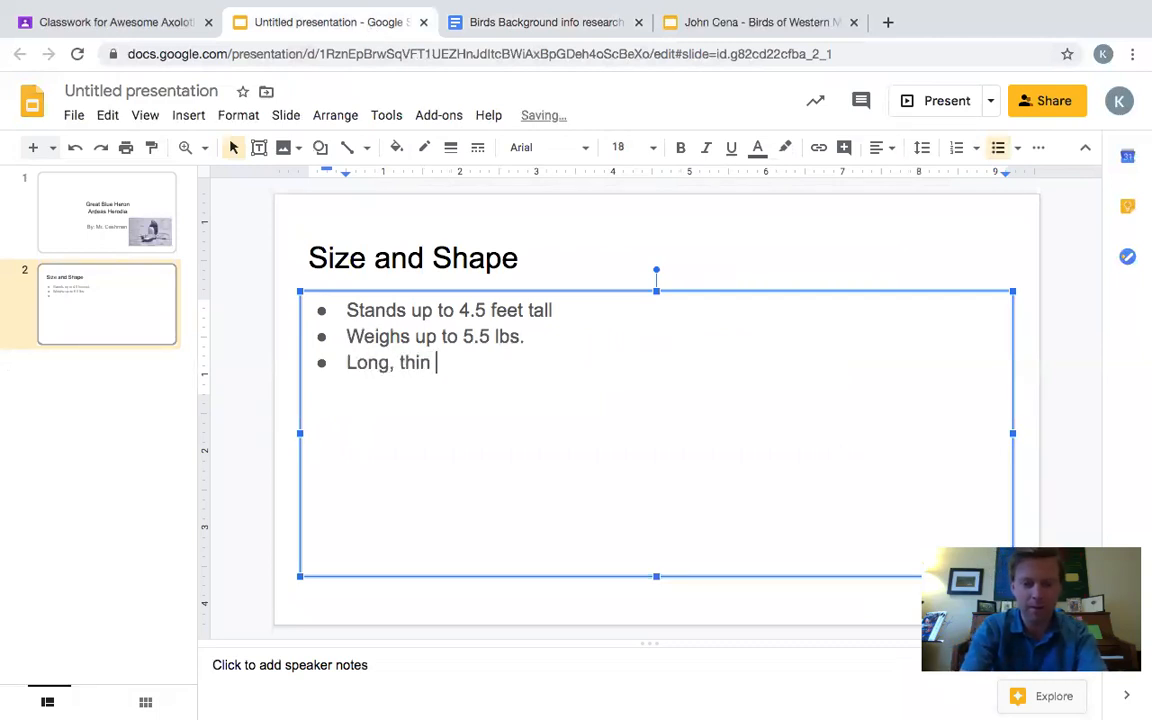
pyautogui.write('legs and n')
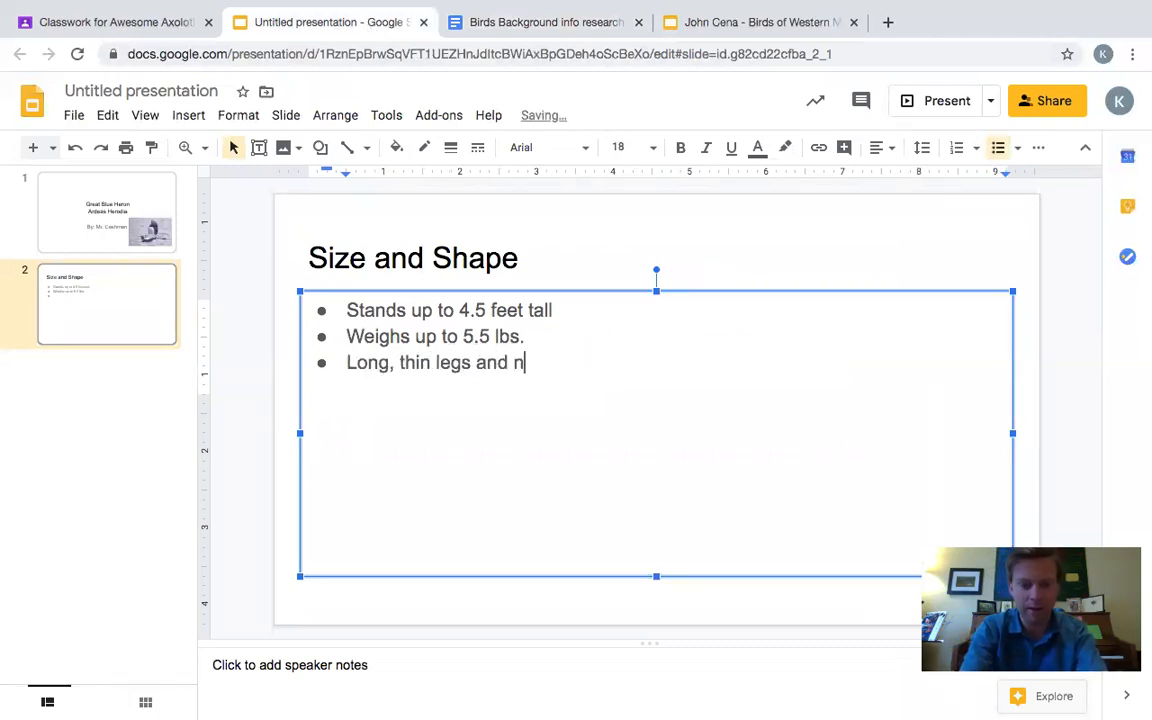
pyautogui.write('eck')
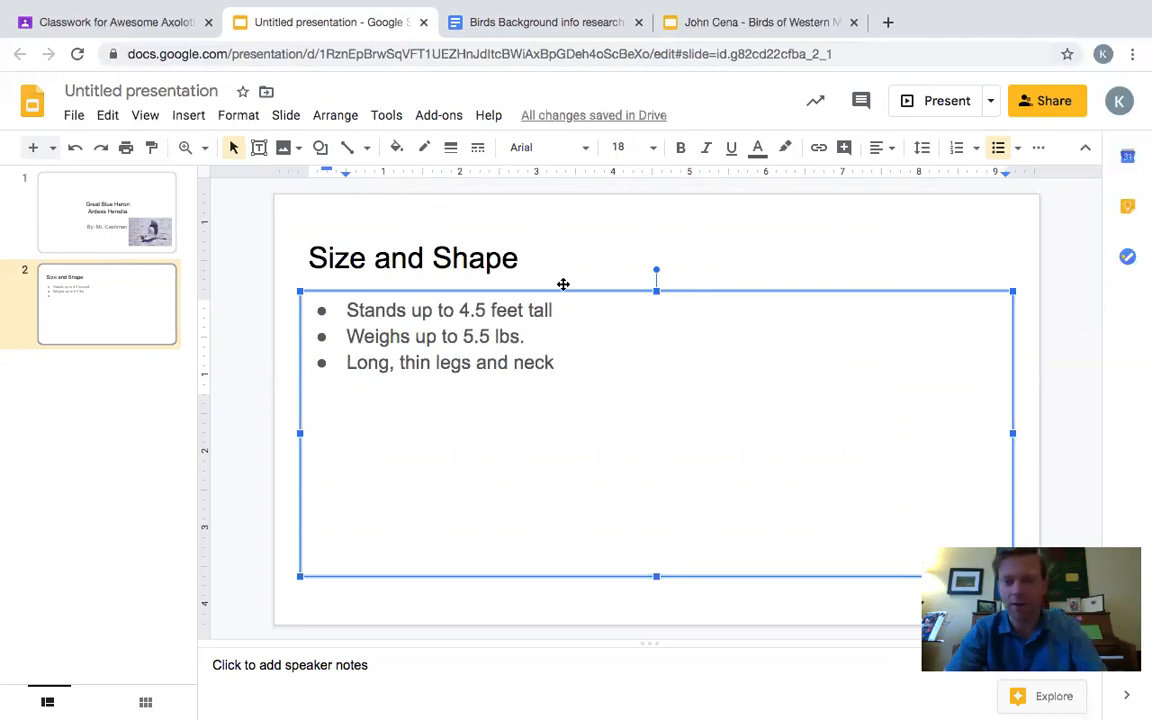
pyautogui.moveTo(538, 284)
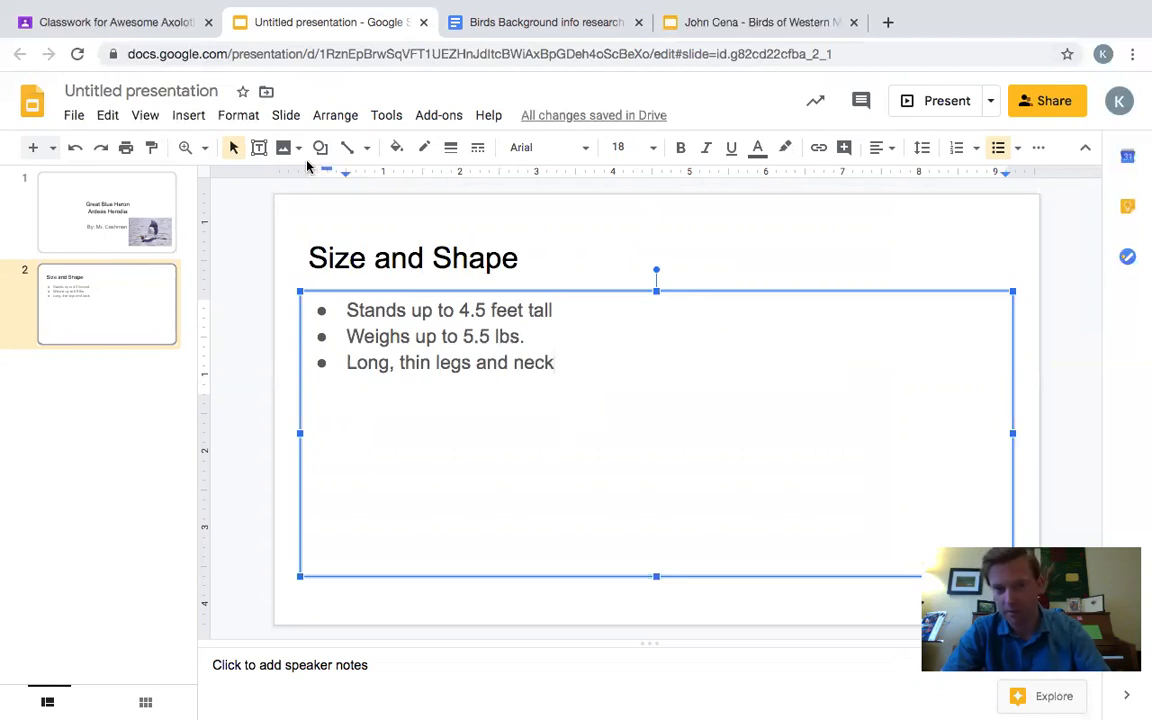
pyautogui.moveTo(284, 148)
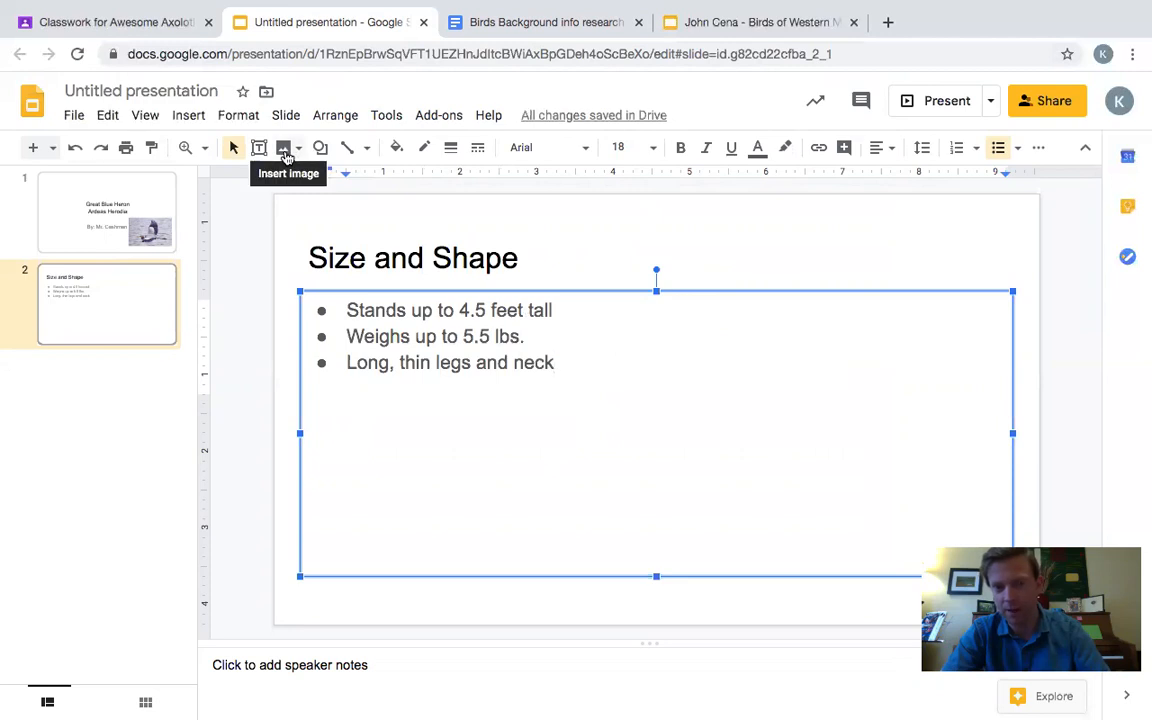
pyautogui.click(284, 148)
pyautogui.write('Great Blue heron')
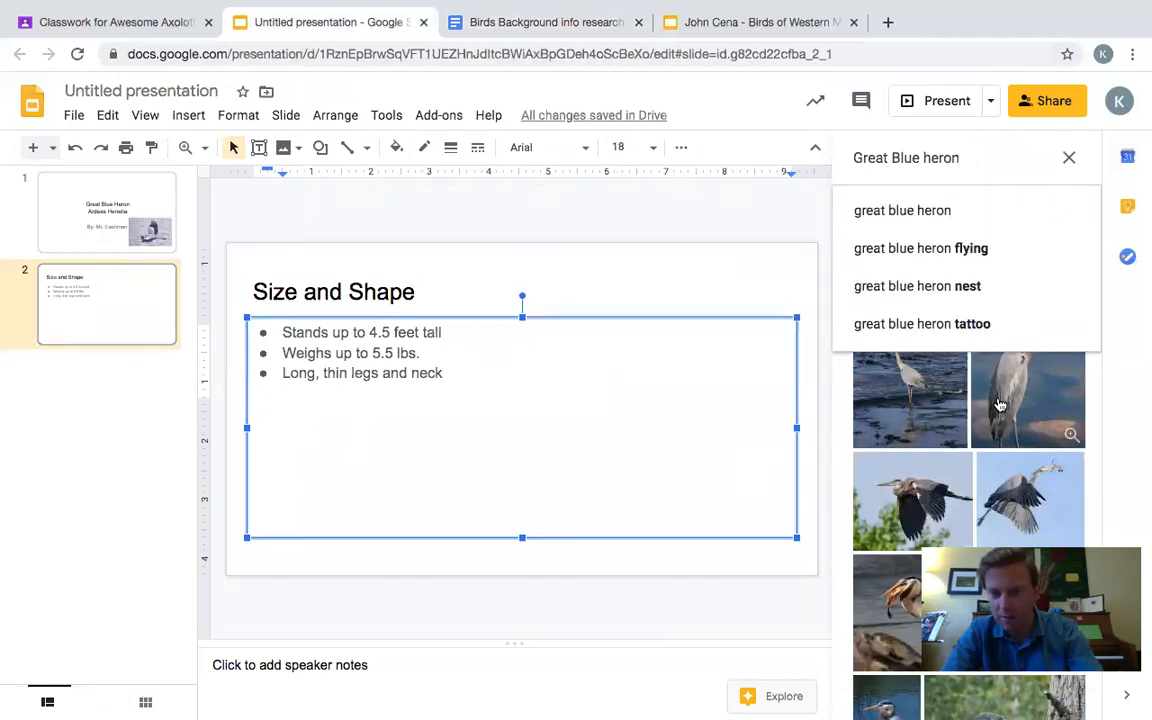
pyautogui.moveTo(940, 400)
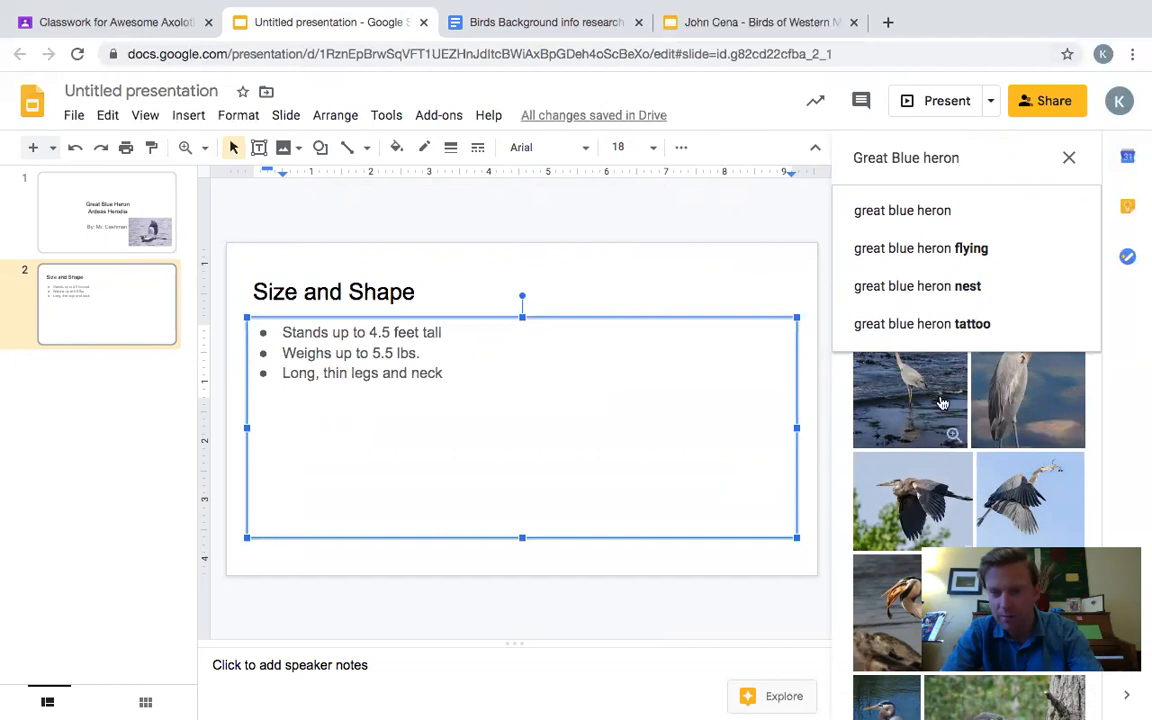
pyautogui.moveTo(996, 400)
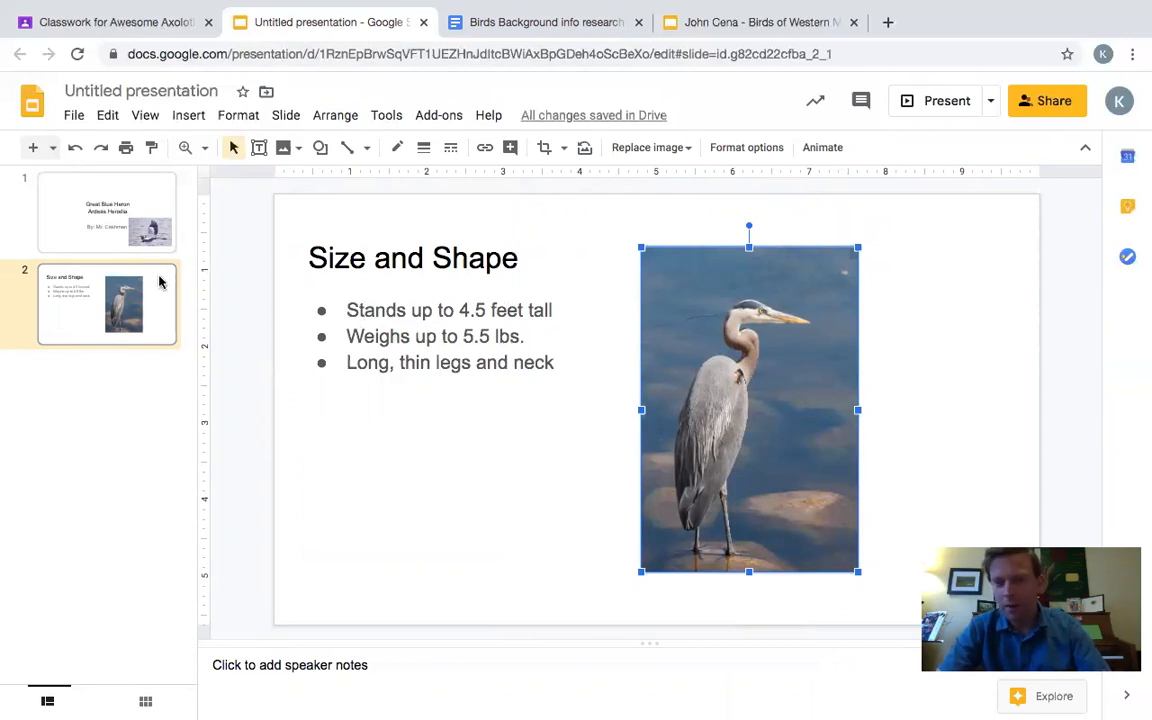
pyautogui.moveTo(166, 250)
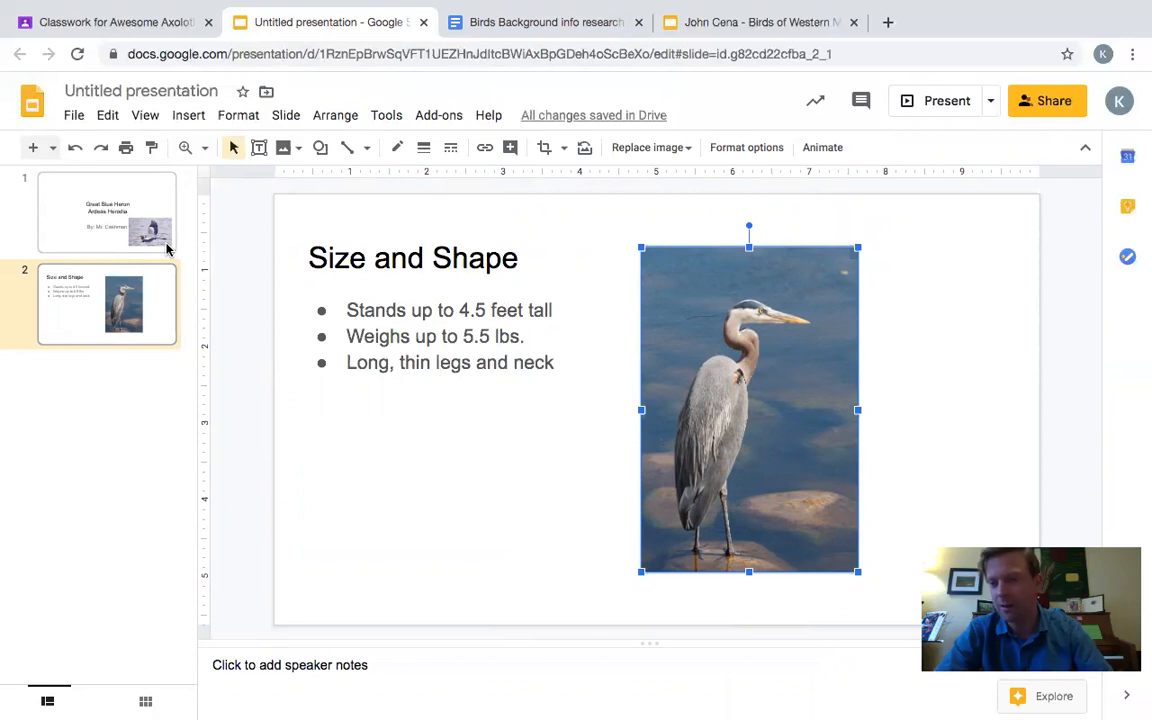
# Step: Switch to the research notes Doc and scroll down to the 'Slide 11: Video' line
pyautogui.click(546, 22)
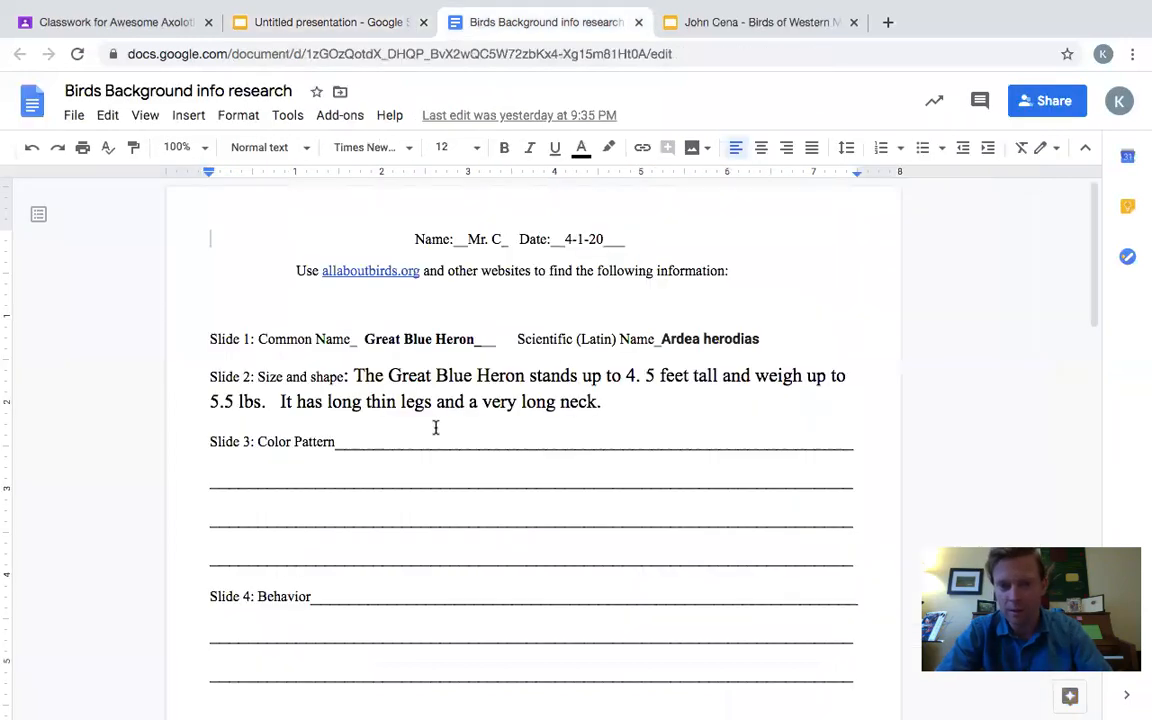
pyautogui.scroll(-3)
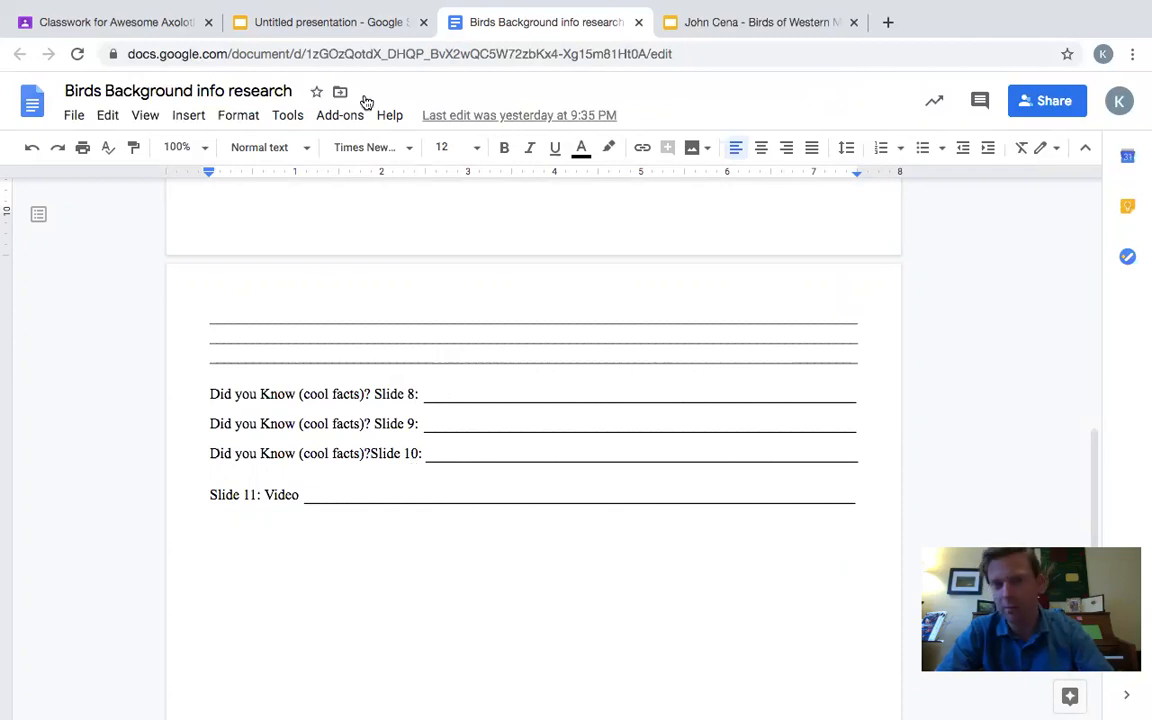
# Step: Return to the presentation and title the third slide 'Video'
pyautogui.click(324, 22)
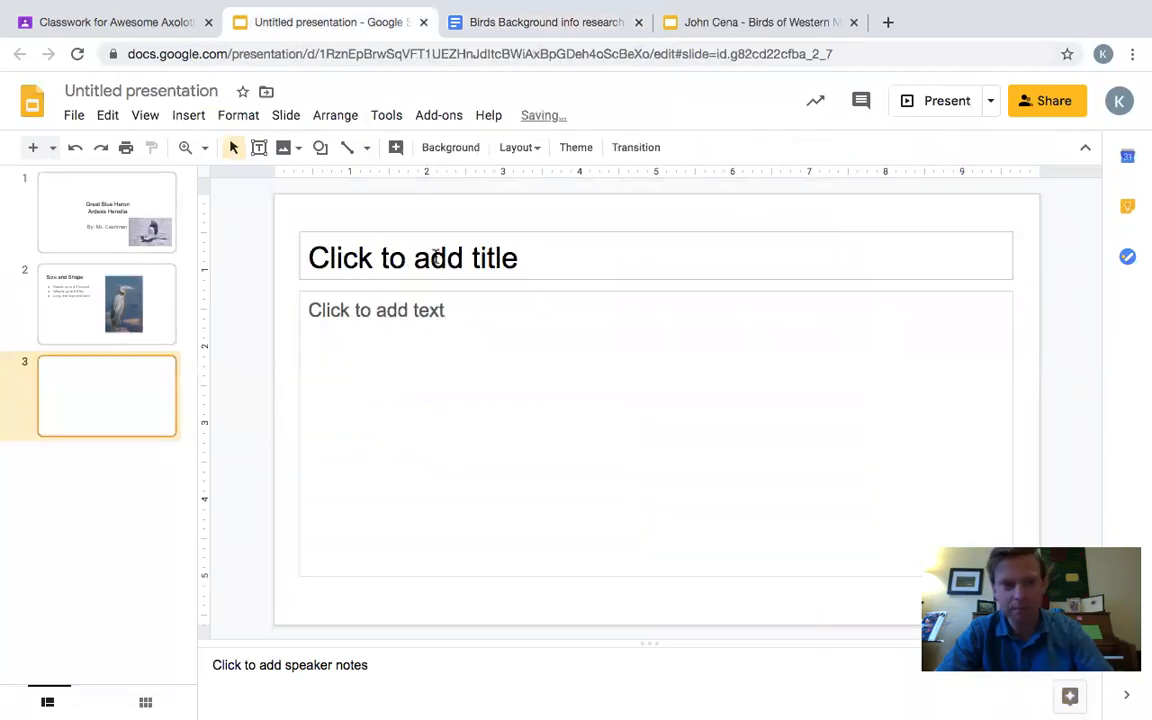
pyautogui.click(412, 256)
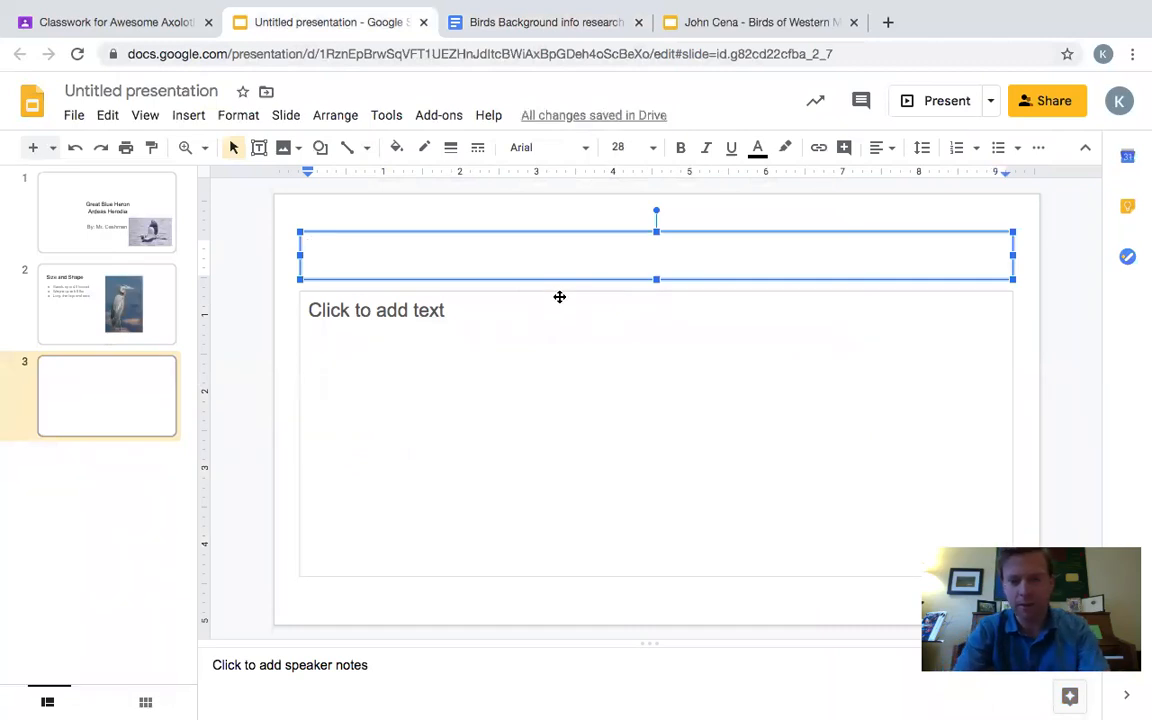
pyautogui.write('Video')
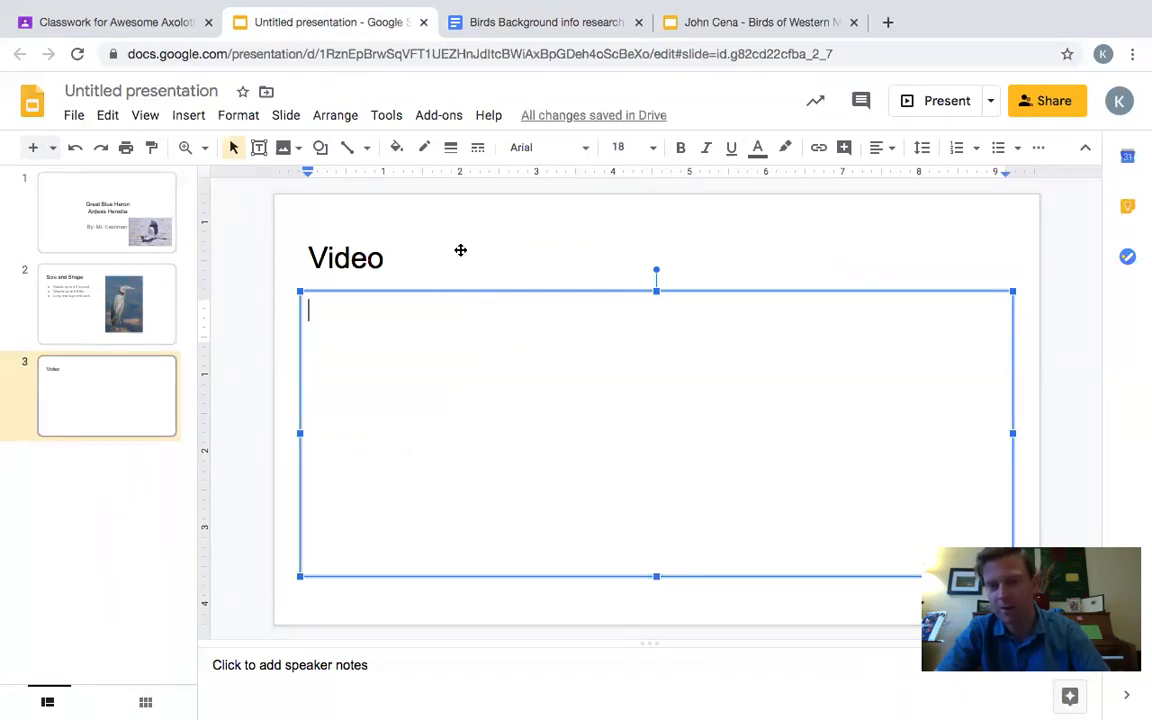
pyautogui.moveTo(184, 148)
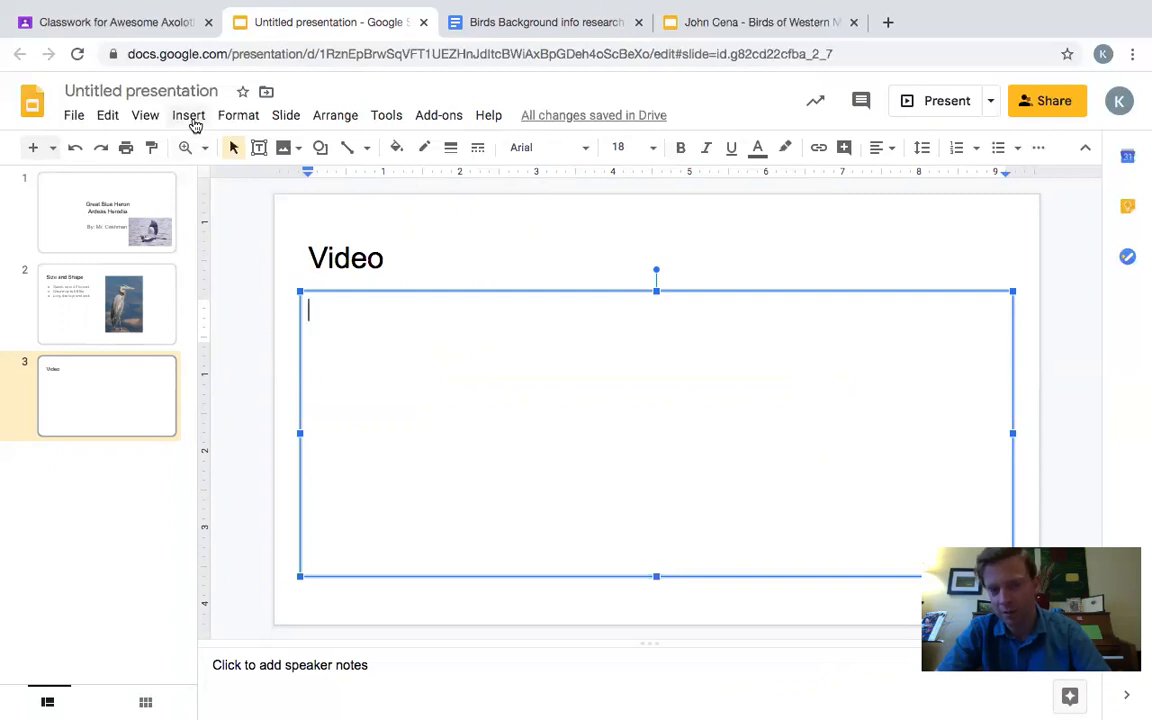
# Step: Insert a YouTube video found by searching 'Great Blue Heron' onto the Video slide and deselect it
pyautogui.click(188, 114)
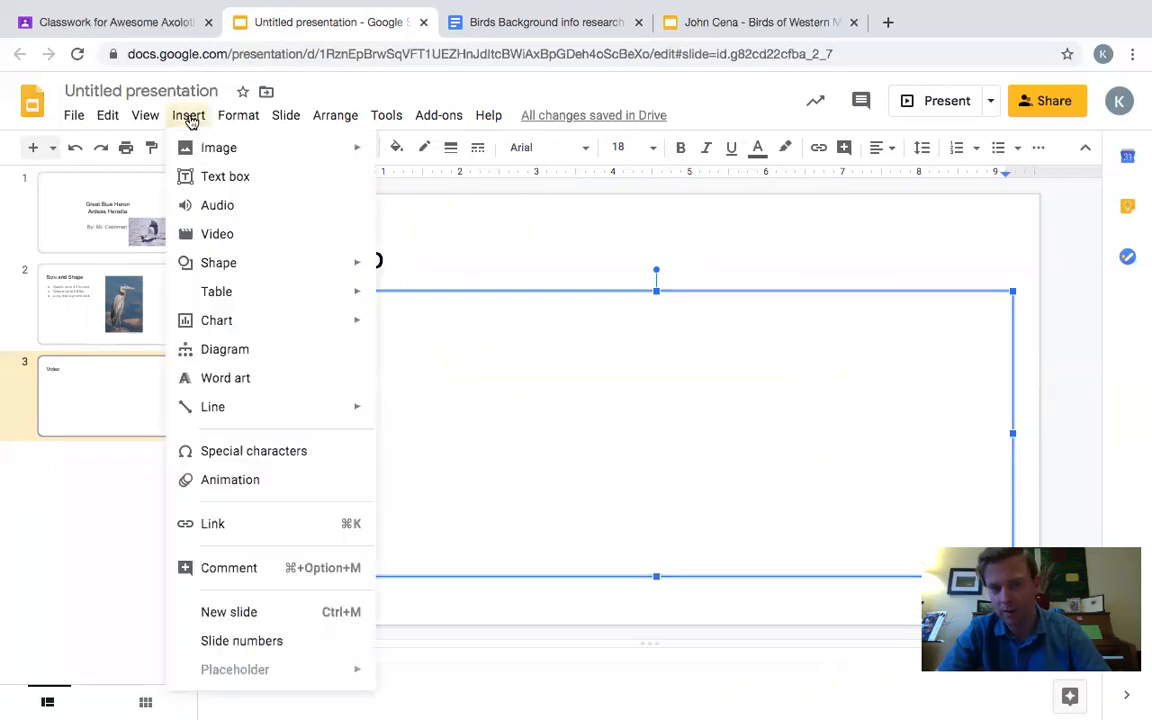
pyautogui.moveTo(216, 234)
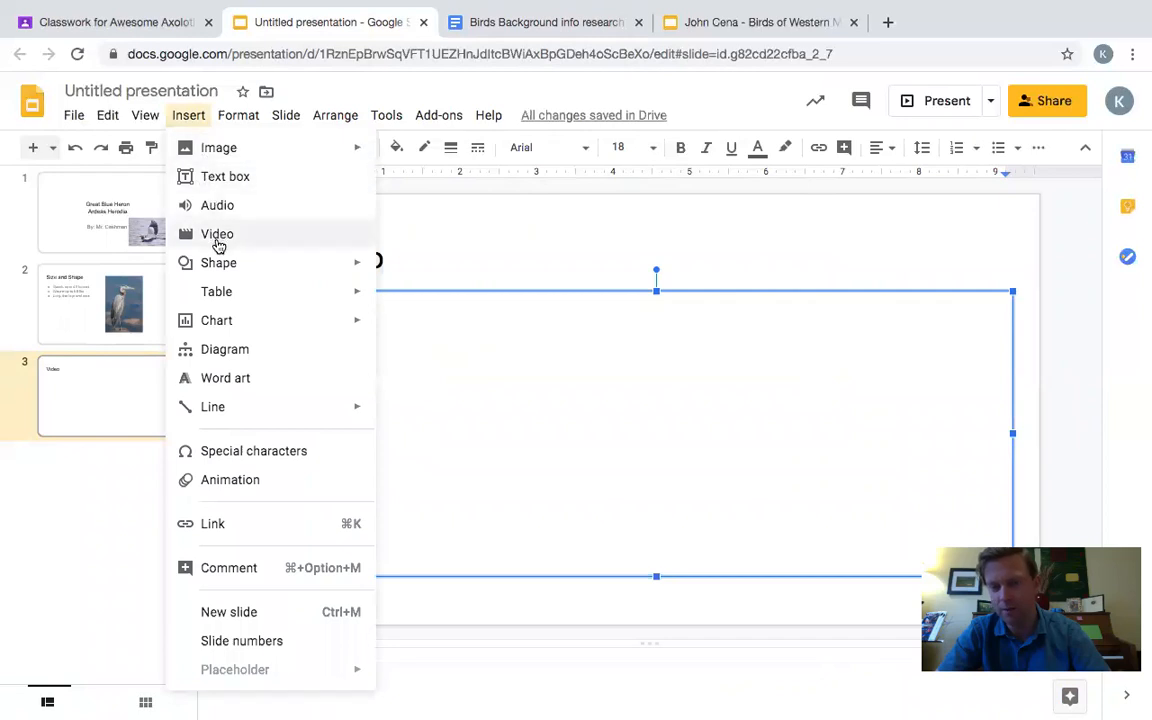
pyautogui.click(216, 232)
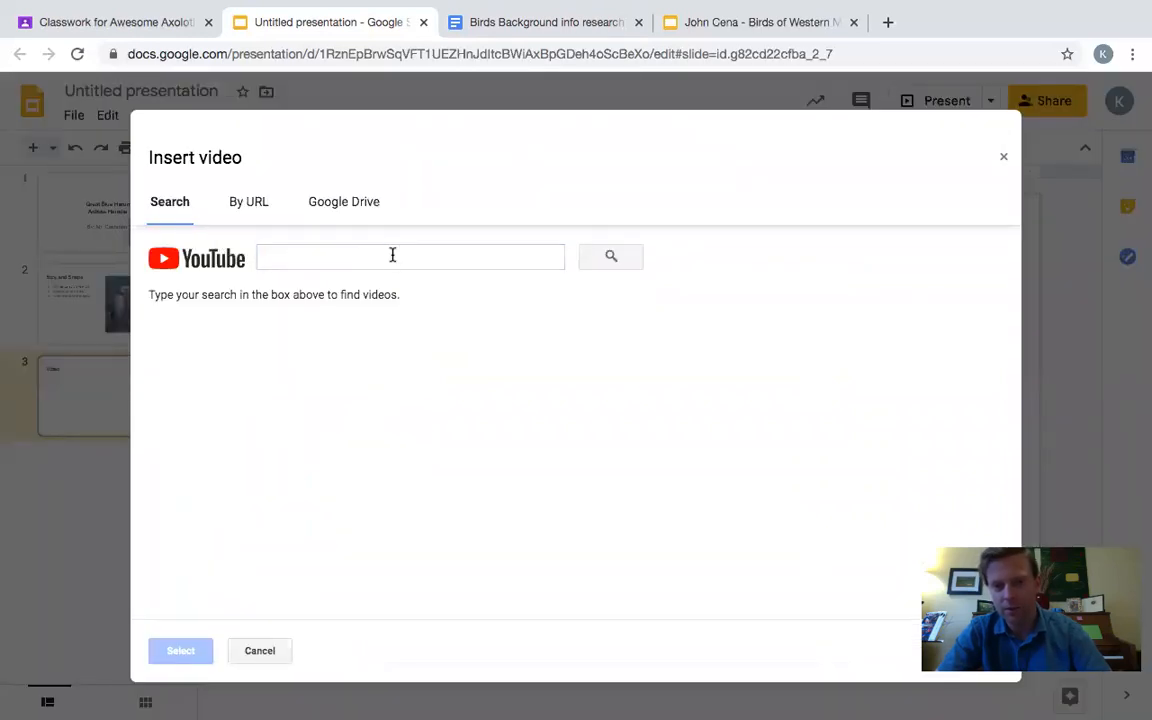
pyautogui.moveTo(430, 288)
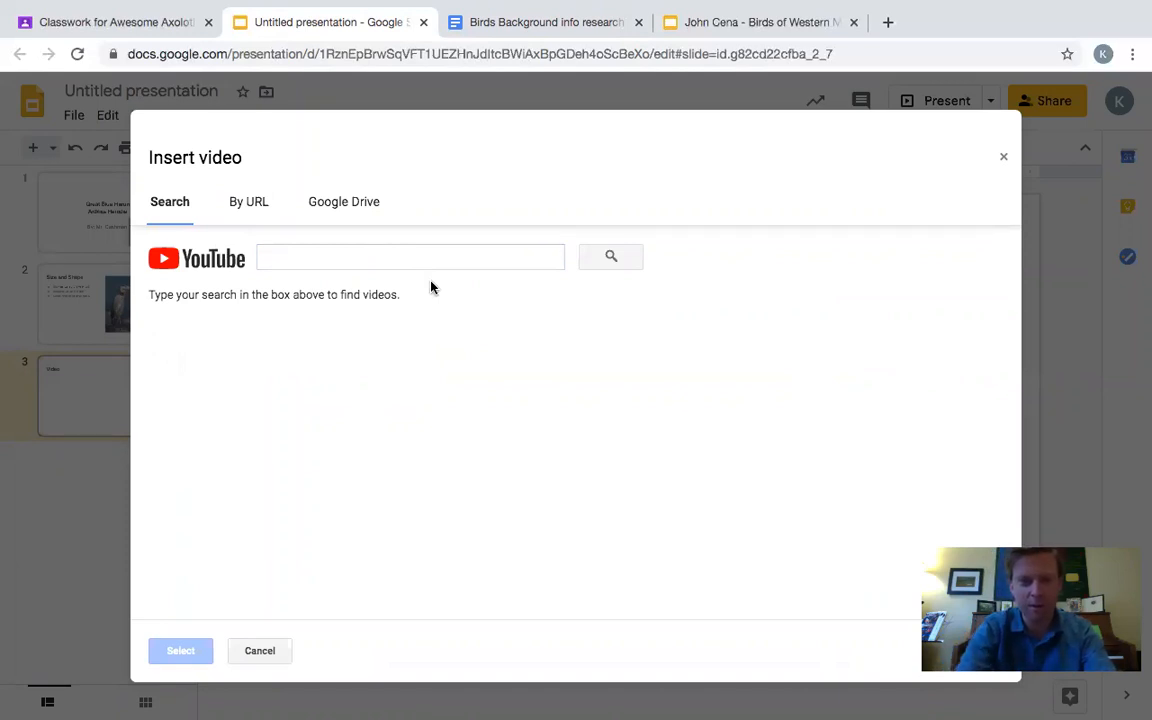
pyautogui.write('Great')
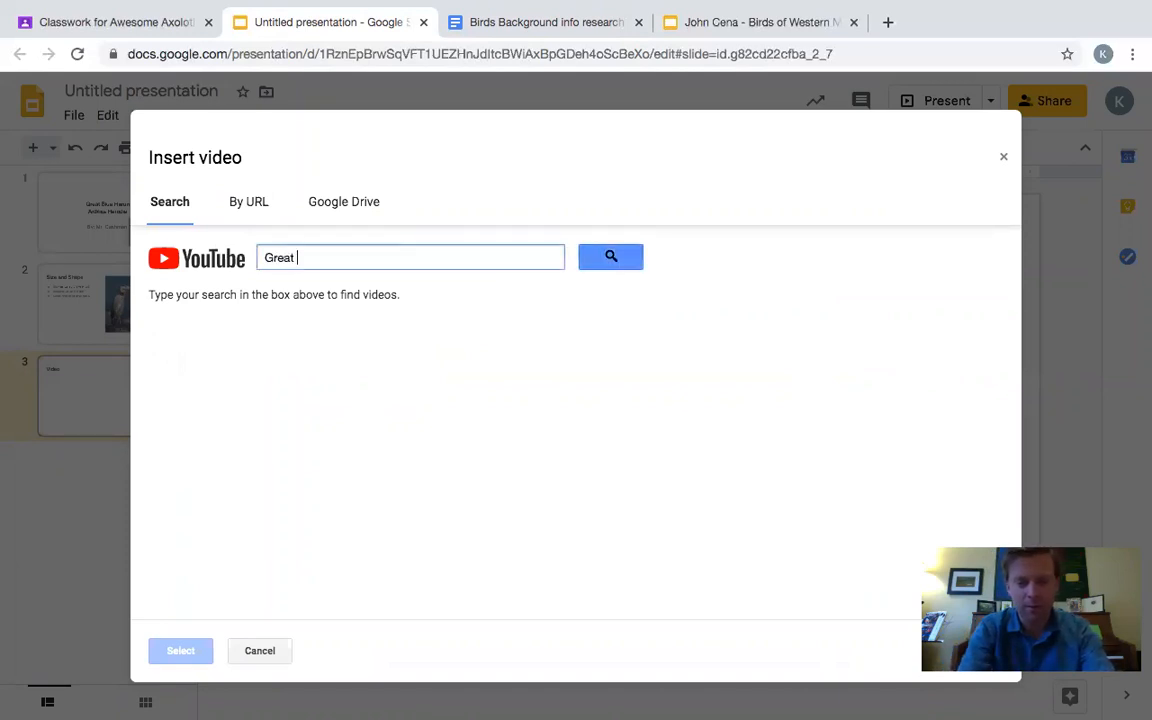
pyautogui.write('Blue Heron')
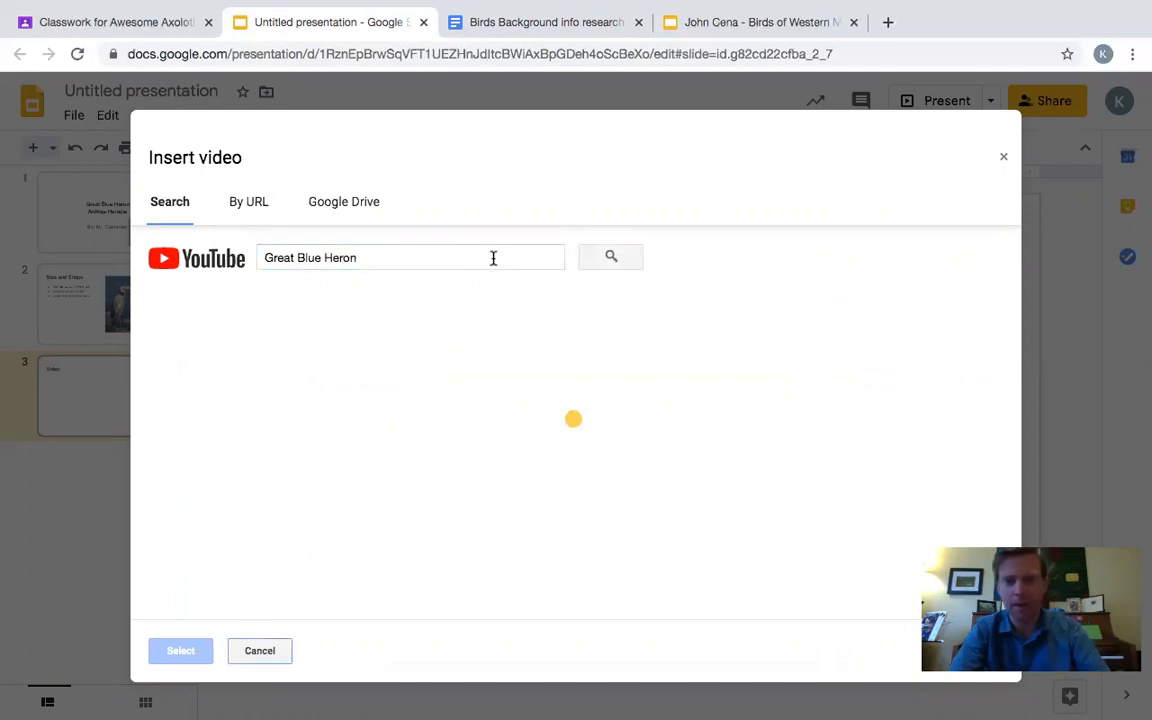
pyautogui.click(610, 256)
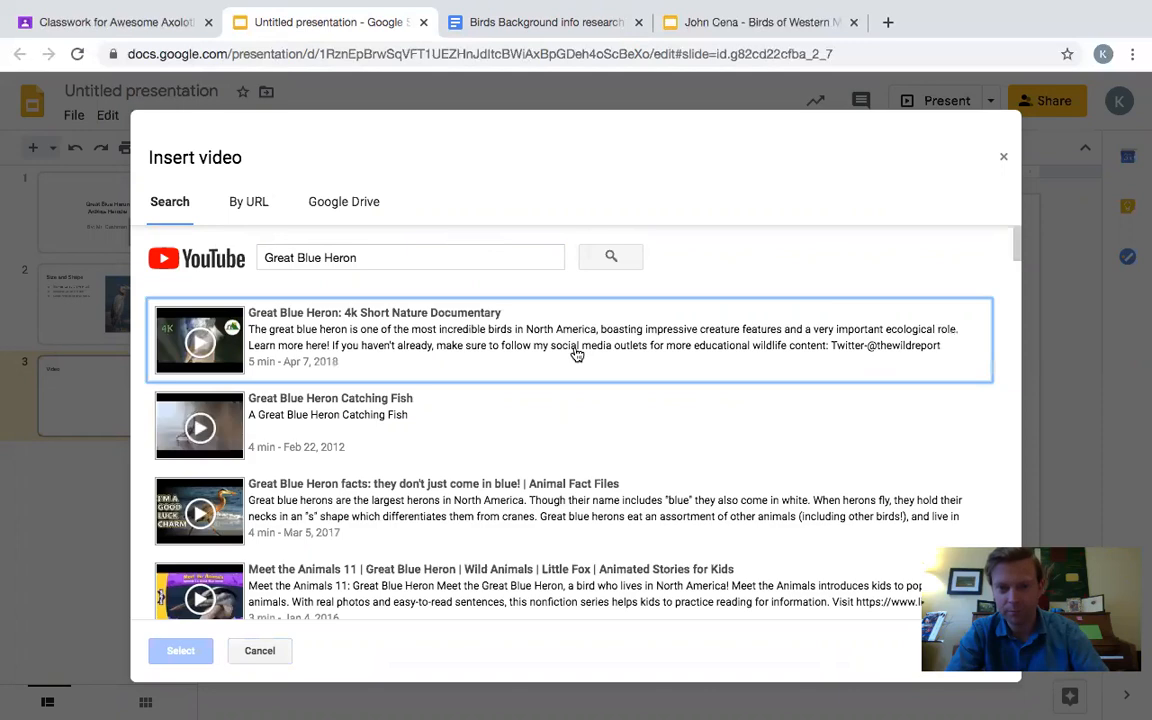
pyautogui.moveTo(376, 416)
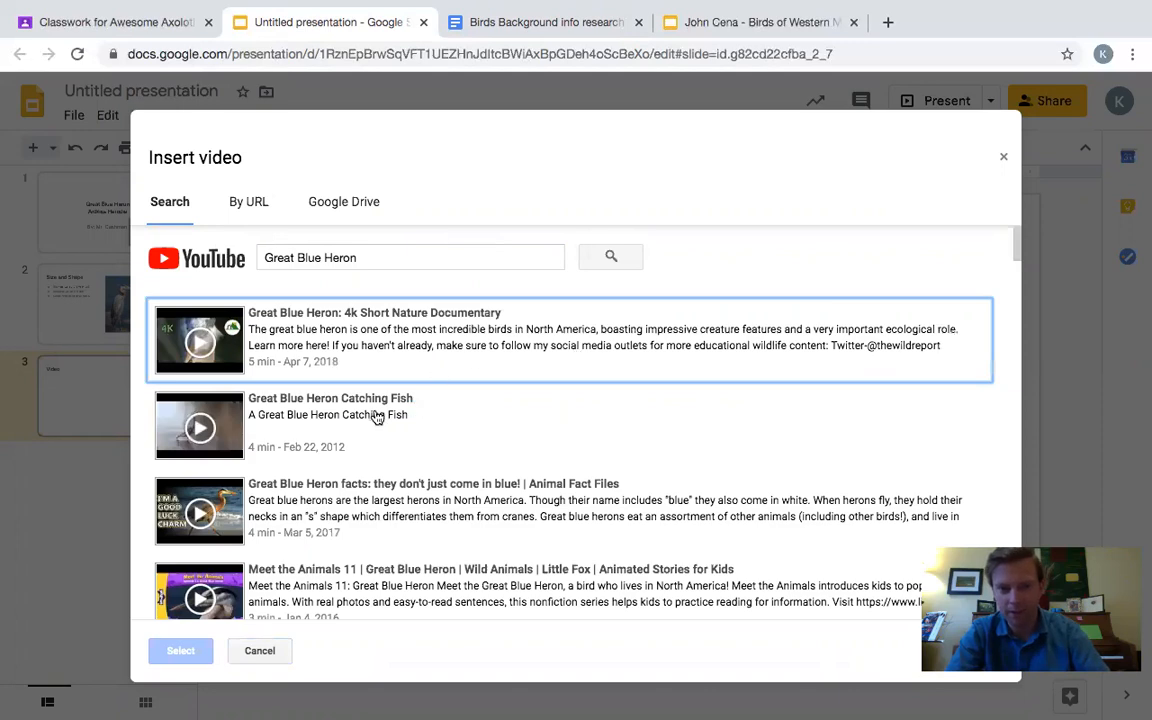
pyautogui.moveTo(324, 424)
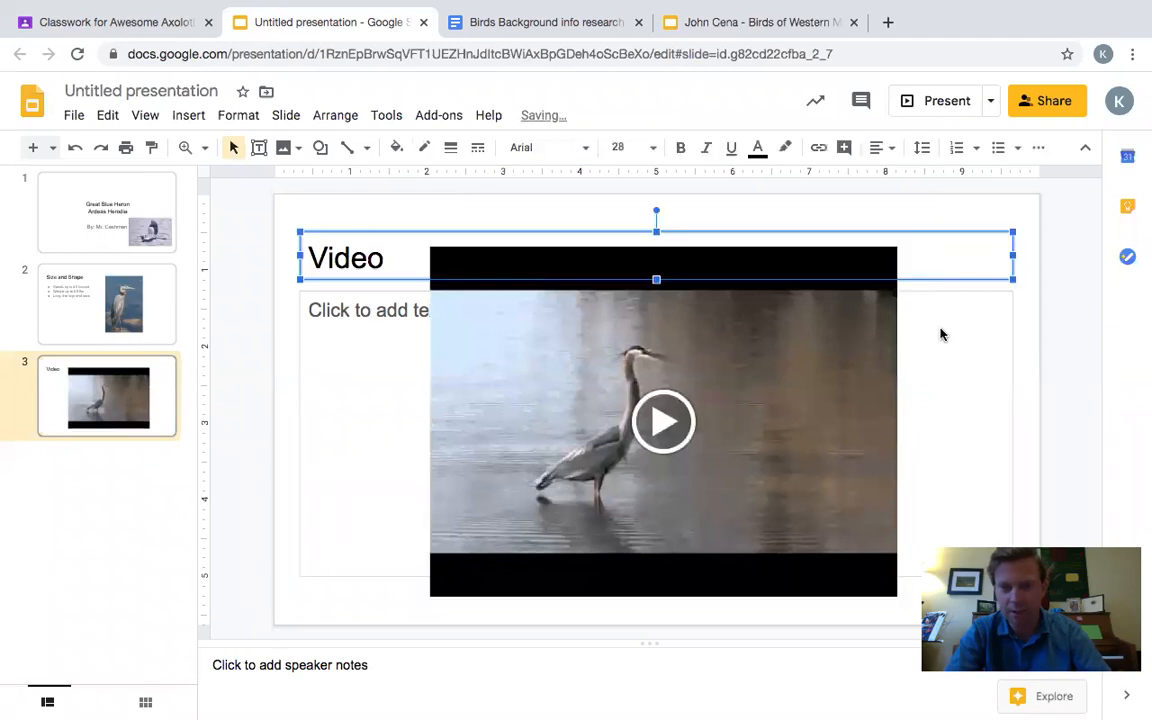
pyautogui.click(940, 336)
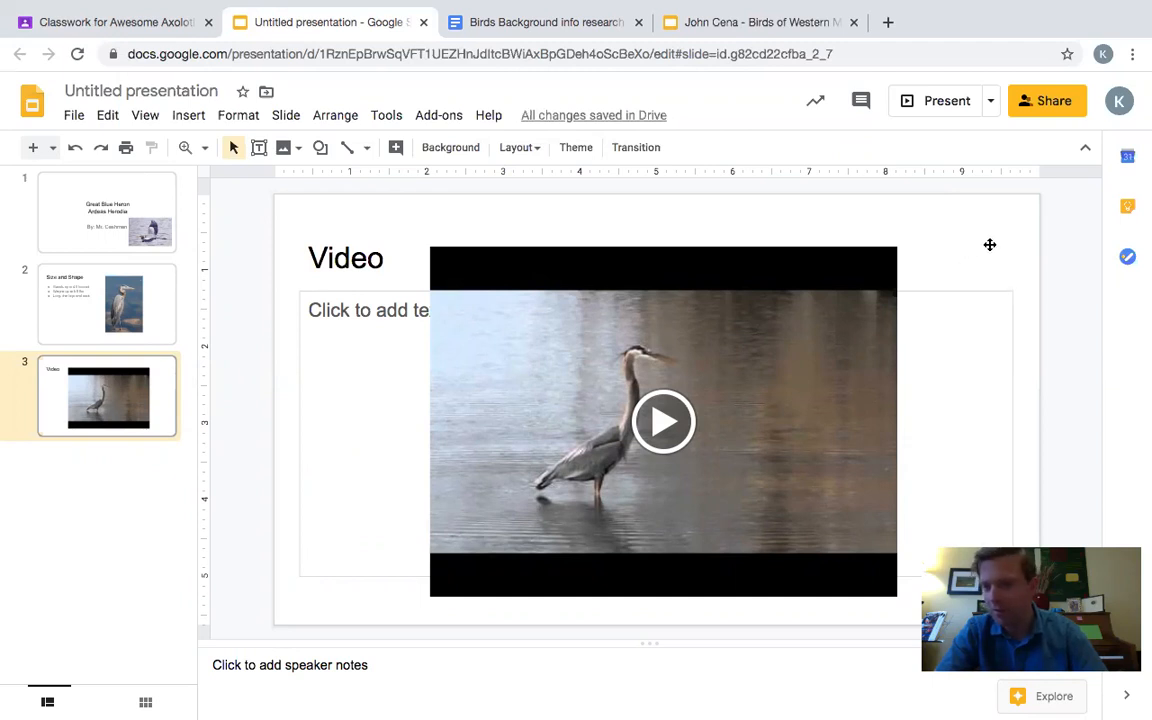
pyautogui.moveTo(958, 154)
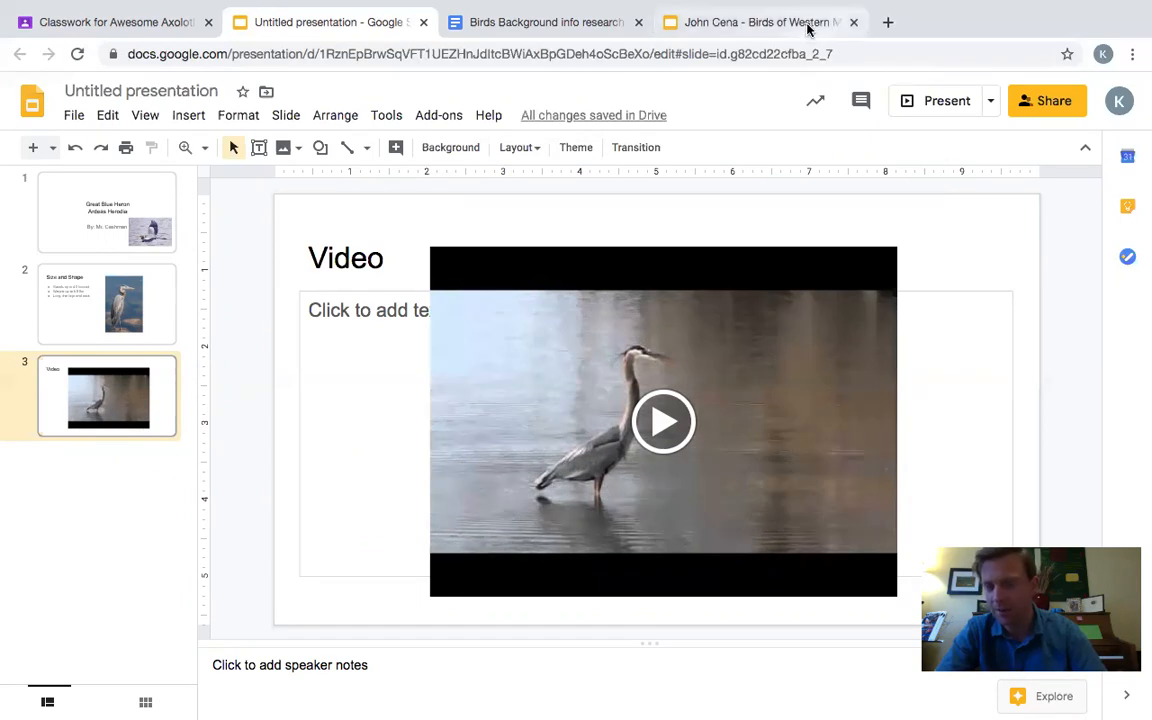
pyautogui.moveTo(756, 20)
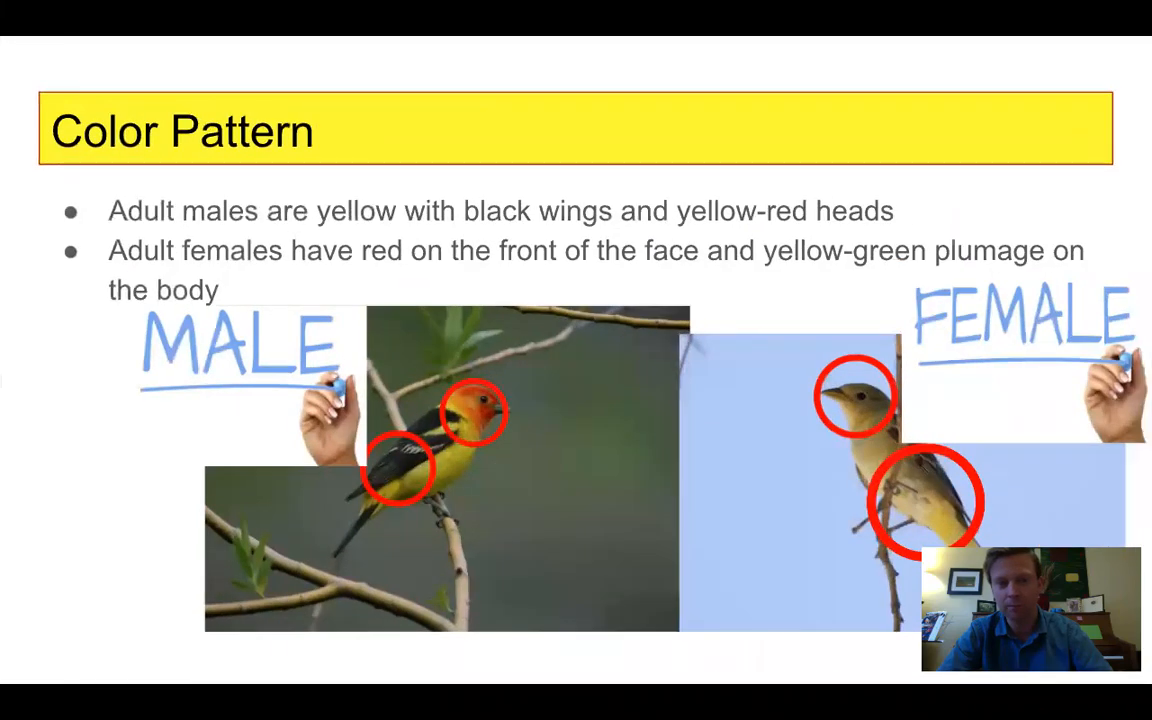
# Step: Advance through the Birds of Western Montana example slides to its VIDEO slide
pyautogui.press('right')
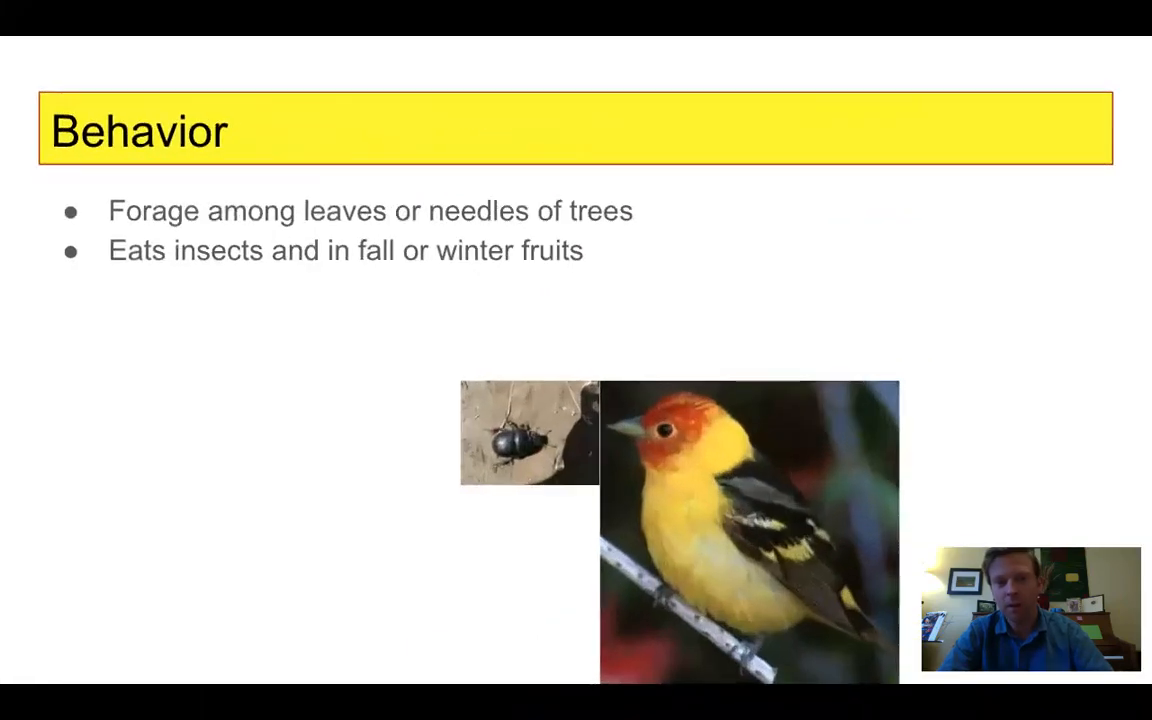
pyautogui.press('Right')
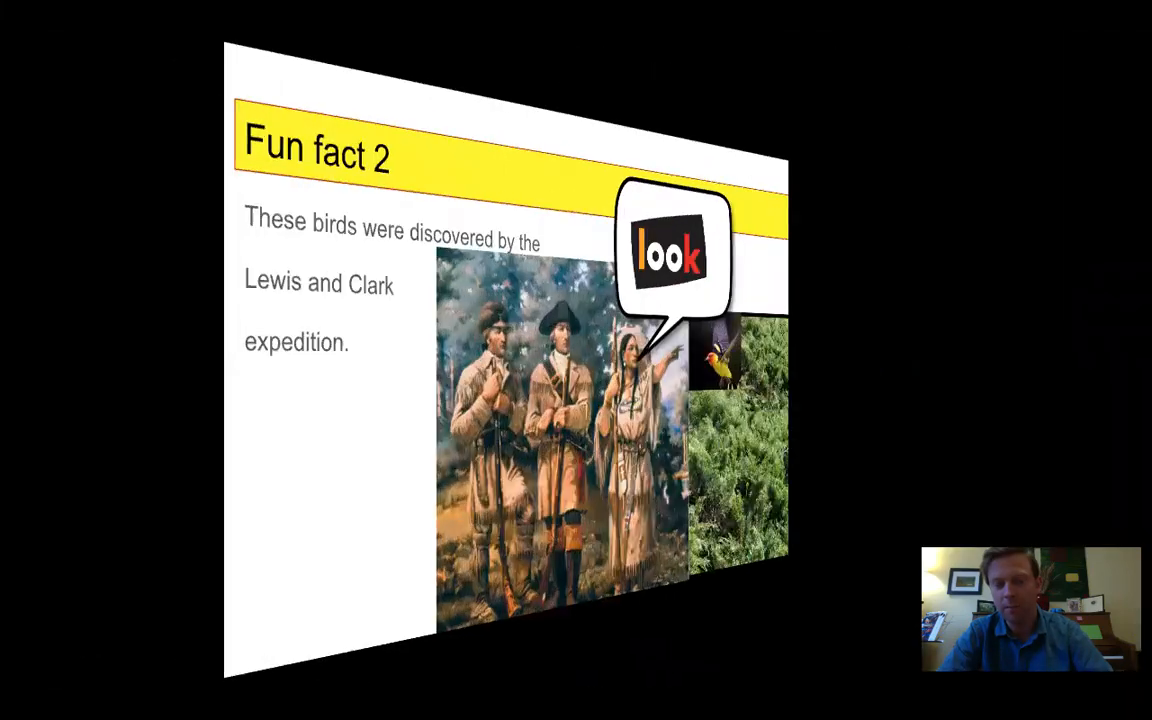
pyautogui.press('right')
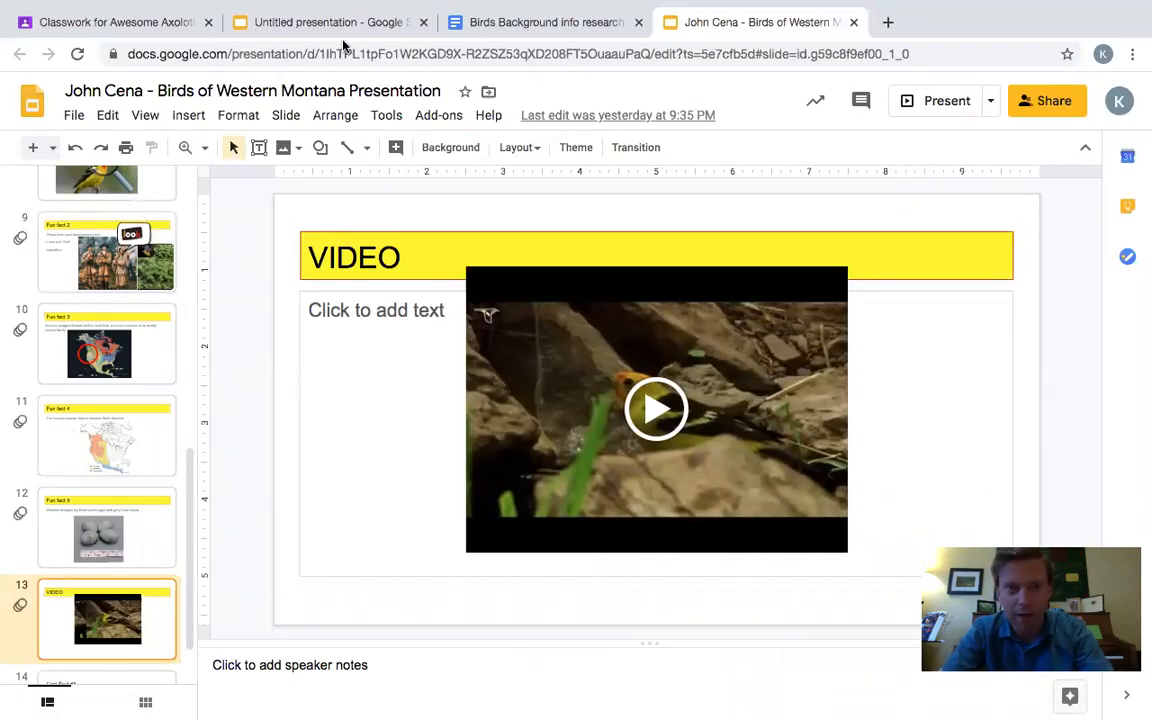
# Step: Switch back to the heron presentation and show the transition type list for the Video slide
pyautogui.click(328, 22)
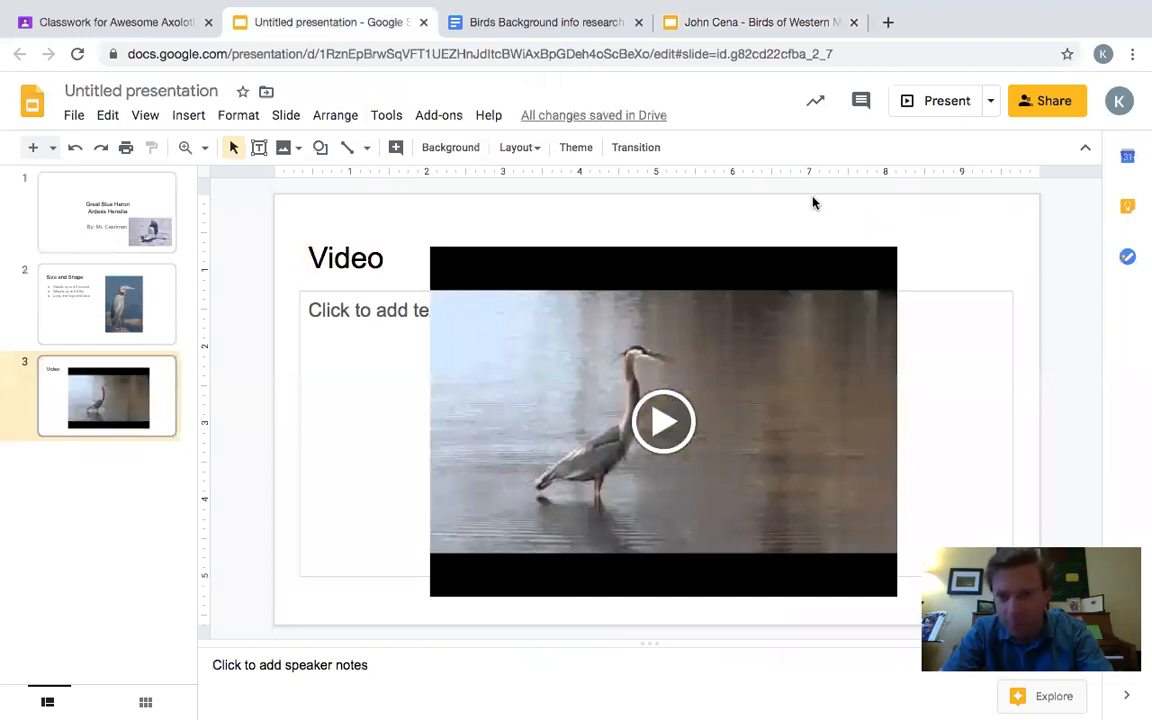
pyautogui.moveTo(636, 148)
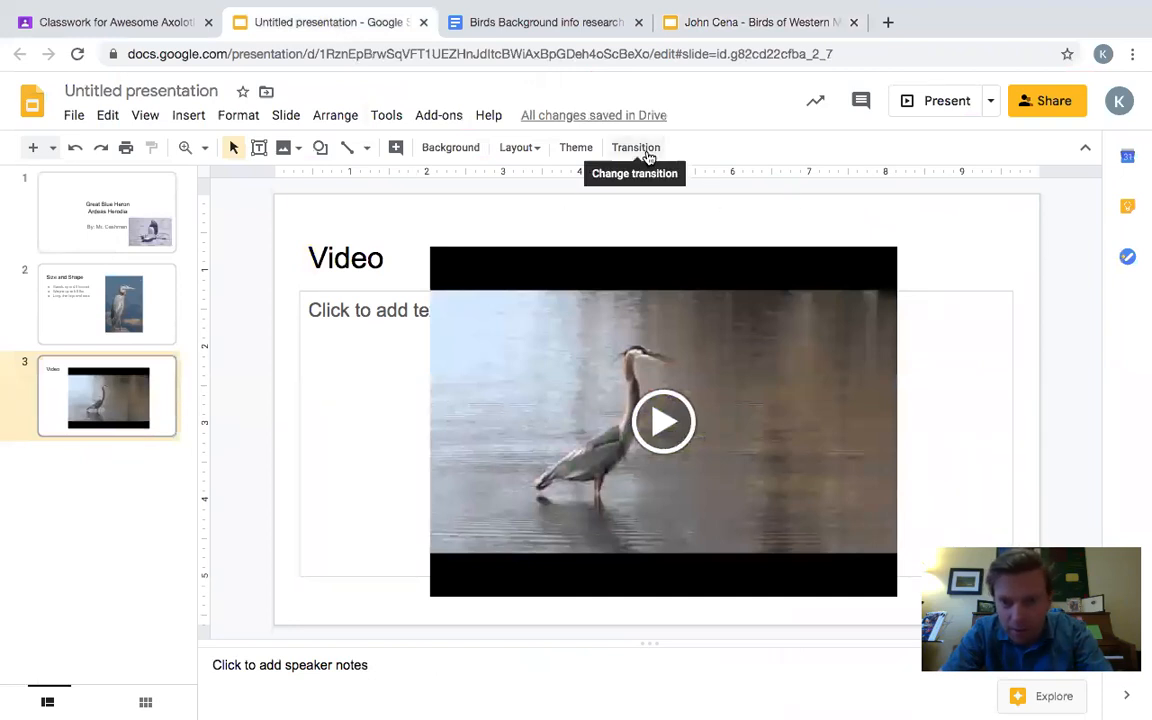
pyautogui.click(636, 148)
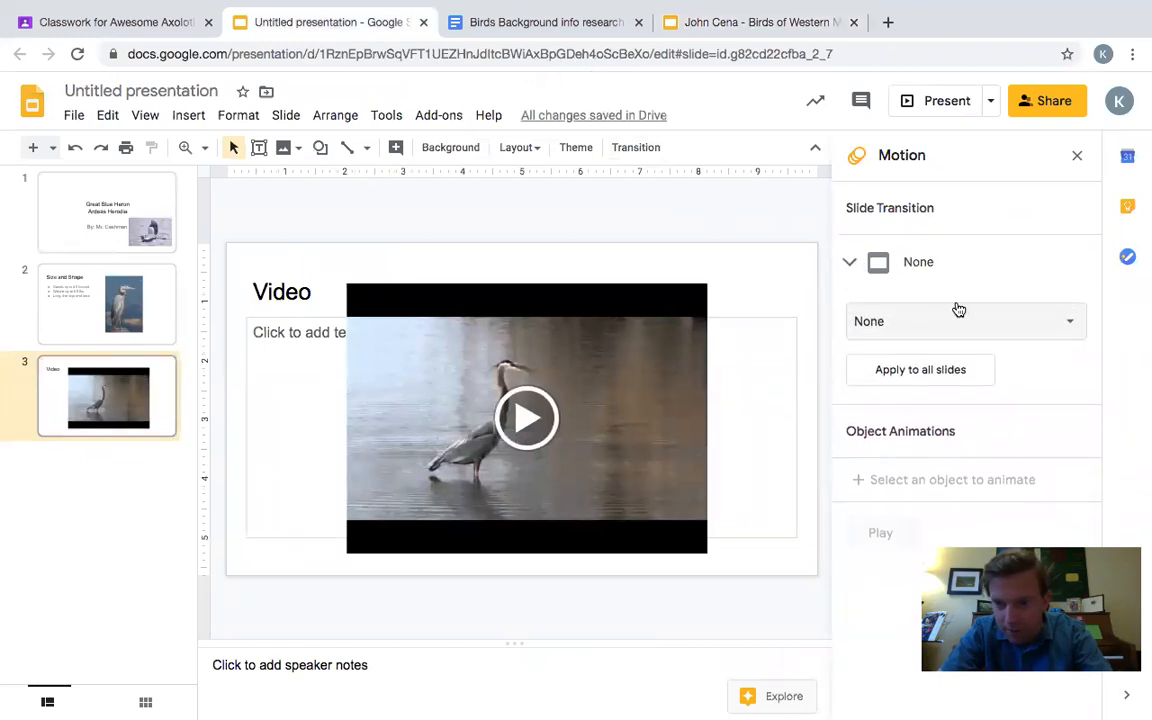
pyautogui.click(964, 320)
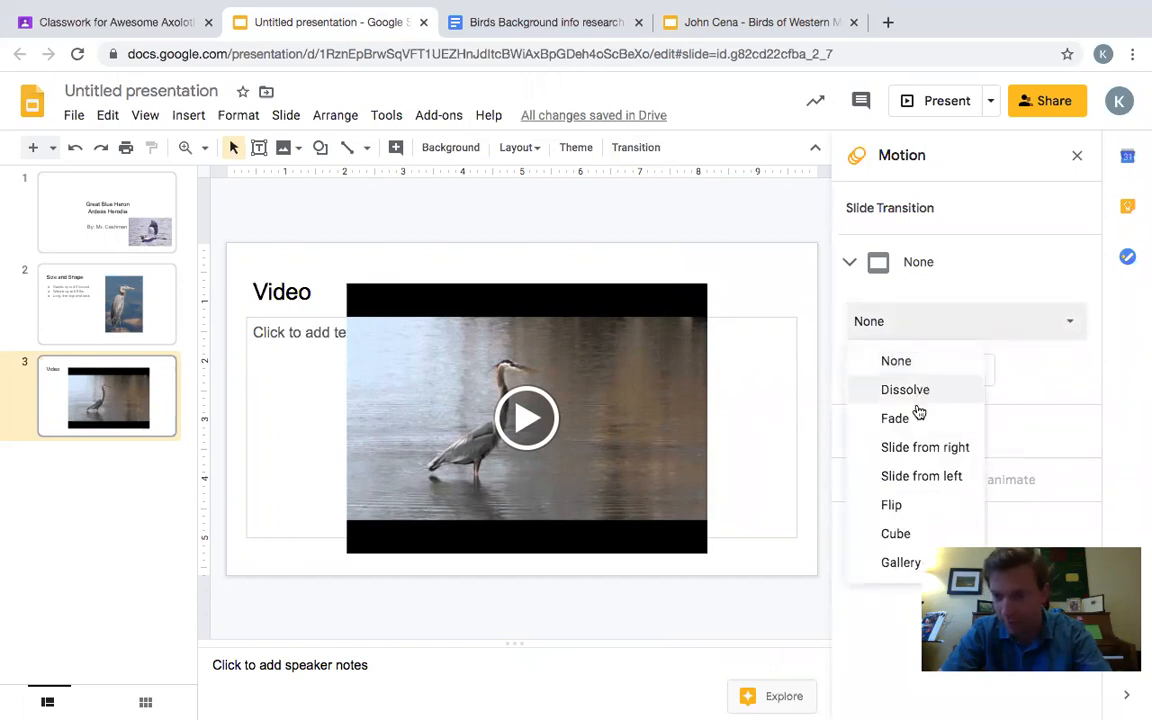
pyautogui.moveTo(920, 476)
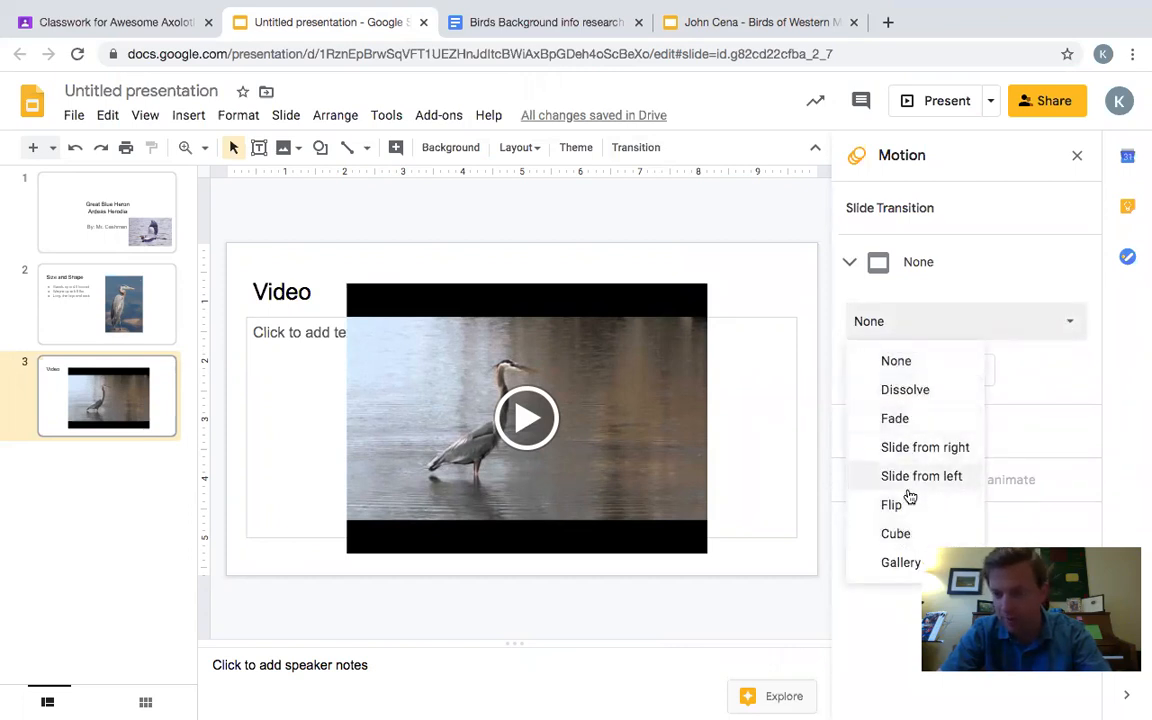
pyautogui.moveTo(908, 418)
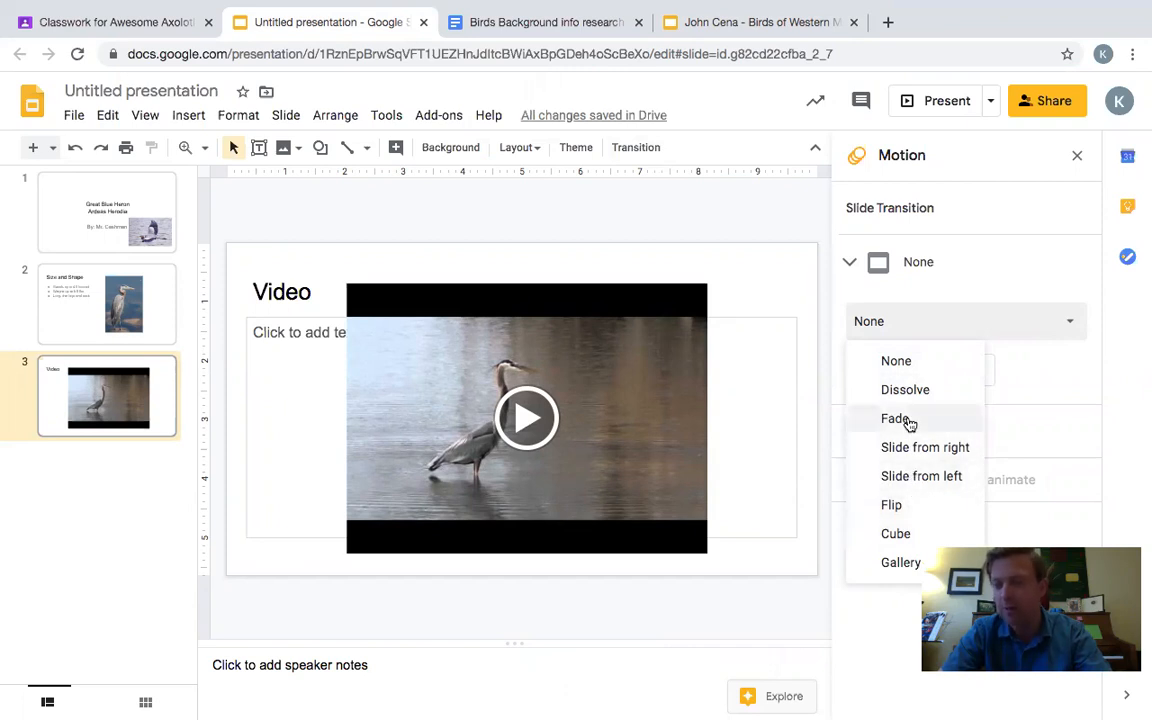